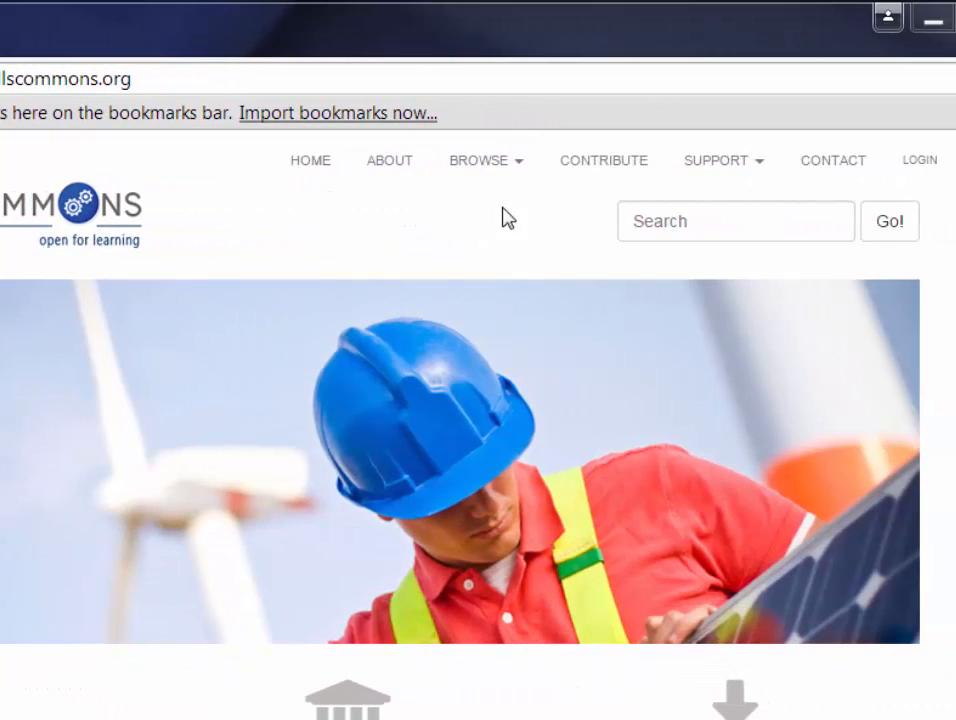
{"action": "mouse_move", "coordinate": [612, 177]}
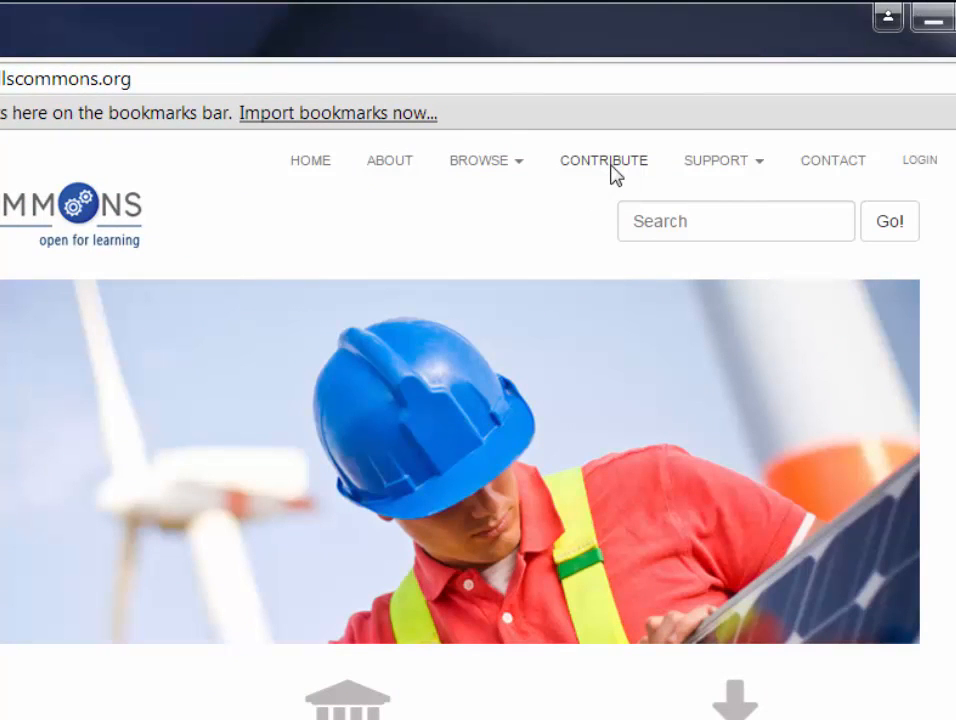
Sign in to SkillsCommons with the contributor email and password
{"action": "left_click", "coordinate": [918, 159]}
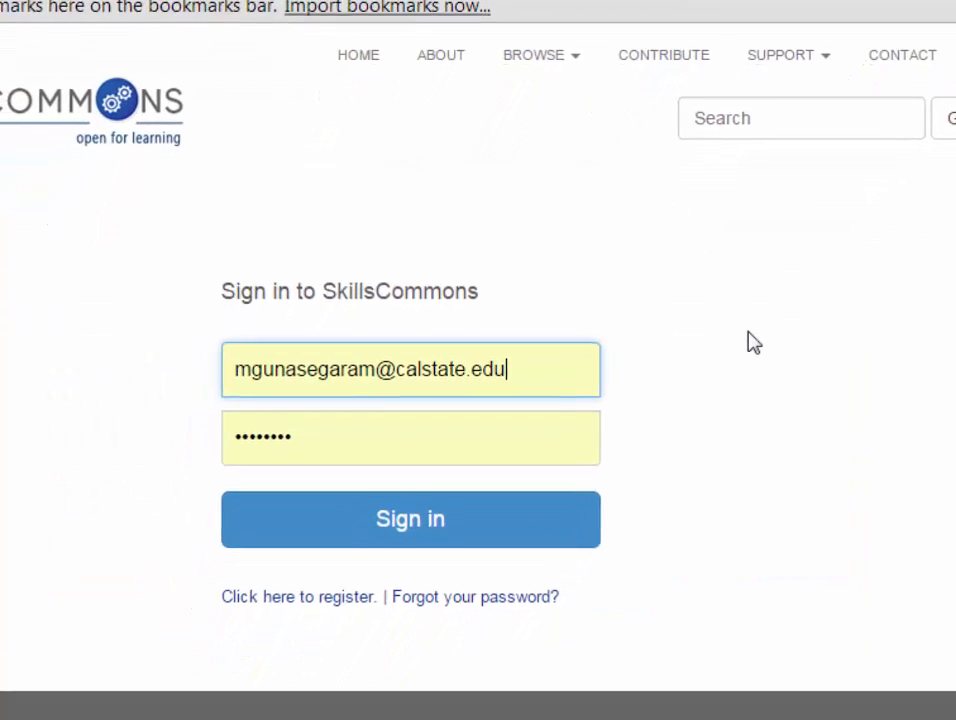
{"action": "scroll", "scroll_direction": "down", "scroll_amount": 3}
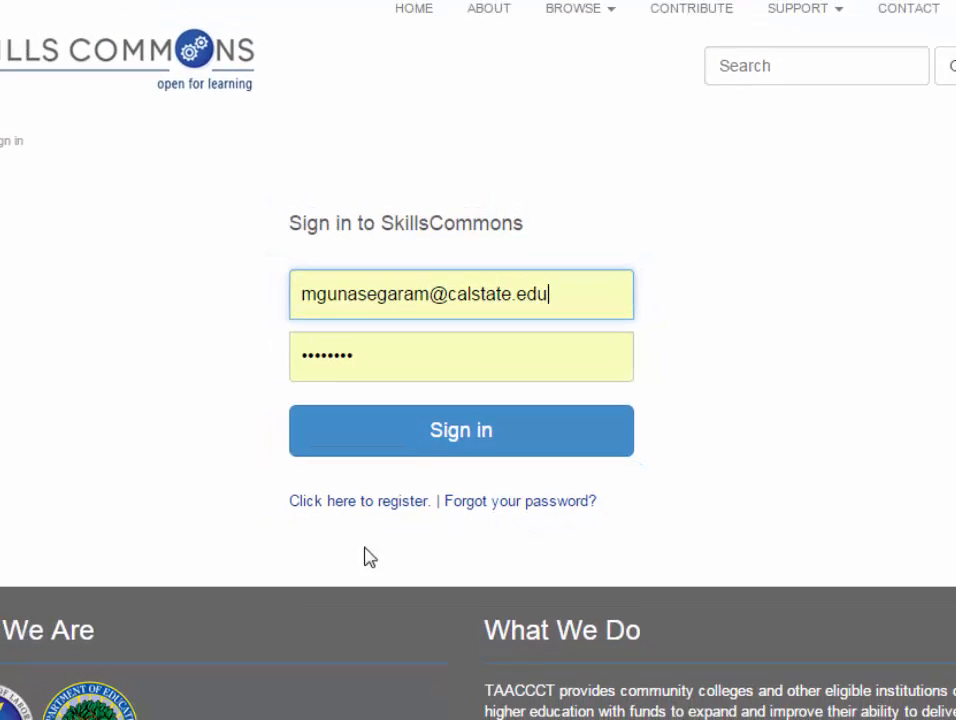
{"action": "left_click", "coordinate": [461, 430]}
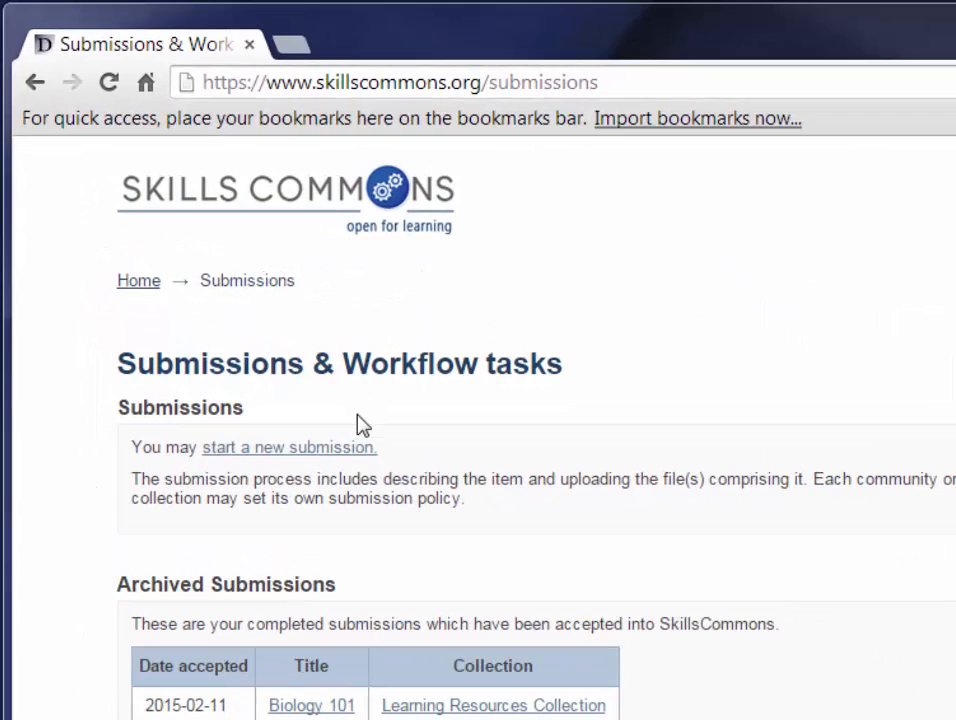
{"action": "mouse_move", "coordinate": [352, 458]}
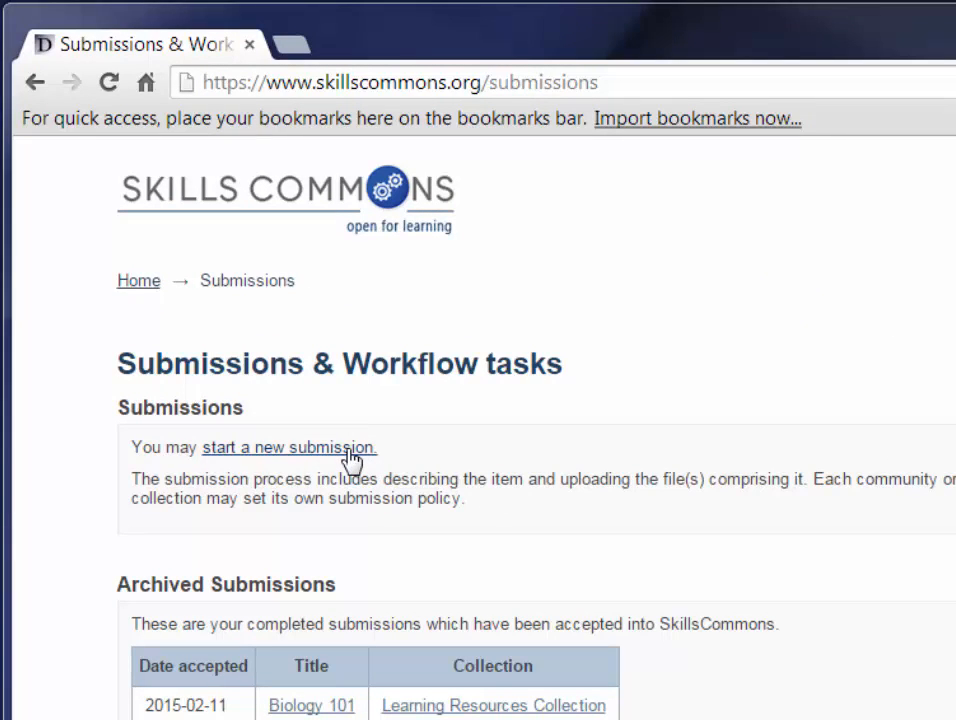
Start a new item submission from the Submissions page
{"action": "left_click", "coordinate": [290, 447]}
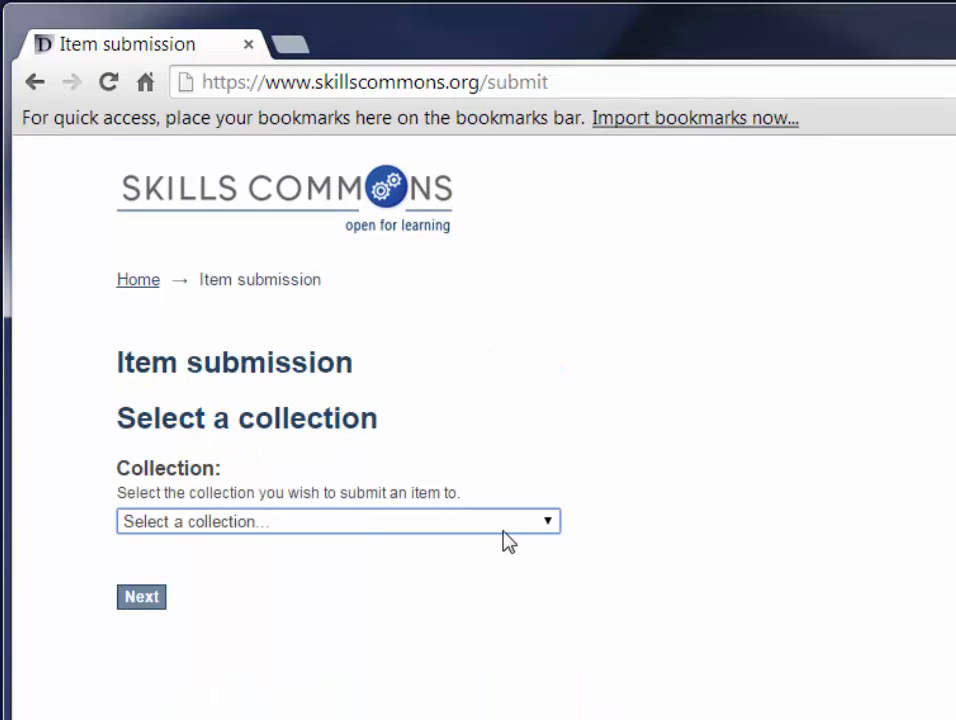
Choose Test Community > Program Support Materials Collection as the target and continue
{"action": "left_click", "coordinate": [337, 521]}
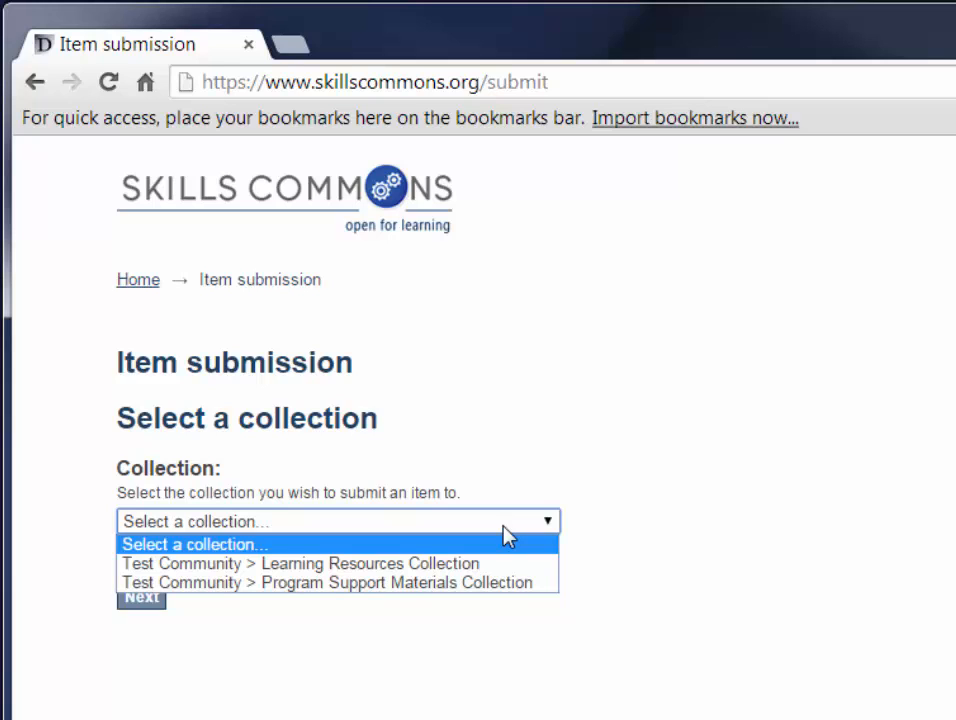
{"action": "mouse_move", "coordinate": [487, 590]}
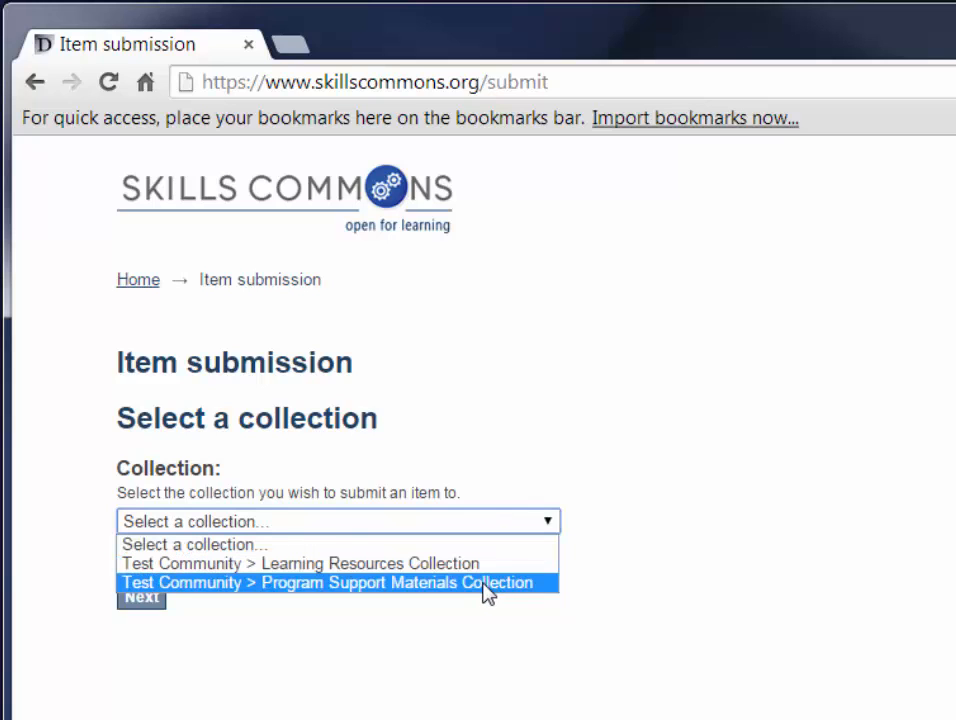
{"action": "left_click", "coordinate": [330, 582]}
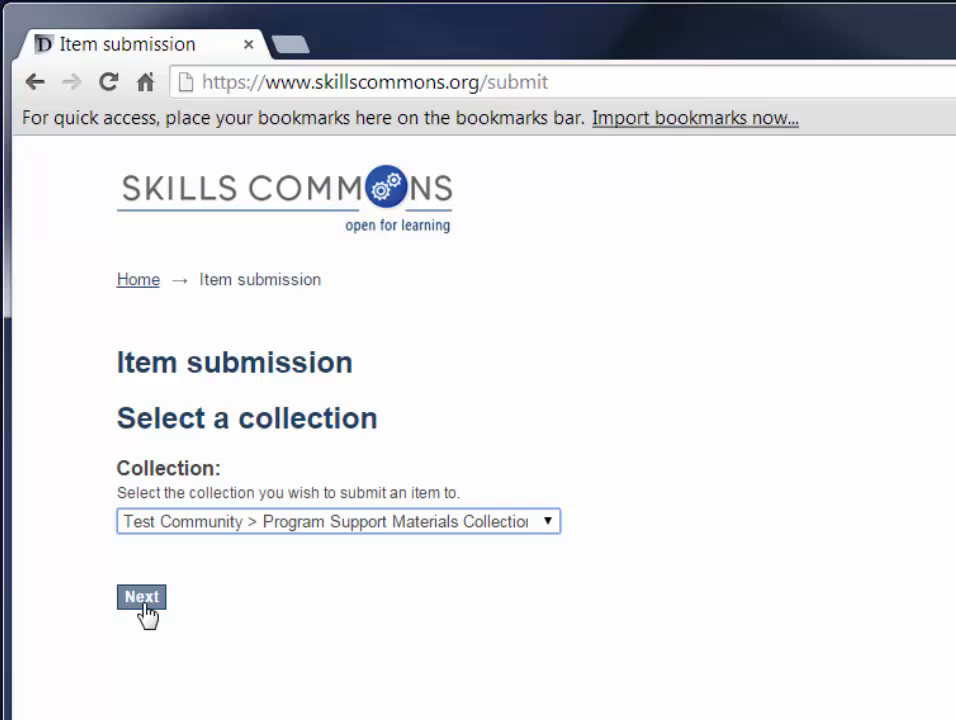
{"action": "left_click", "coordinate": [140, 596]}
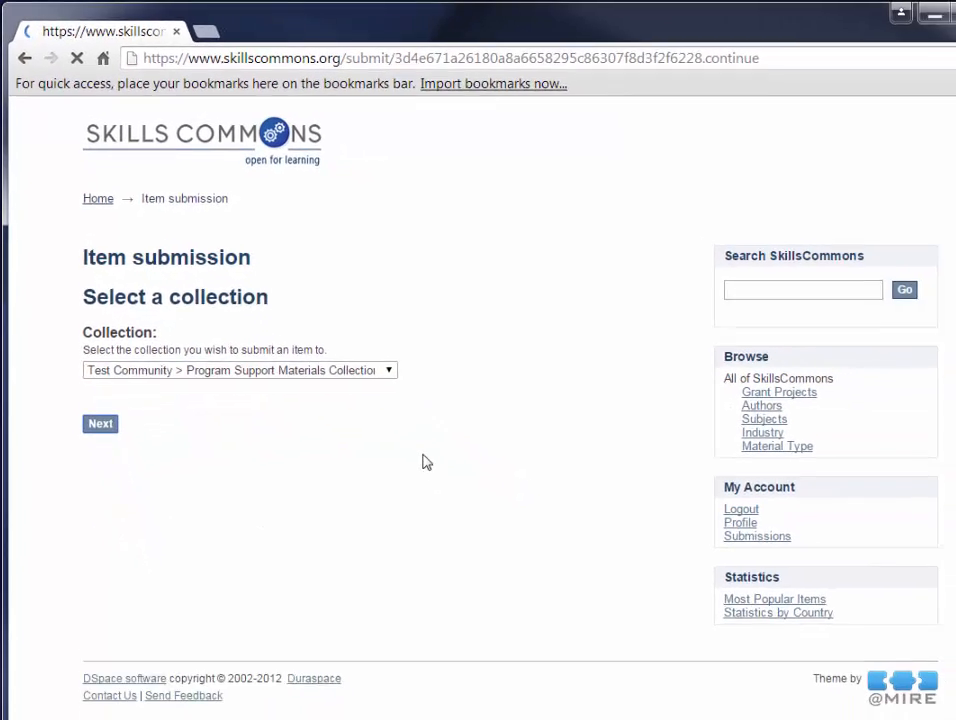
{"action": "left_click", "coordinate": [98, 423]}
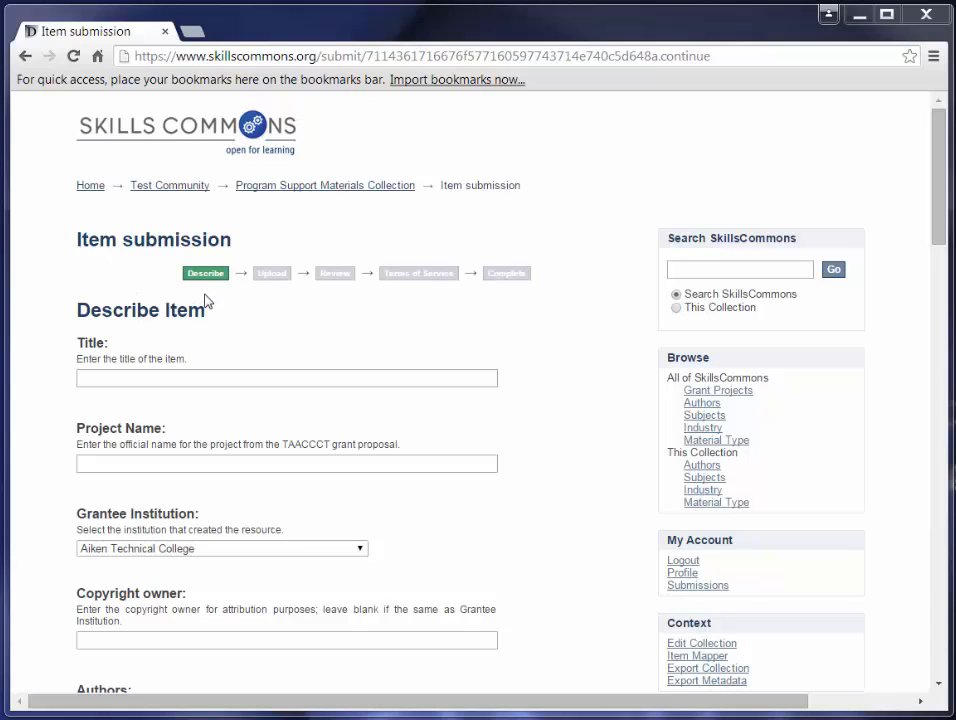
{"action": "mouse_move", "coordinate": [230, 311]}
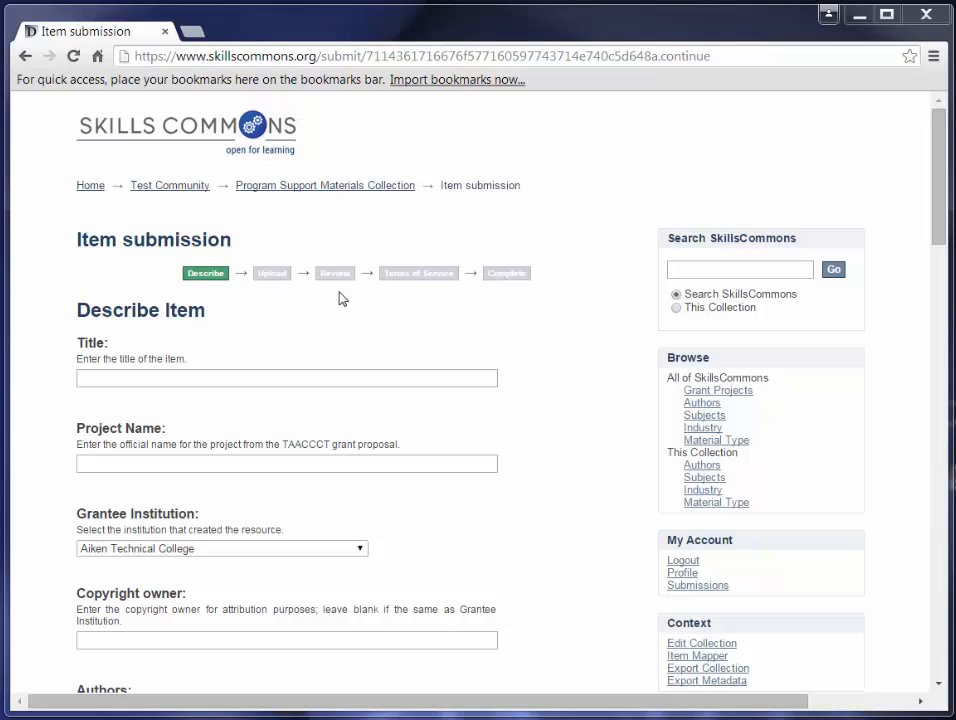
{"action": "mouse_move", "coordinate": [432, 300]}
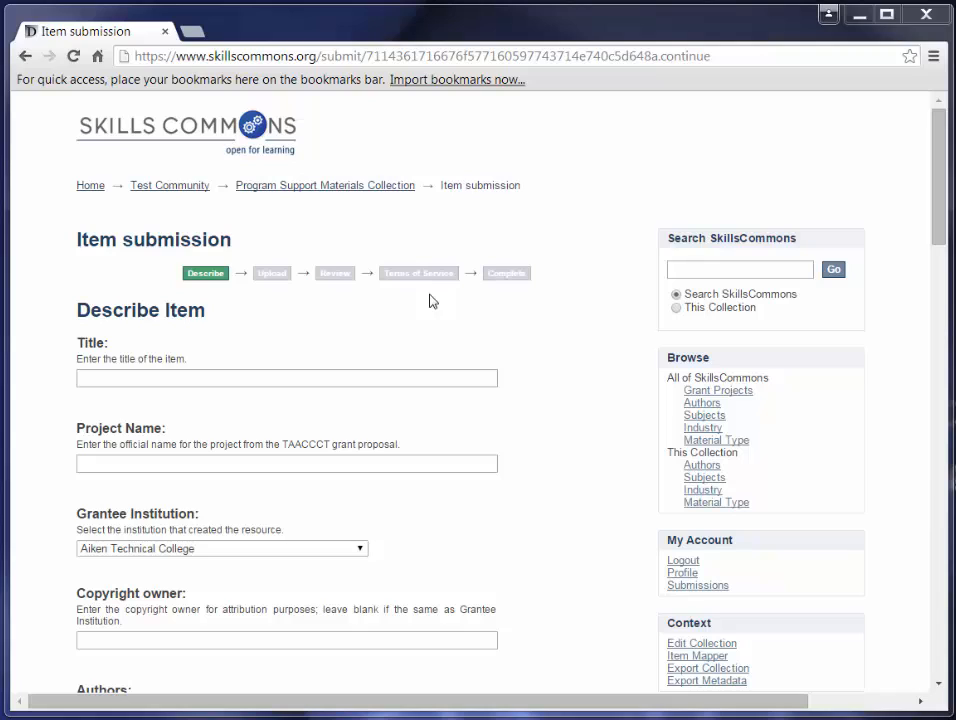
{"action": "mouse_move", "coordinate": [511, 305]}
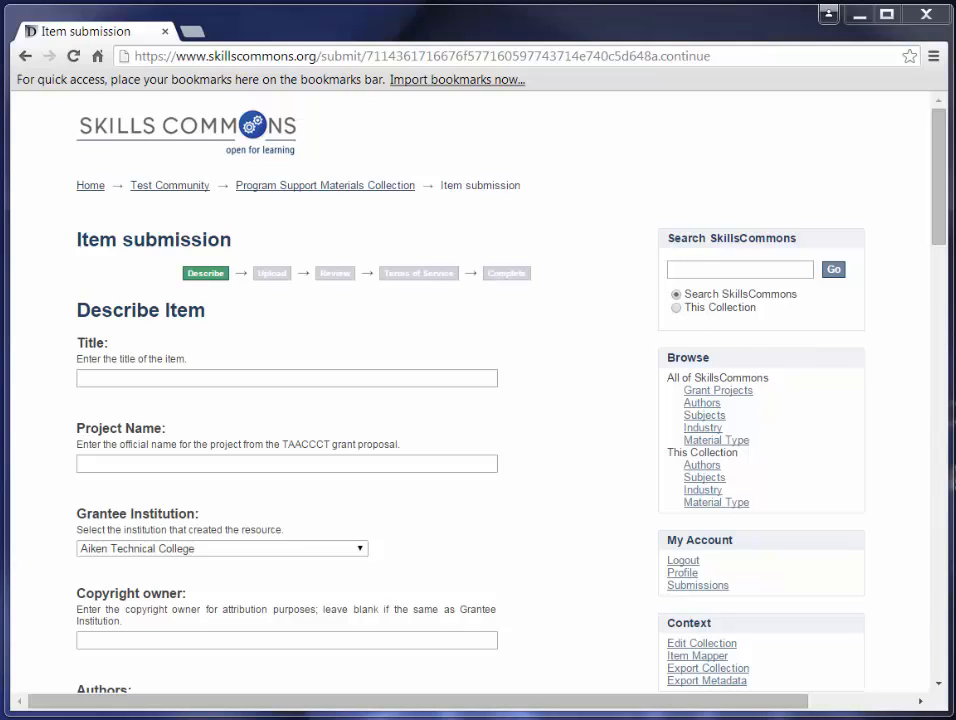
{"action": "mouse_move", "coordinate": [88, 414]}
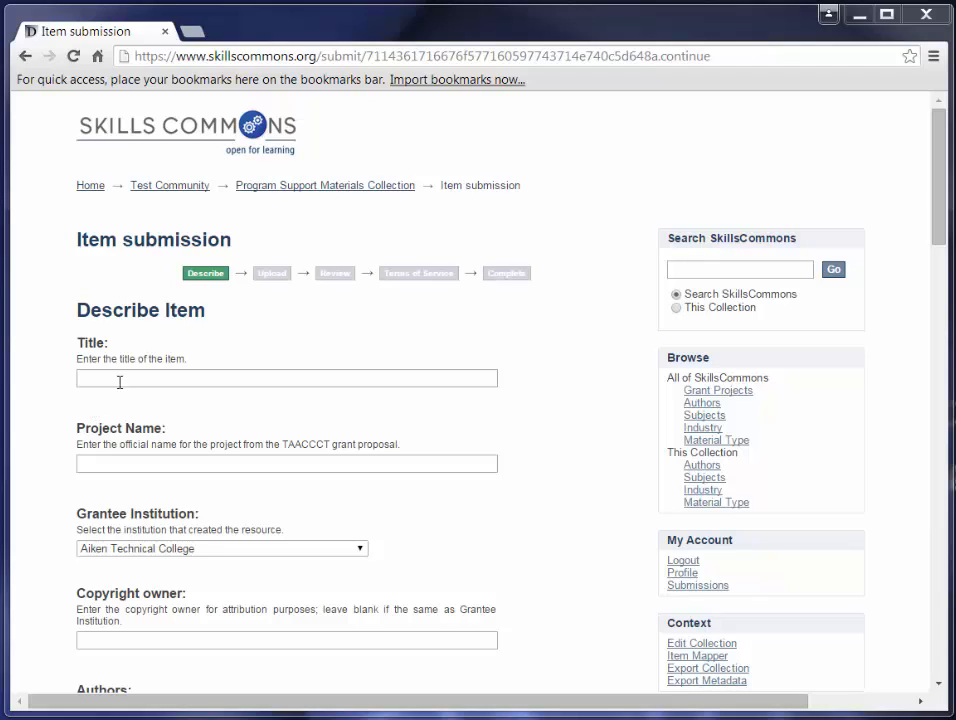
Enter title 'Lab Safety' and project name 'XYZ Project' from suggestions
{"action": "type", "text": "La"}
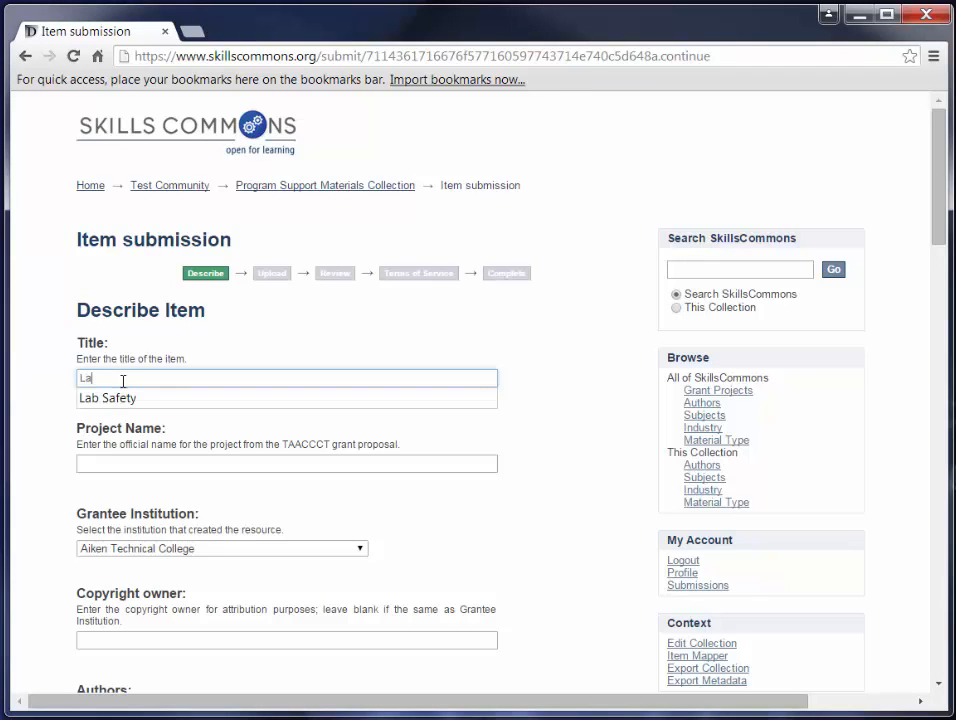
{"action": "left_click", "coordinate": [100, 398]}
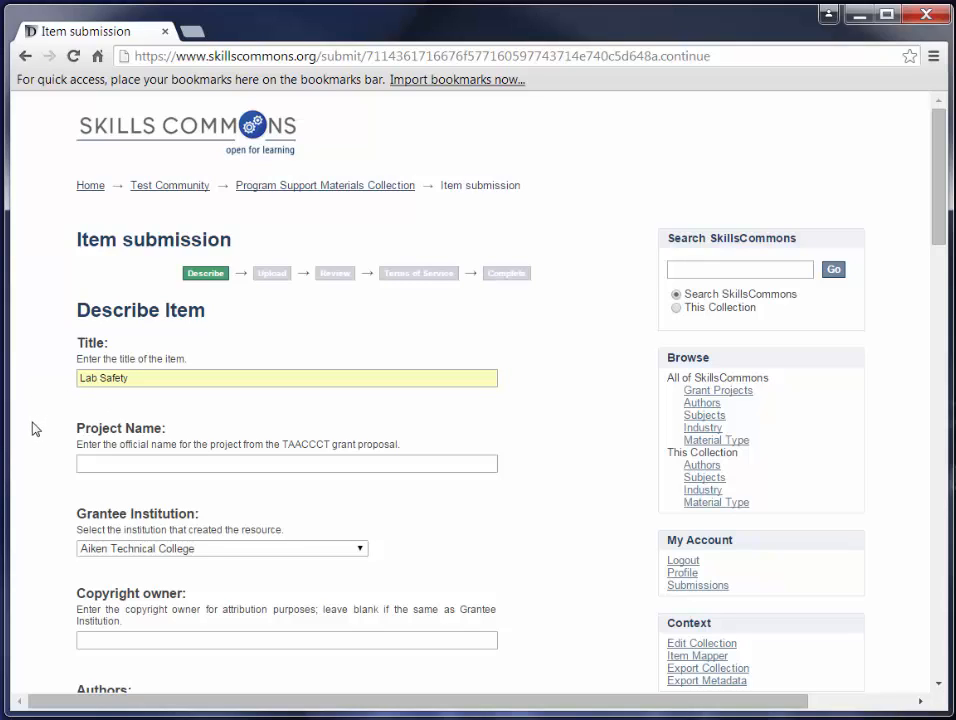
{"action": "left_click", "coordinate": [287, 464]}
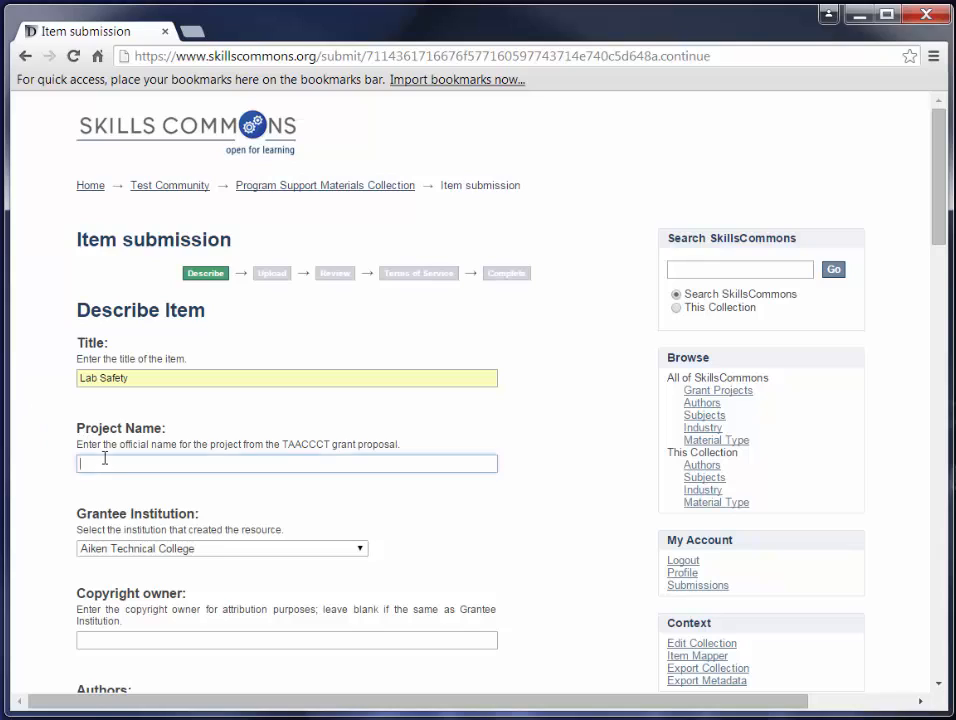
{"action": "type", "text": "xy"}
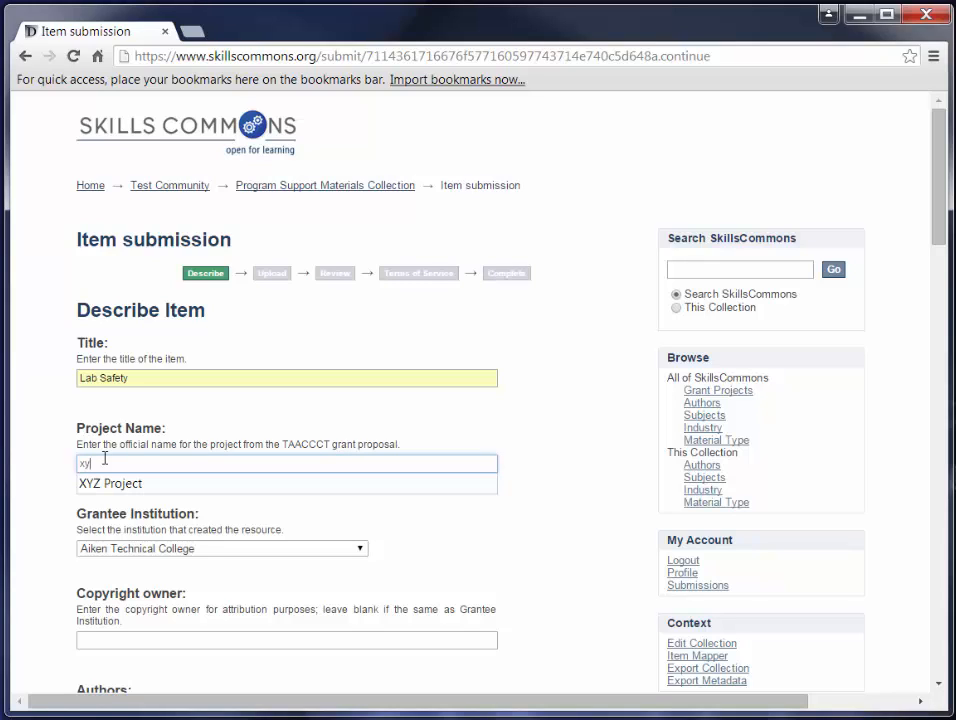
{"action": "left_click", "coordinate": [109, 484]}
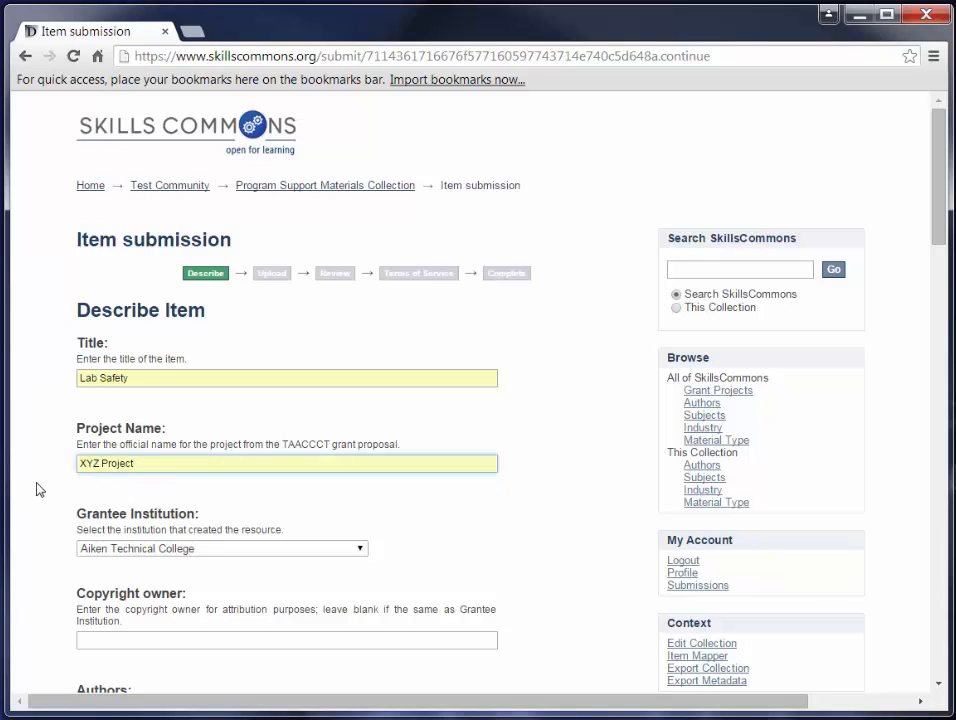
{"action": "scroll", "scroll_direction": "down", "scroll_amount": 3}
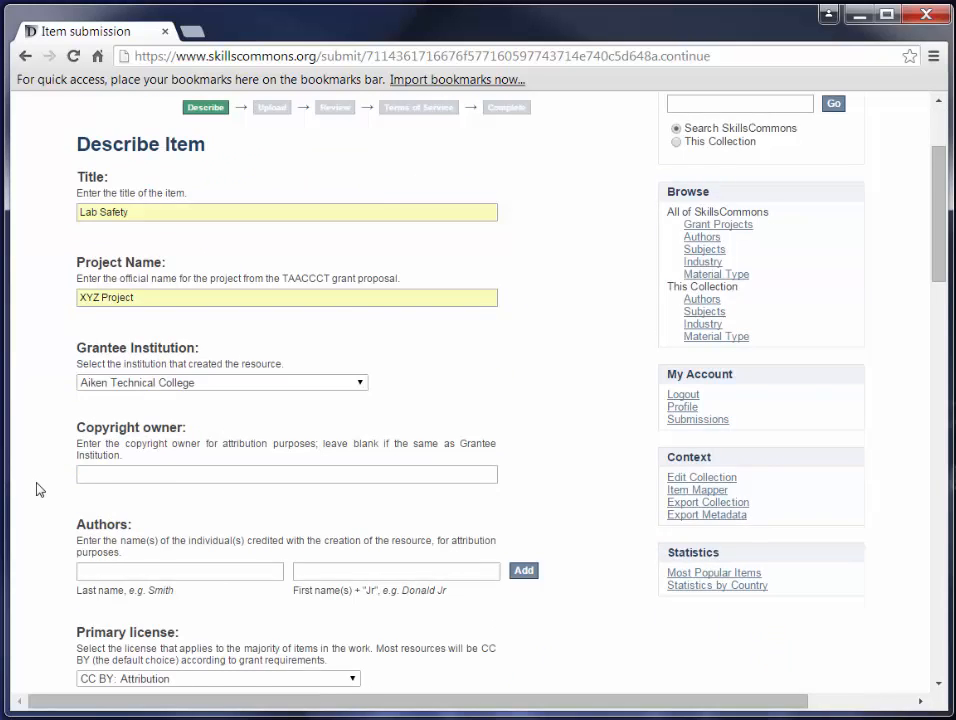
{"action": "scroll", "scroll_direction": "down", "scroll_amount": 3}
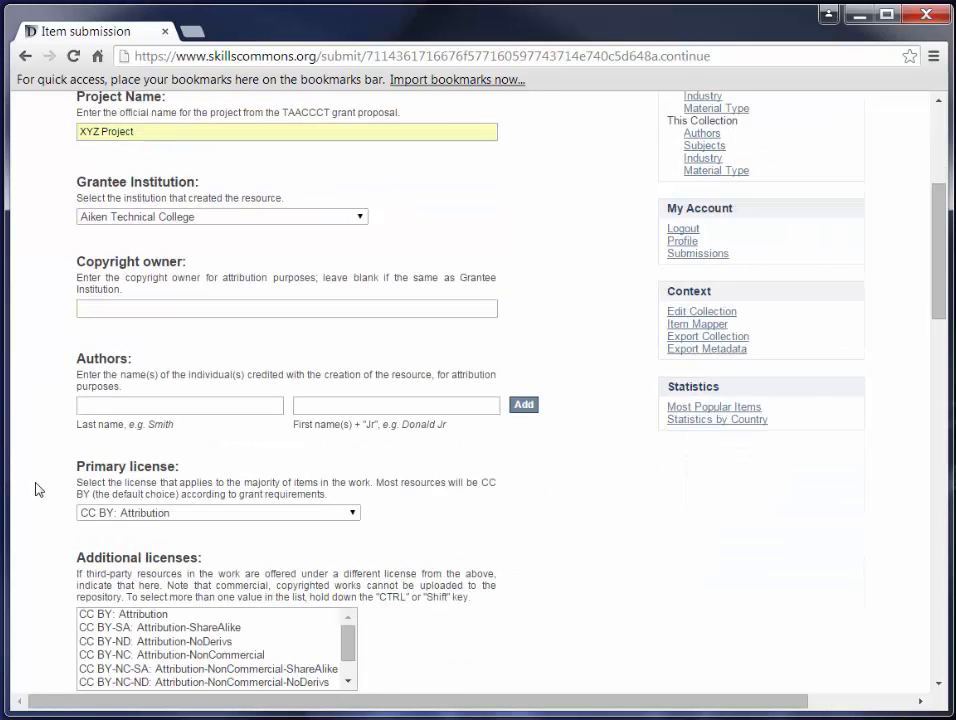
{"action": "mouse_move", "coordinate": [390, 235]}
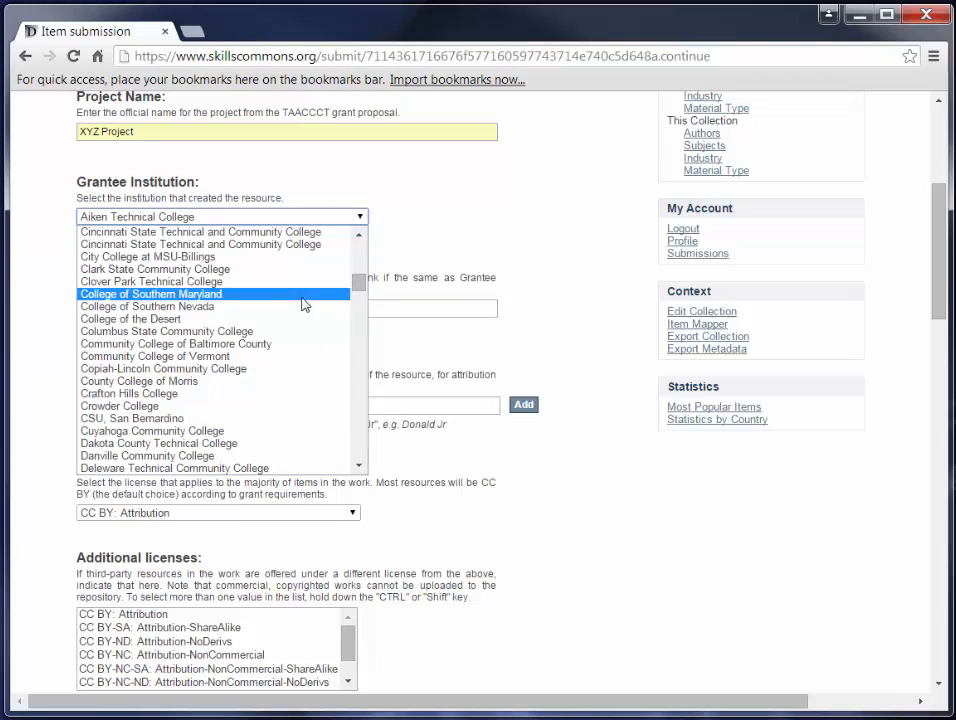
Select CSU, San Bernardino in the Grantee Institution dropdown
{"action": "left_click", "coordinate": [132, 417]}
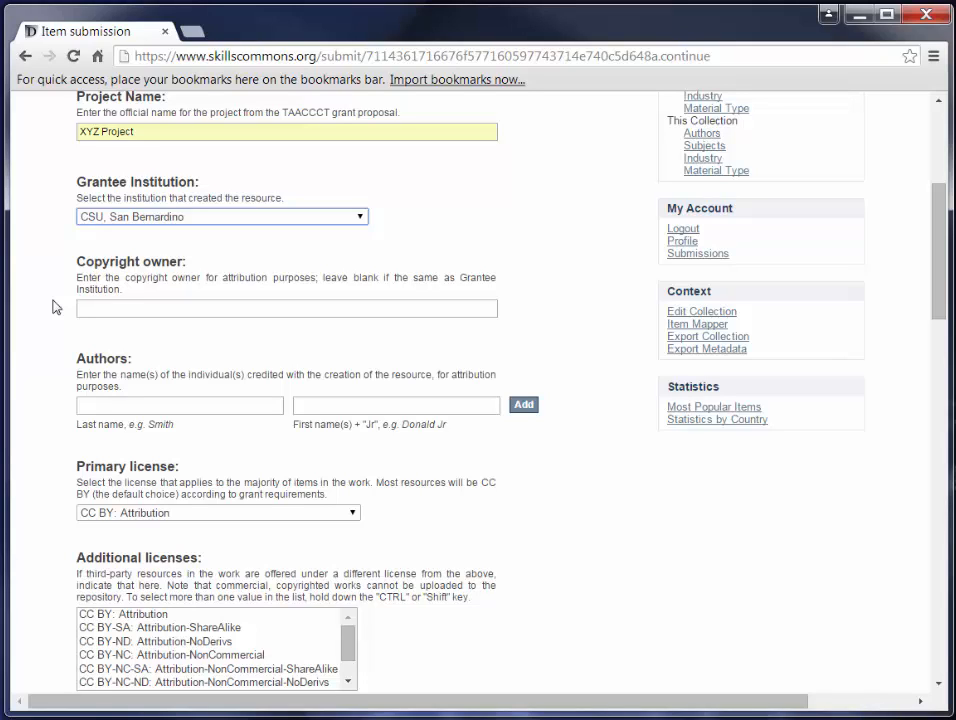
{"action": "mouse_move", "coordinate": [48, 306]}
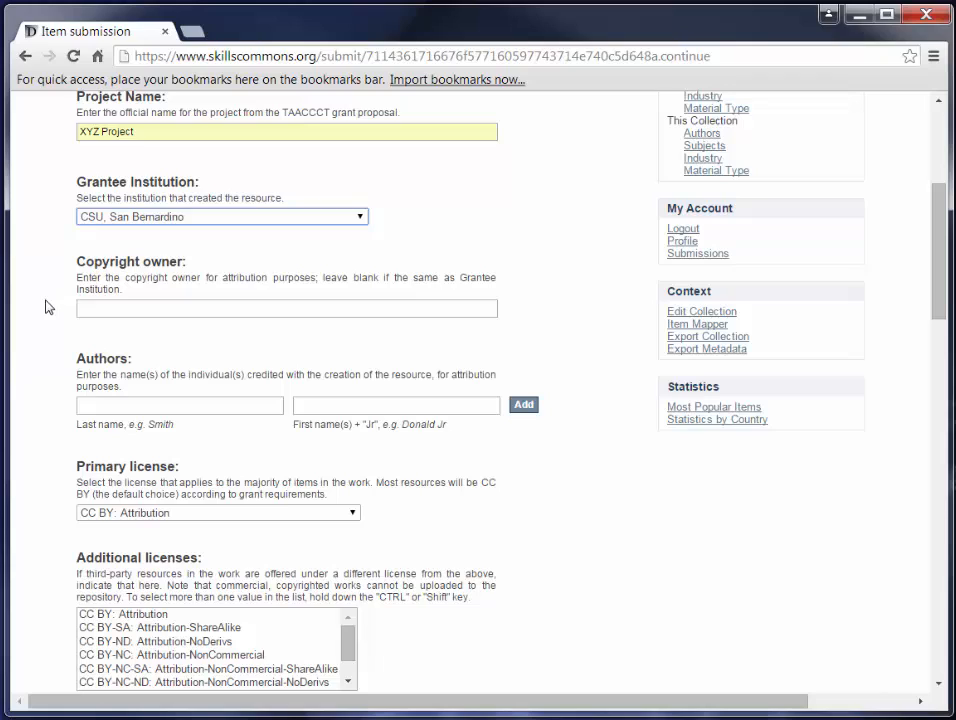
{"action": "mouse_move", "coordinate": [42, 386]}
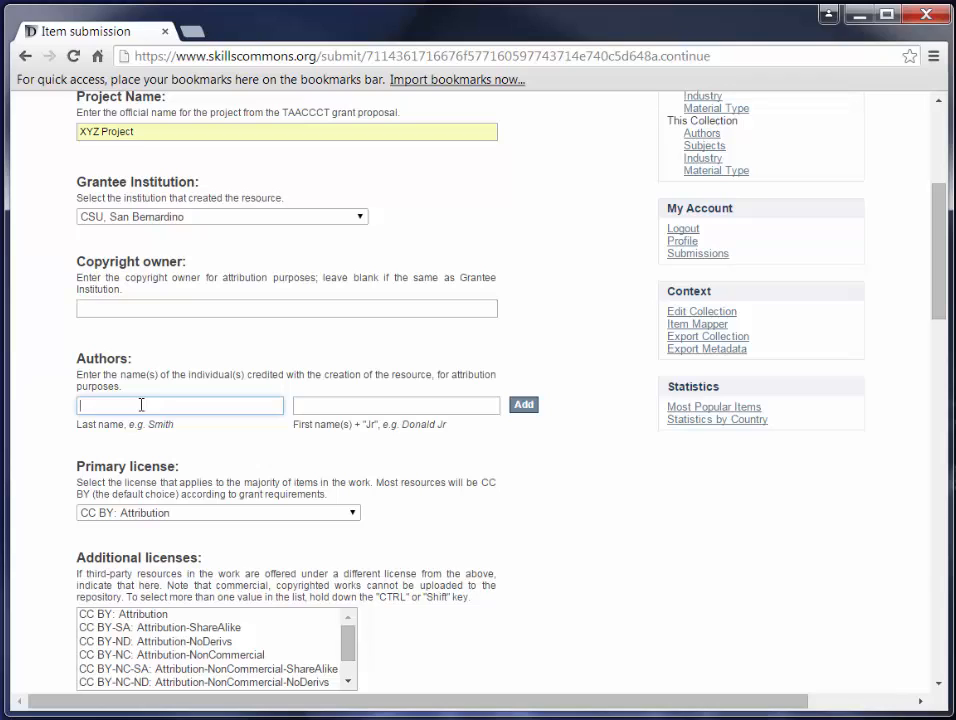
Add Watson, Mary as the first author
{"action": "type", "text": "Watson"}
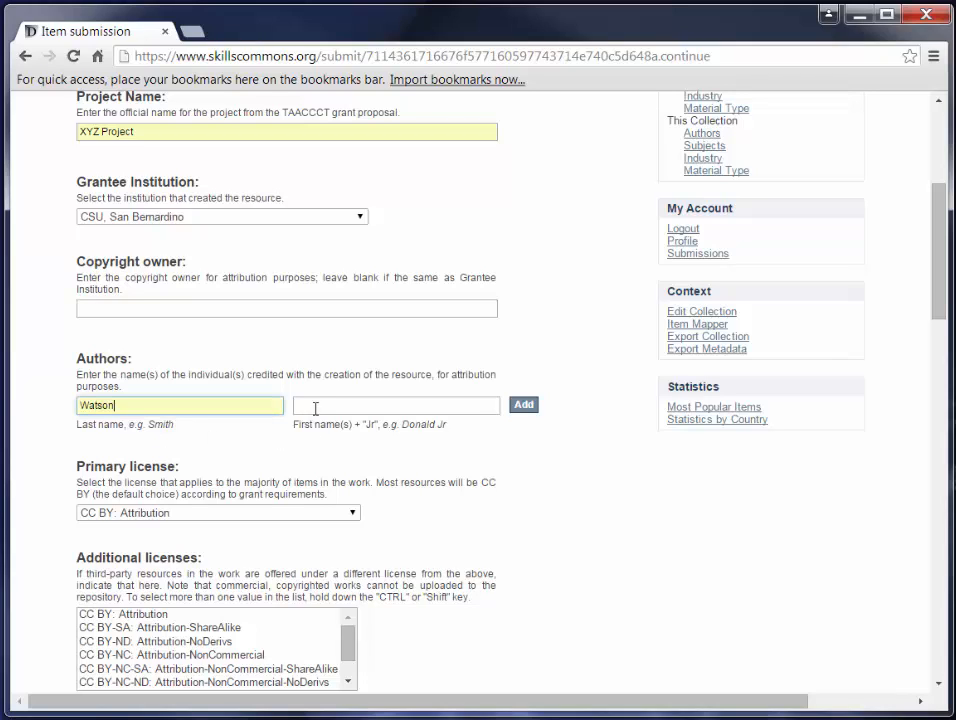
{"action": "type", "text": "Mary"}
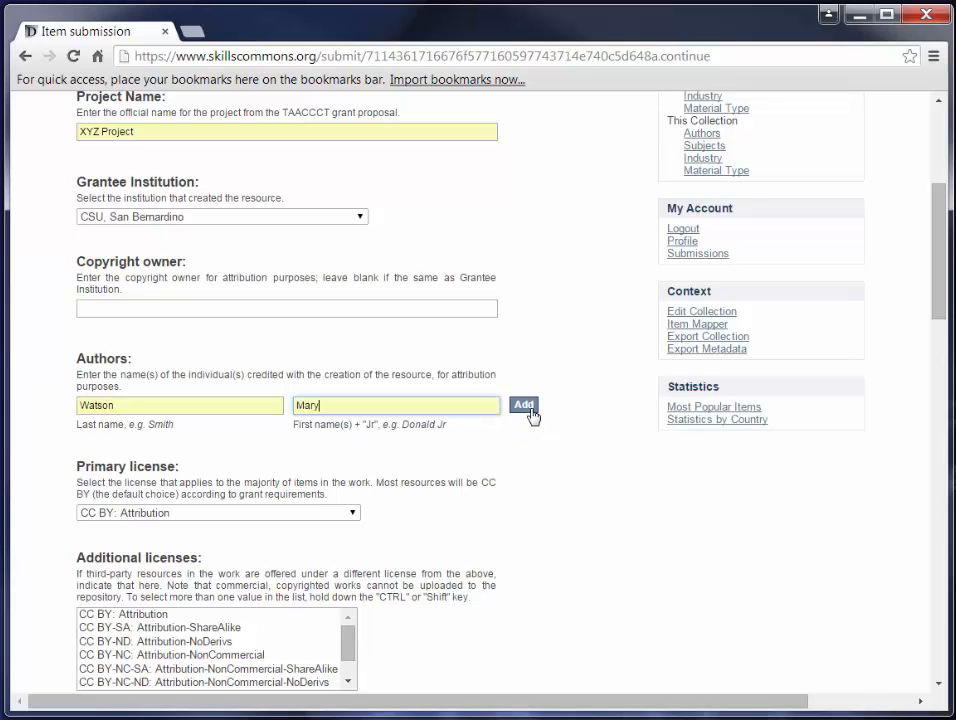
{"action": "left_click", "coordinate": [523, 405]}
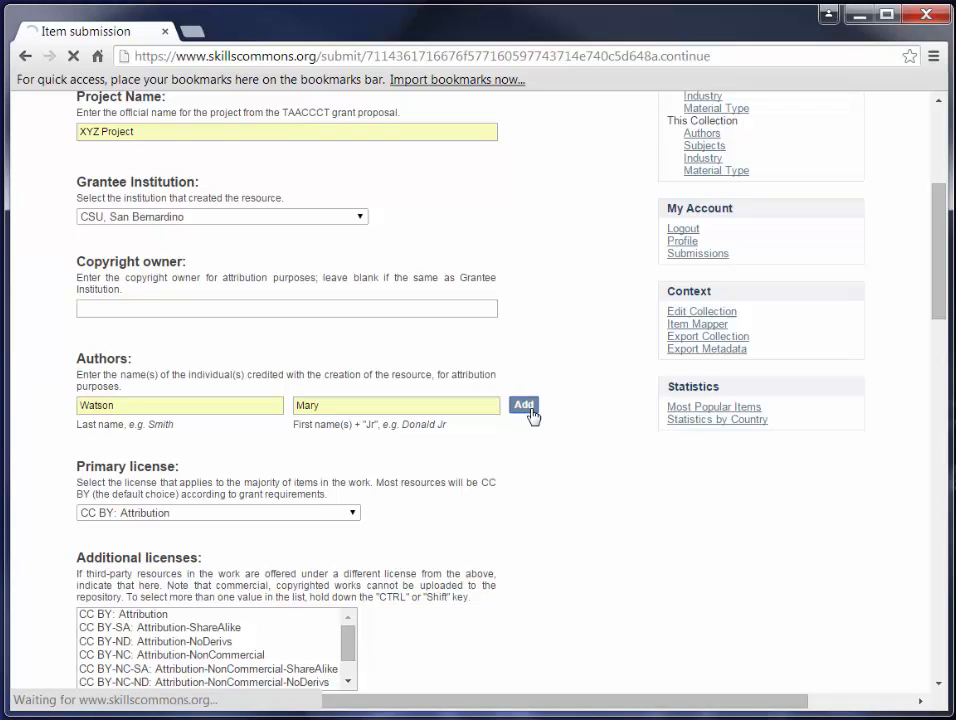
{"action": "left_click", "coordinate": [523, 405]}
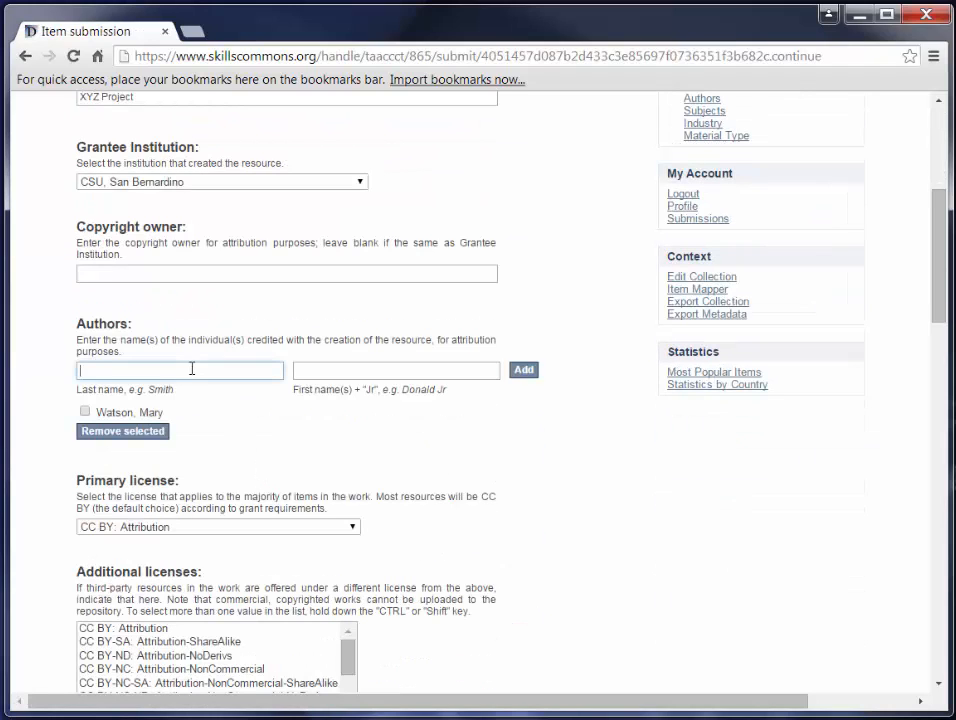
{"action": "type", "text": "Smith"}
{"action": "left_click", "coordinate": [396, 370]}
{"action": "type", "text": "D"}
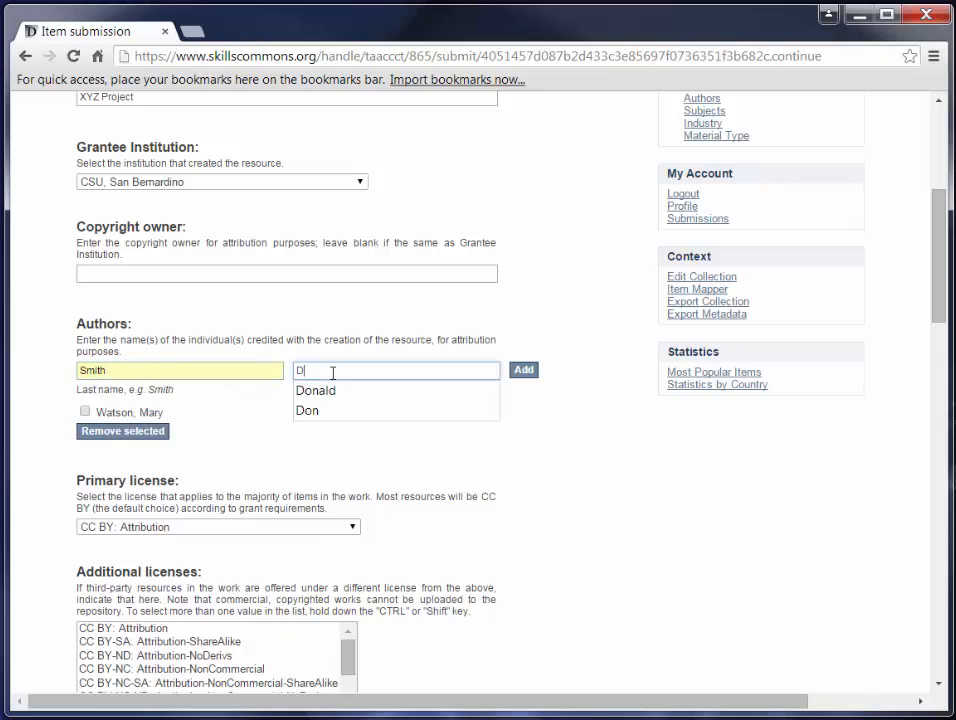
{"action": "left_click", "coordinate": [315, 390]}
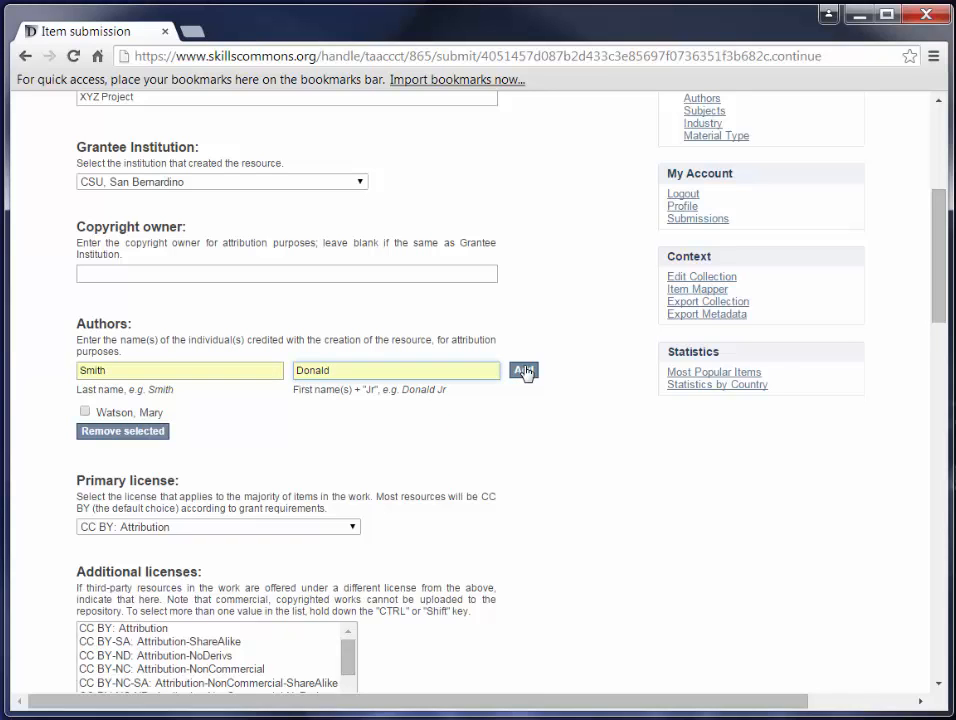
{"action": "left_click", "coordinate": [523, 371]}
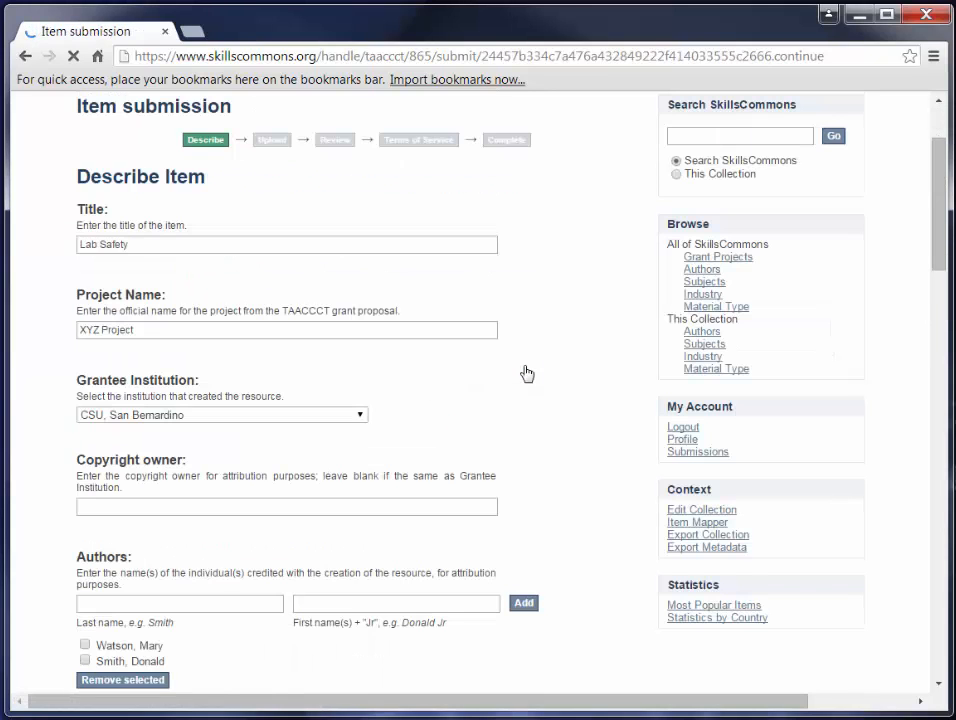
{"action": "scroll", "scroll_direction": "down", "scroll_amount": 3}
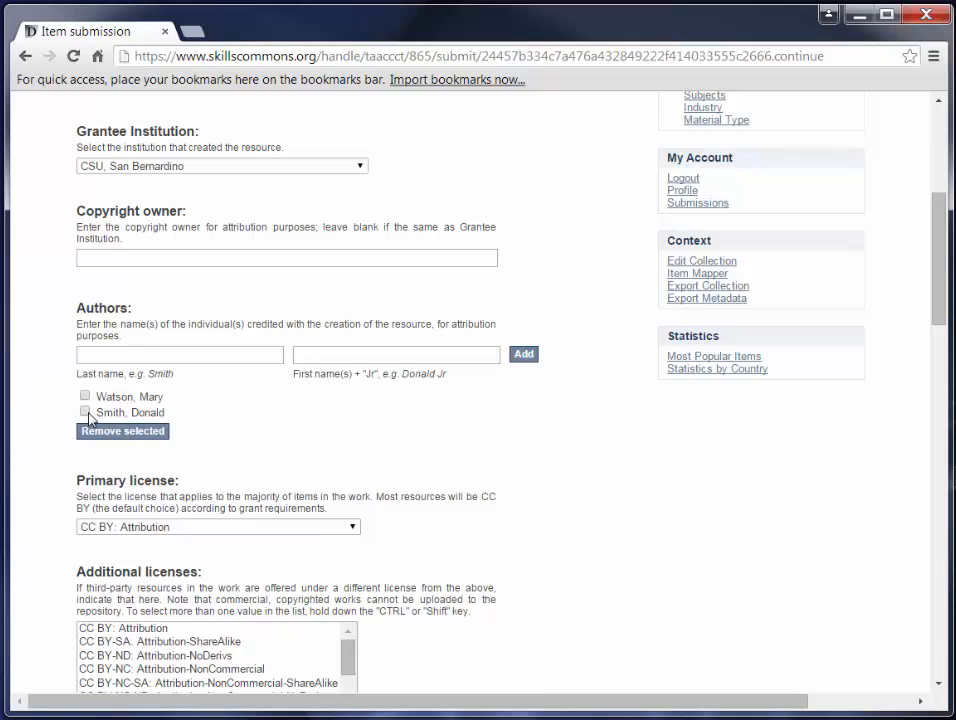
{"action": "left_click", "coordinate": [83, 413]}
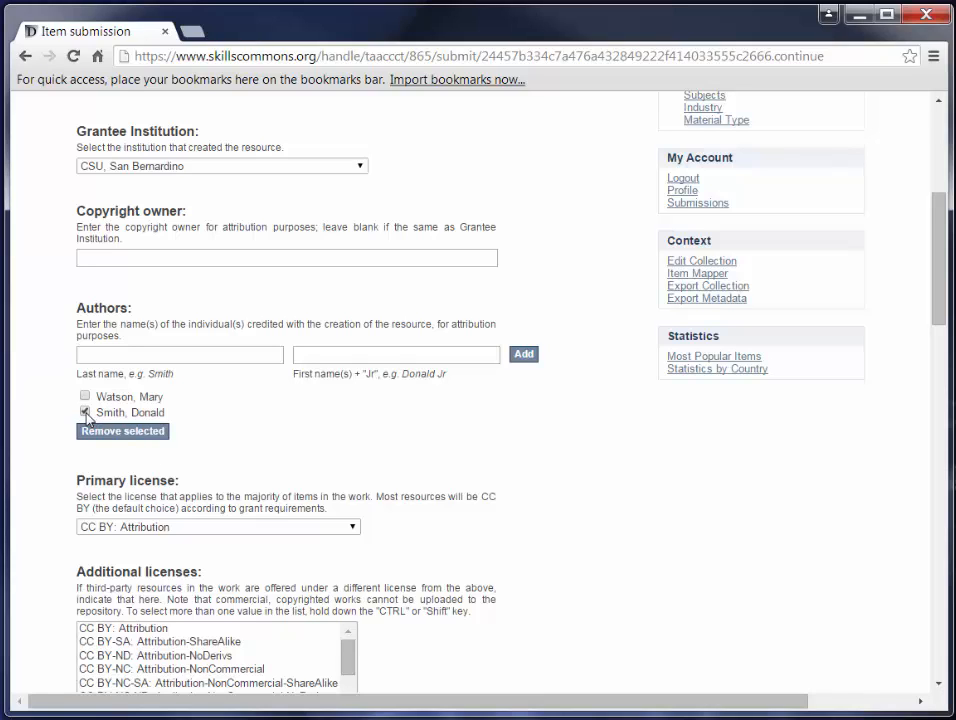
{"action": "left_click", "coordinate": [83, 413]}
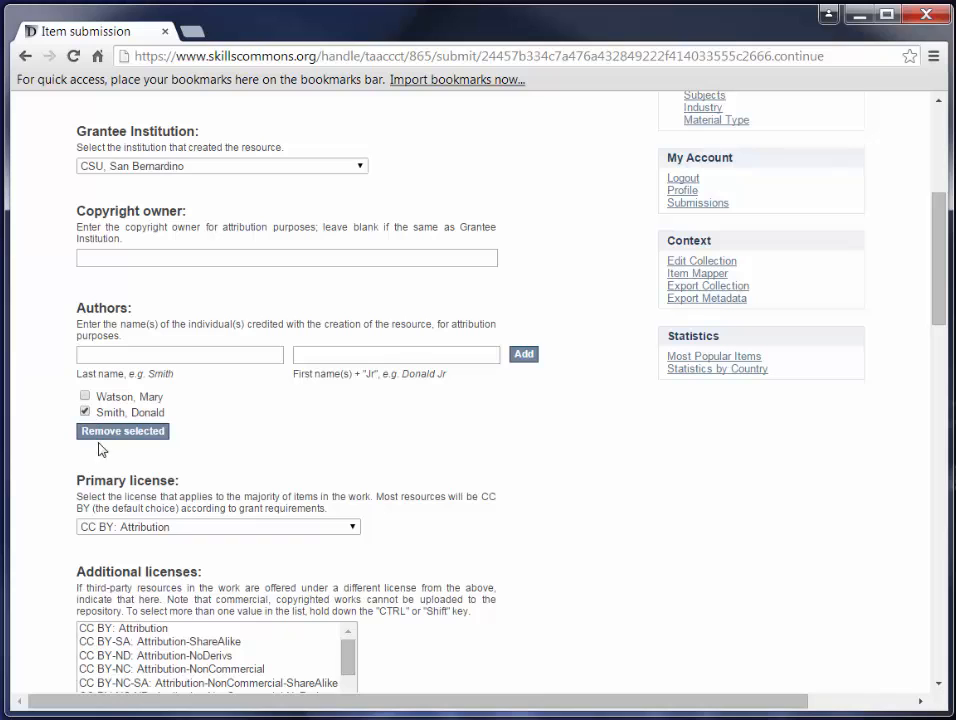
{"action": "mouse_move", "coordinate": [151, 437]}
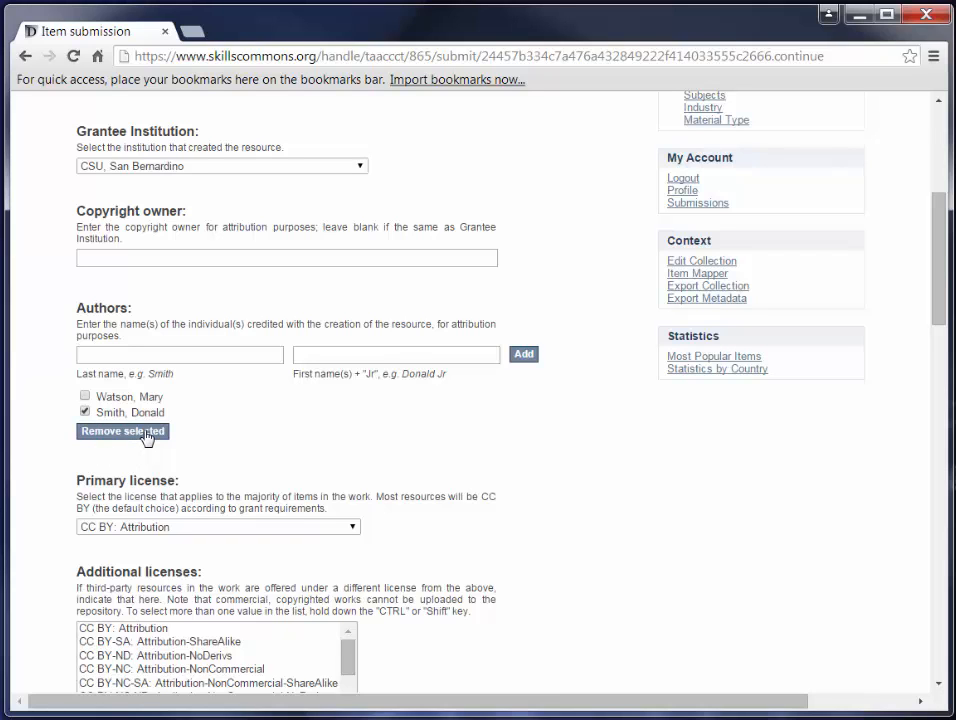
{"action": "left_click", "coordinate": [122, 432]}
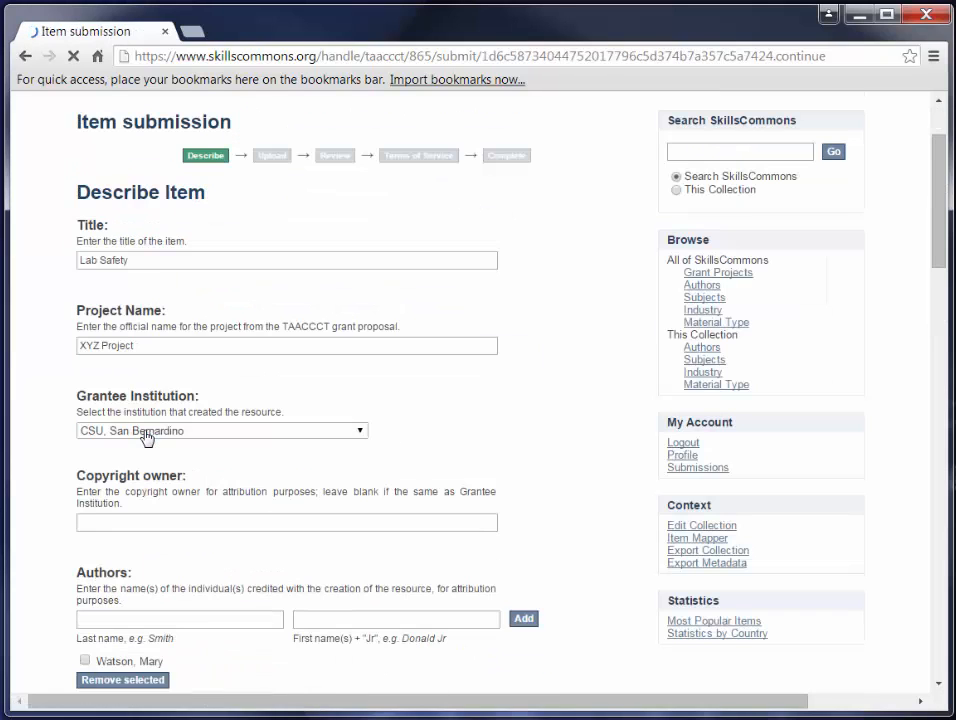
{"action": "scroll", "scroll_direction": "down", "scroll_amount": 3}
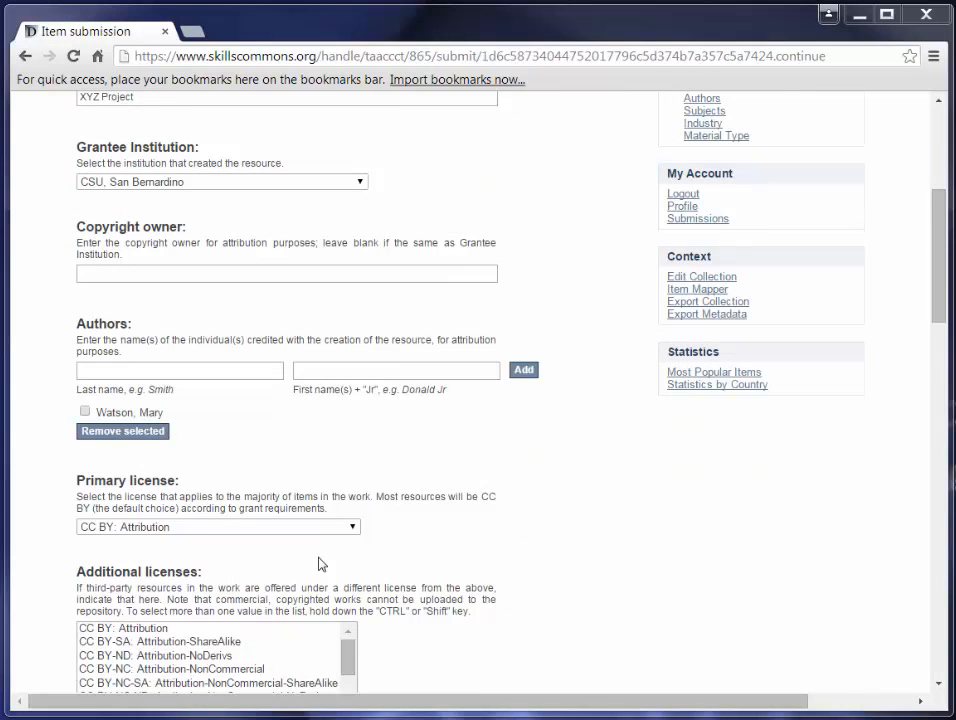
{"action": "mouse_move", "coordinate": [208, 493]}
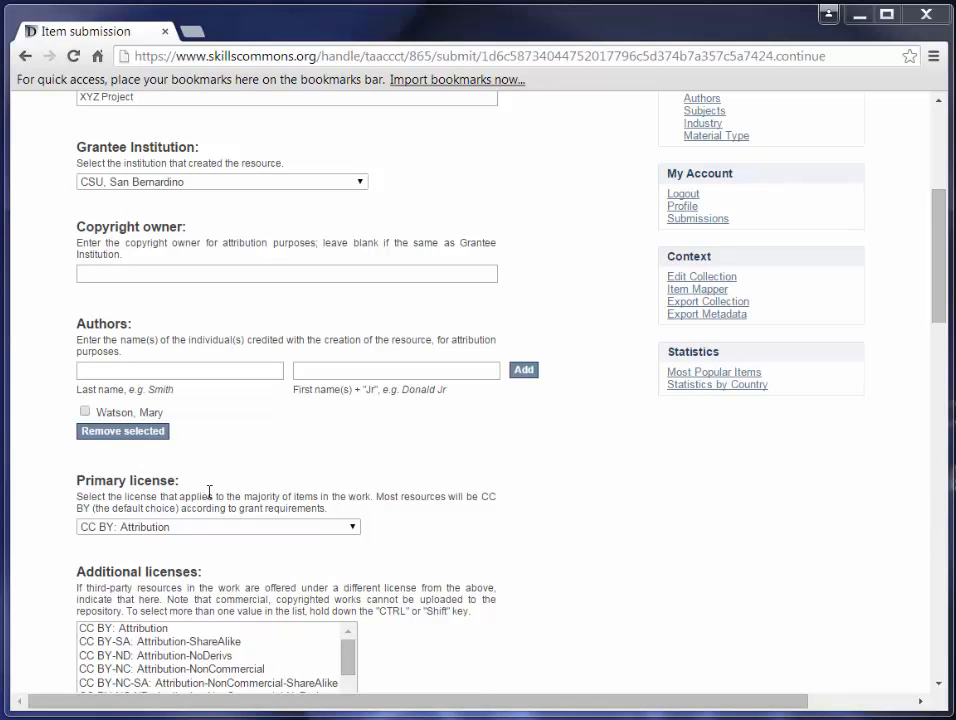
{"action": "mouse_move", "coordinate": [310, 480]}
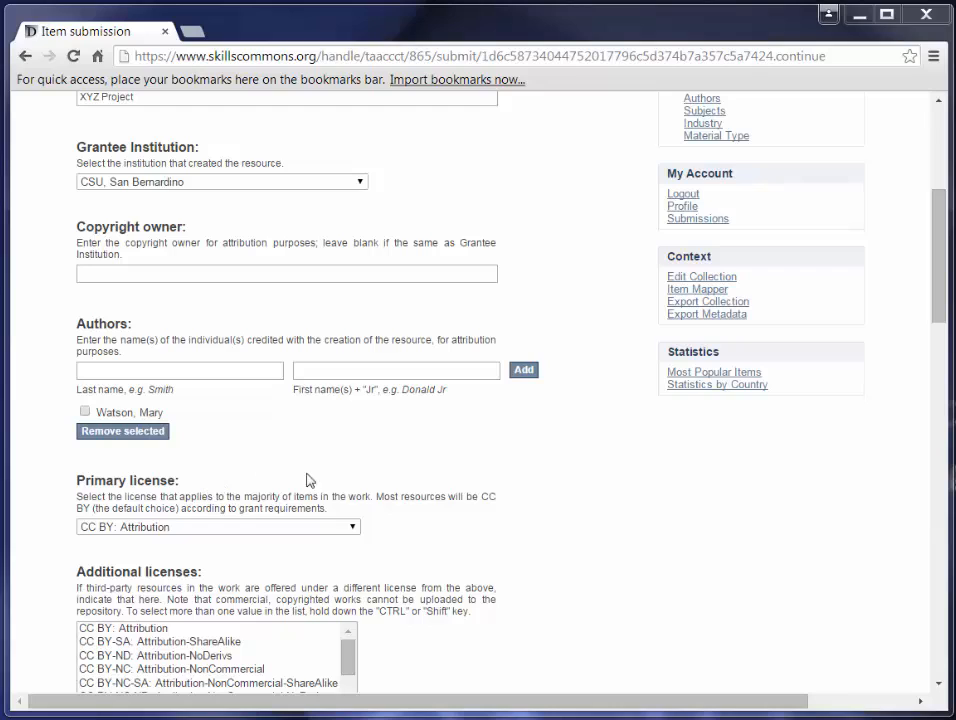
{"action": "mouse_move", "coordinate": [437, 538]}
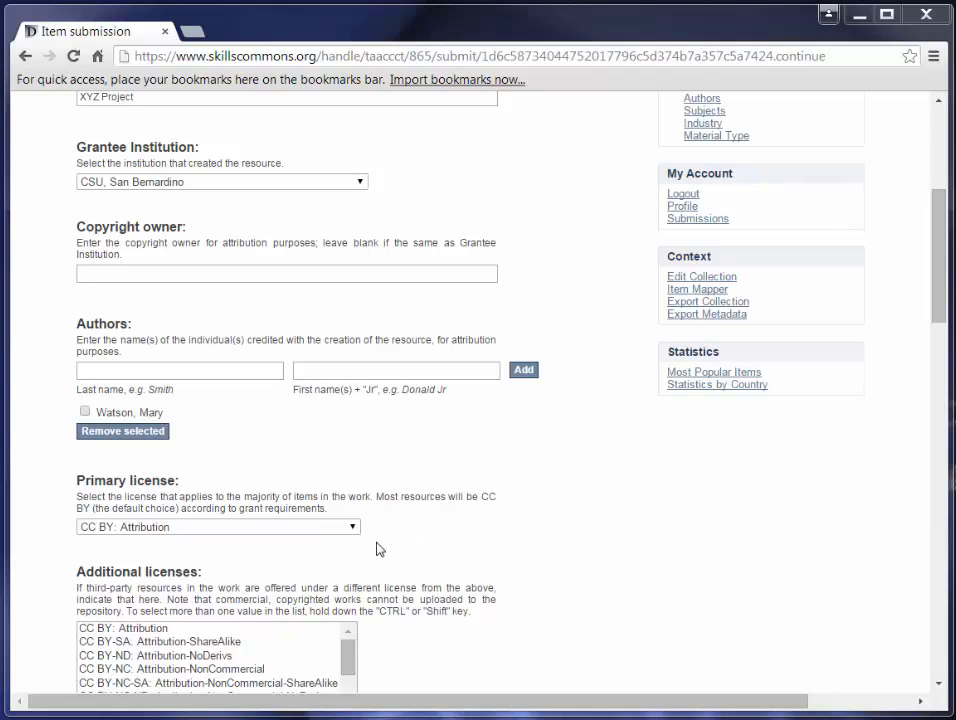
{"action": "mouse_move", "coordinate": [434, 557]}
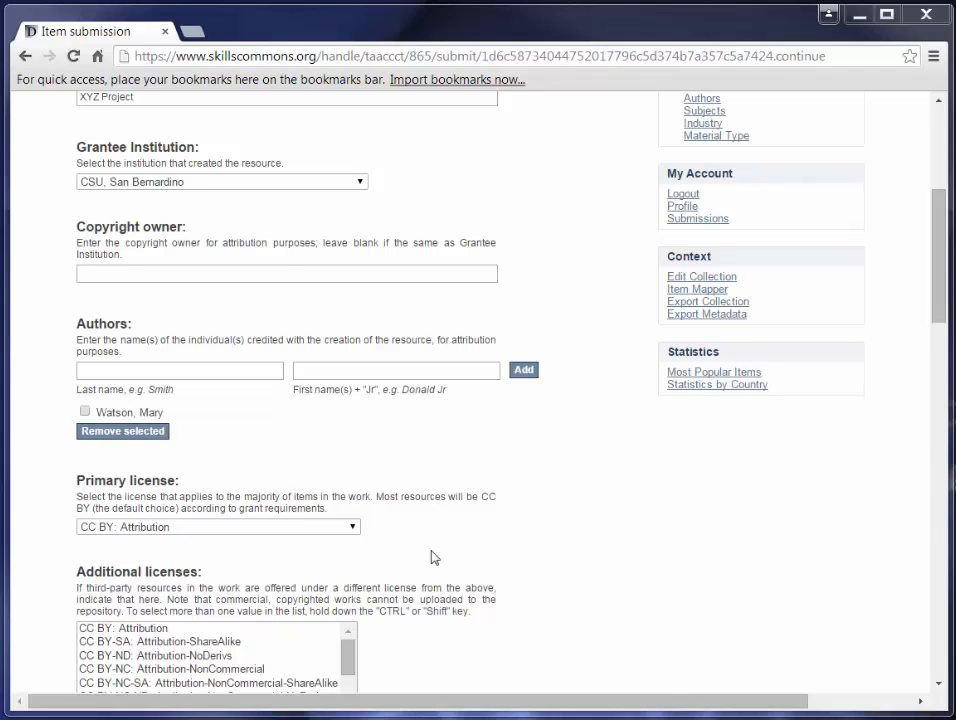
{"action": "scroll", "scroll_direction": "down", "scroll_amount": 3}
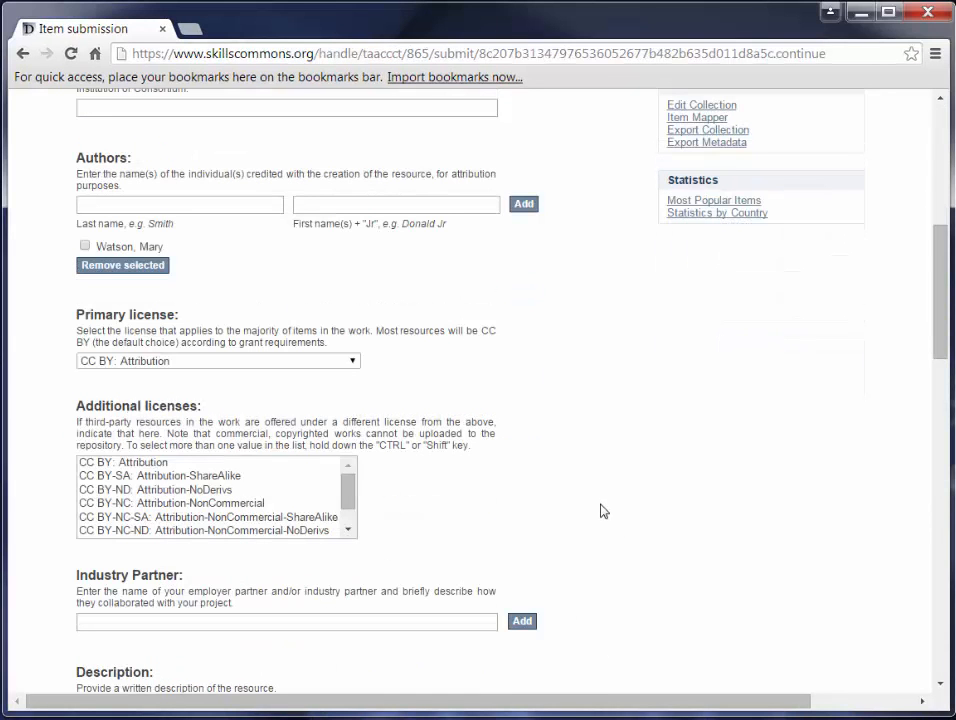
{"action": "mouse_move", "coordinate": [593, 489]}
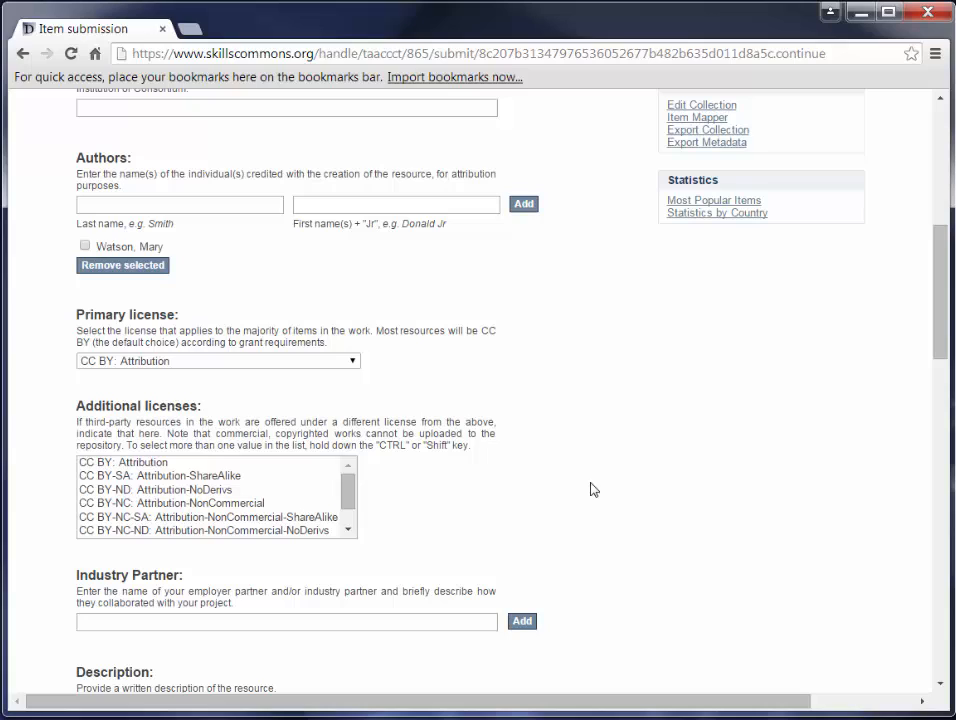
{"action": "mouse_move", "coordinate": [424, 385]}
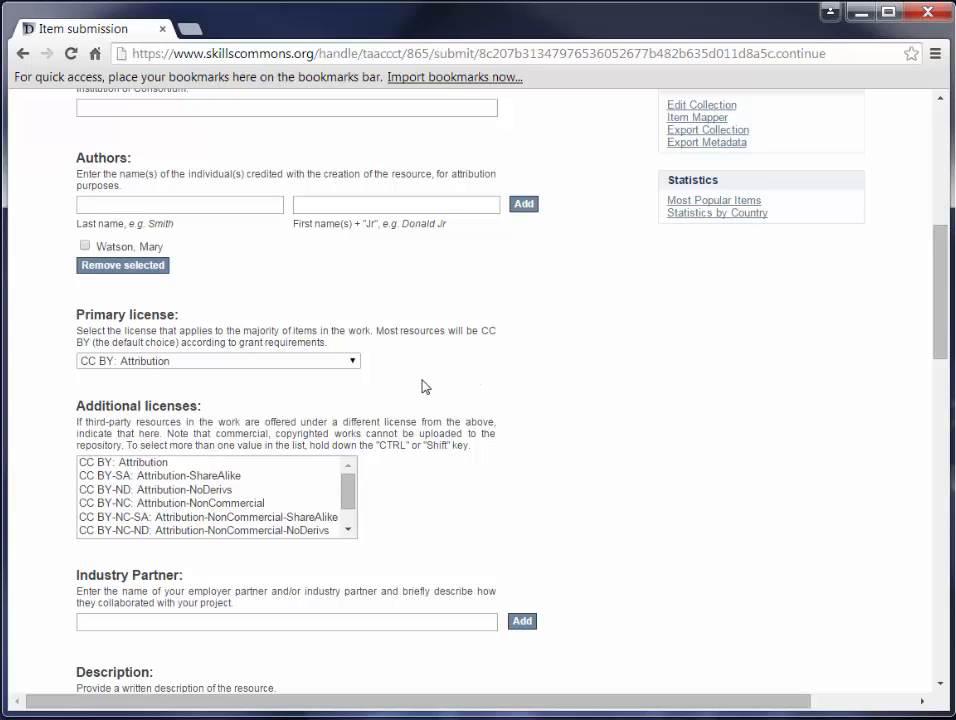
{"action": "mouse_move", "coordinate": [435, 492]}
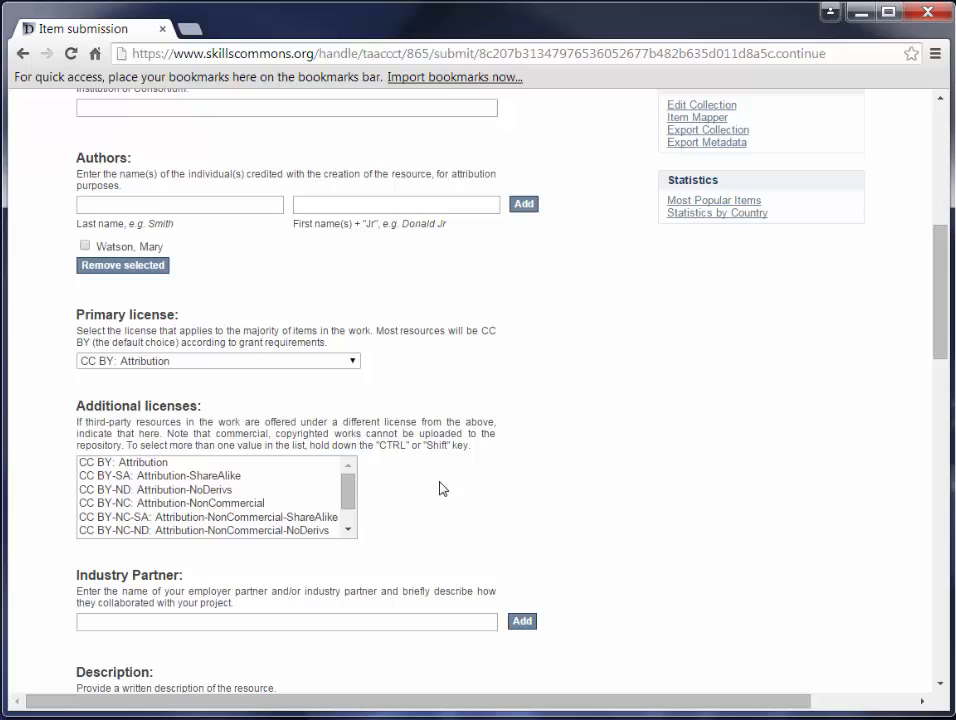
{"action": "mouse_move", "coordinate": [440, 496]}
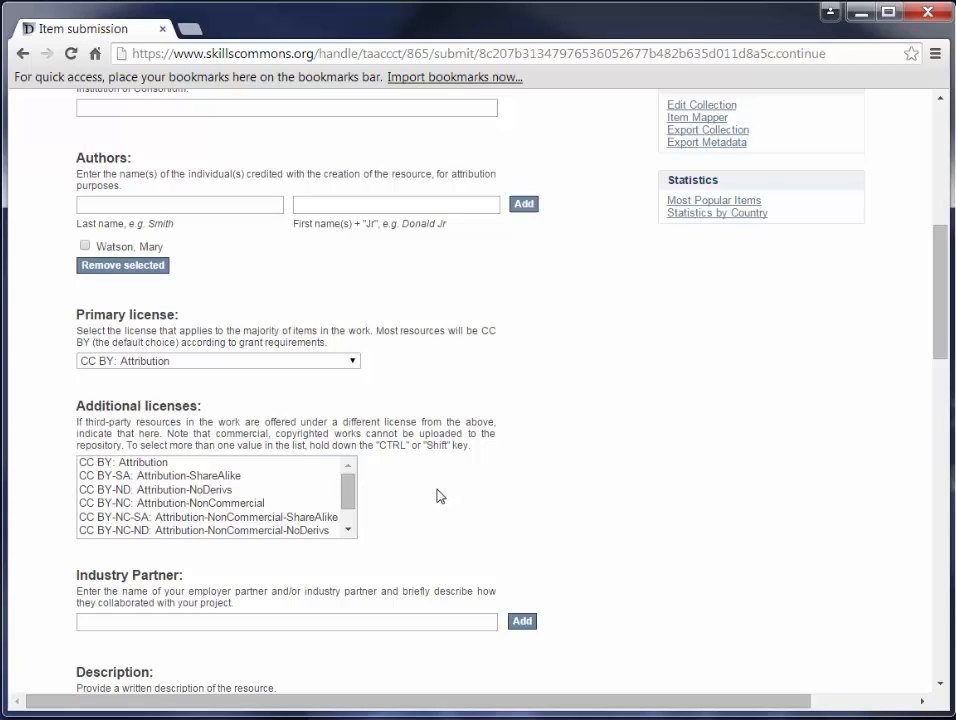
Select CC BY-SA and CC BY-NC in the Additional licenses list
{"action": "left_click", "coordinate": [163, 475]}
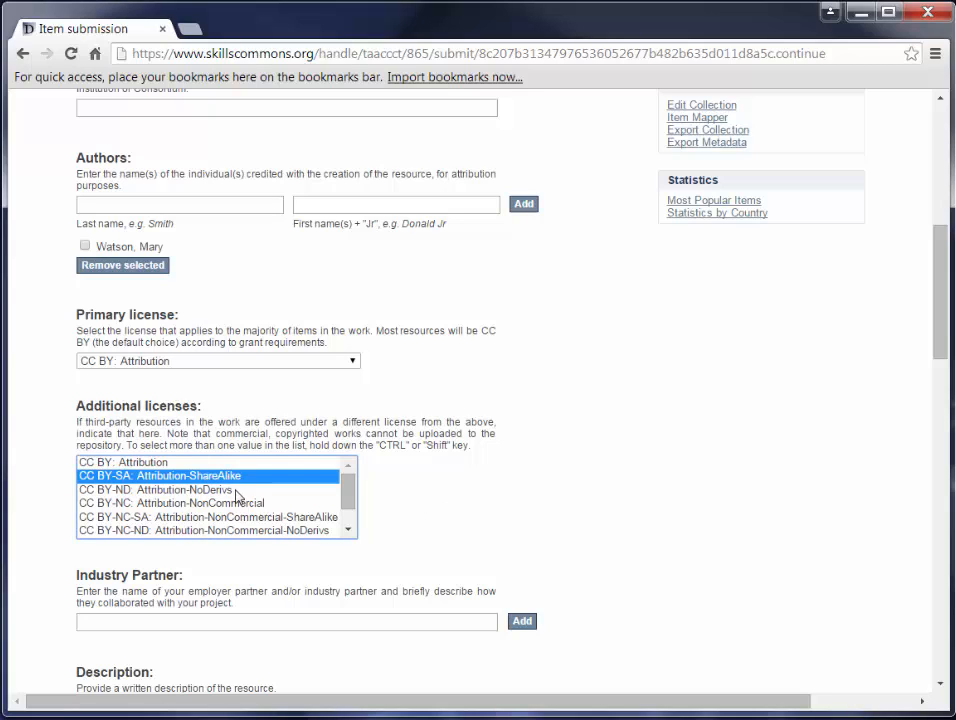
{"action": "left_click", "coordinate": [172, 503]}
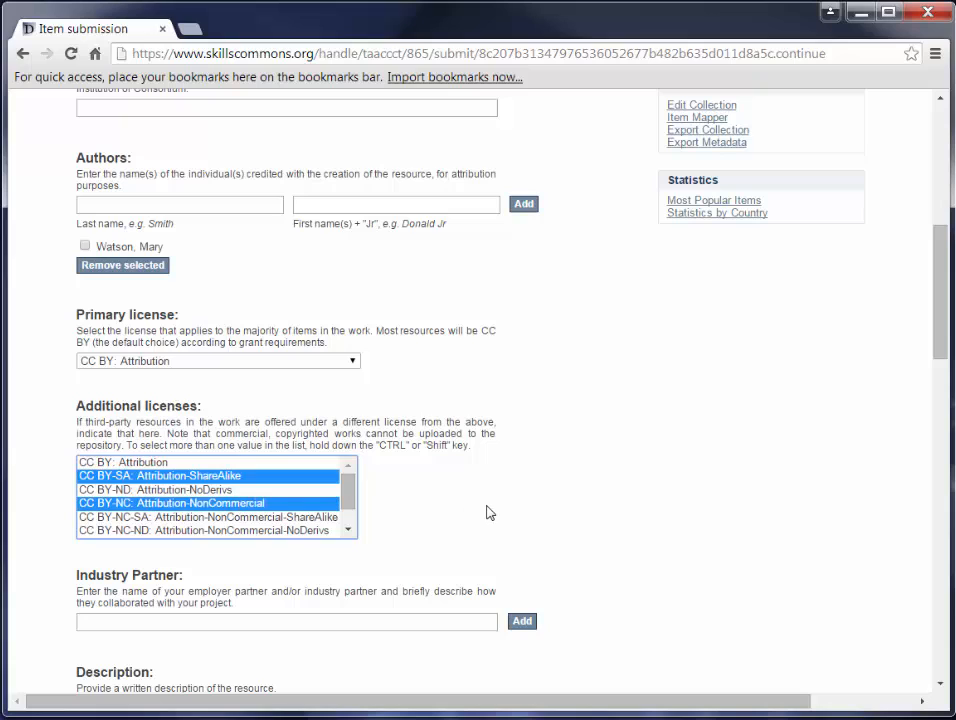
{"action": "mouse_move", "coordinate": [285, 485]}
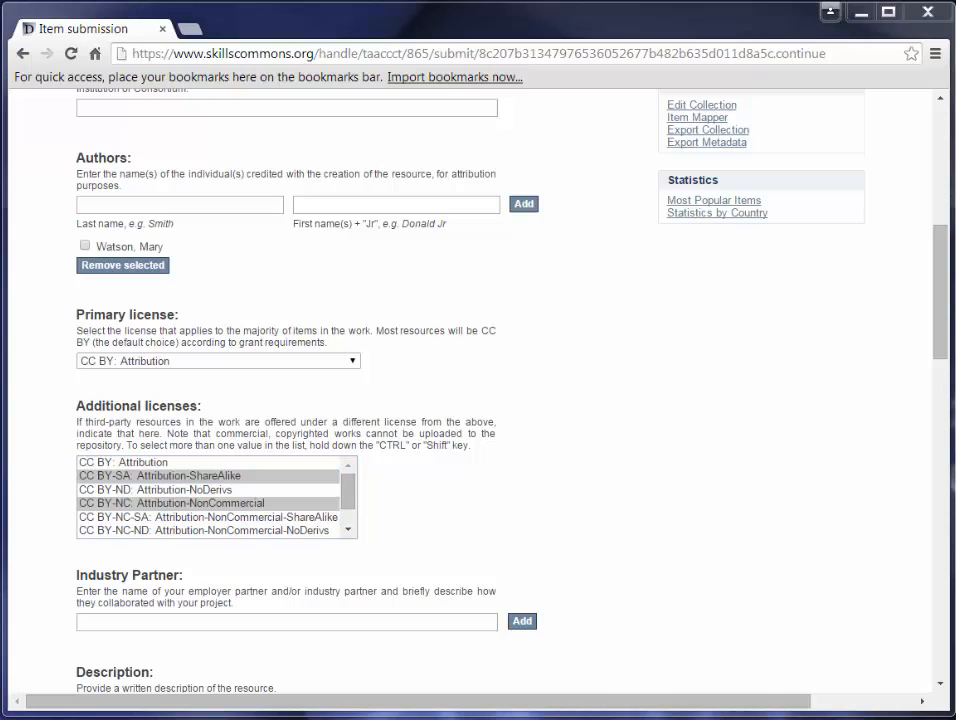
{"action": "mouse_move", "coordinate": [347, 653]}
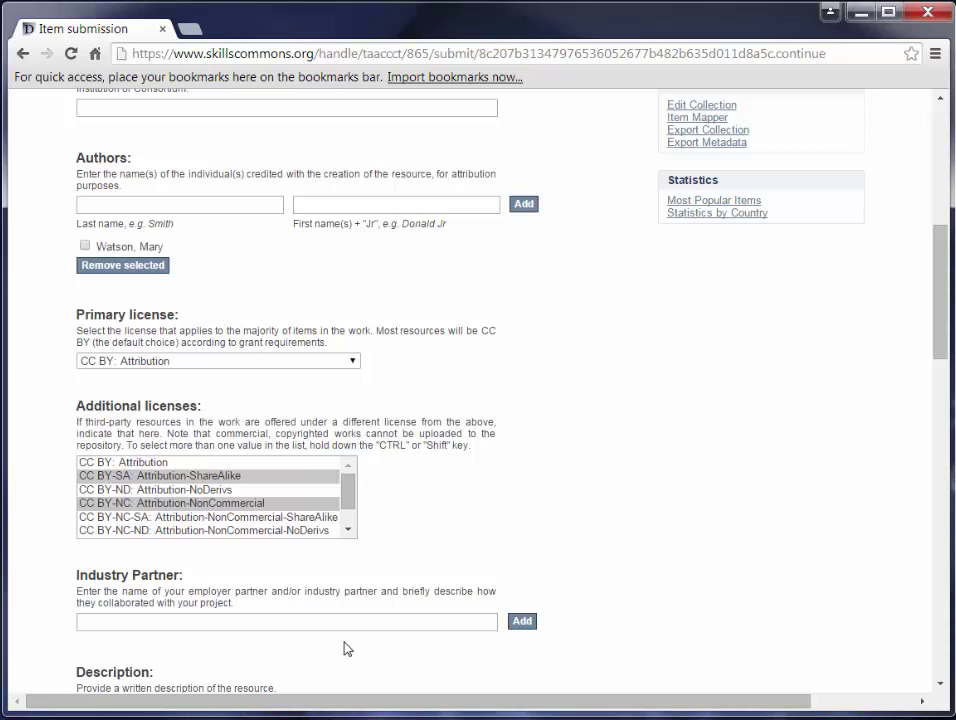
Type 'XYZ Industry Partner collaborated with us by...' into the Industry Partner field
{"action": "left_click", "coordinate": [290, 621]}
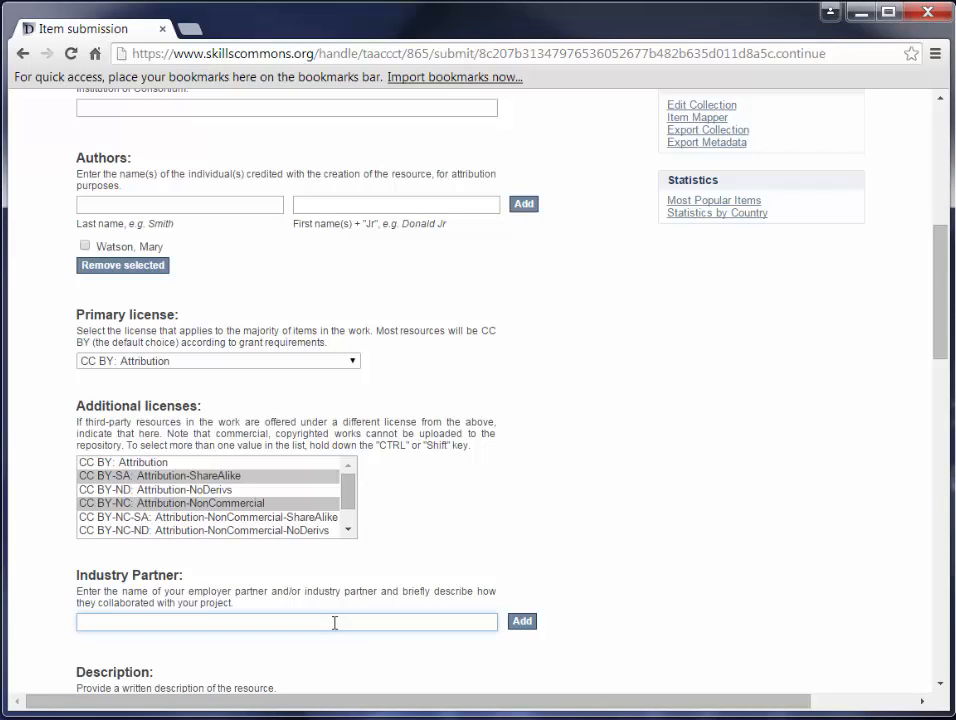
{"action": "type", "text": "XYZ Industry Partner collaborated with us by..."}
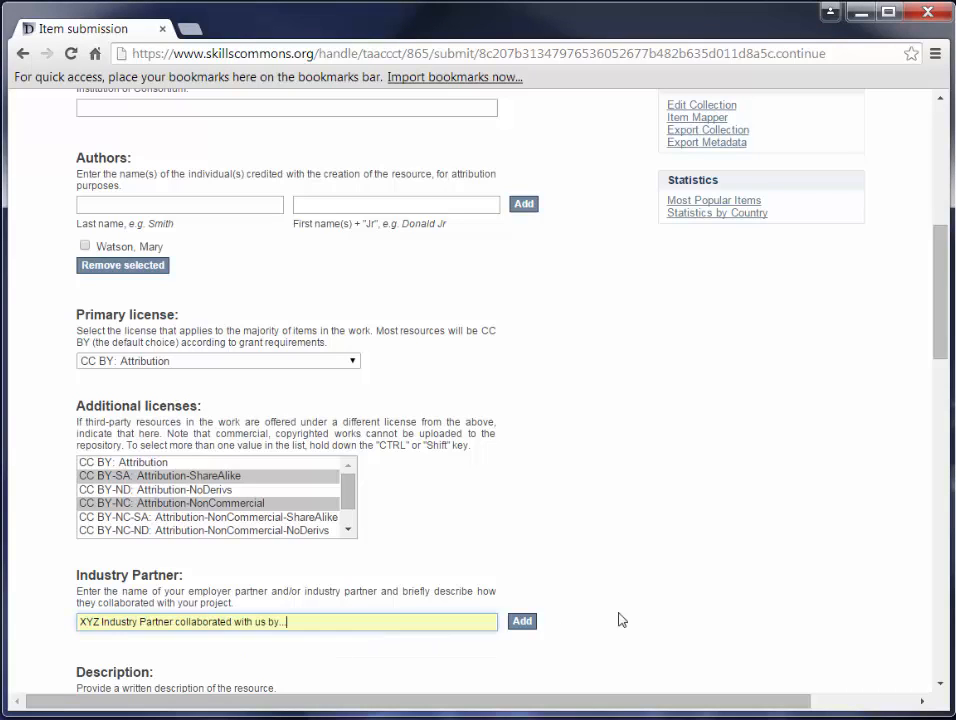
{"action": "scroll", "scroll_direction": "down", "scroll_amount": 3}
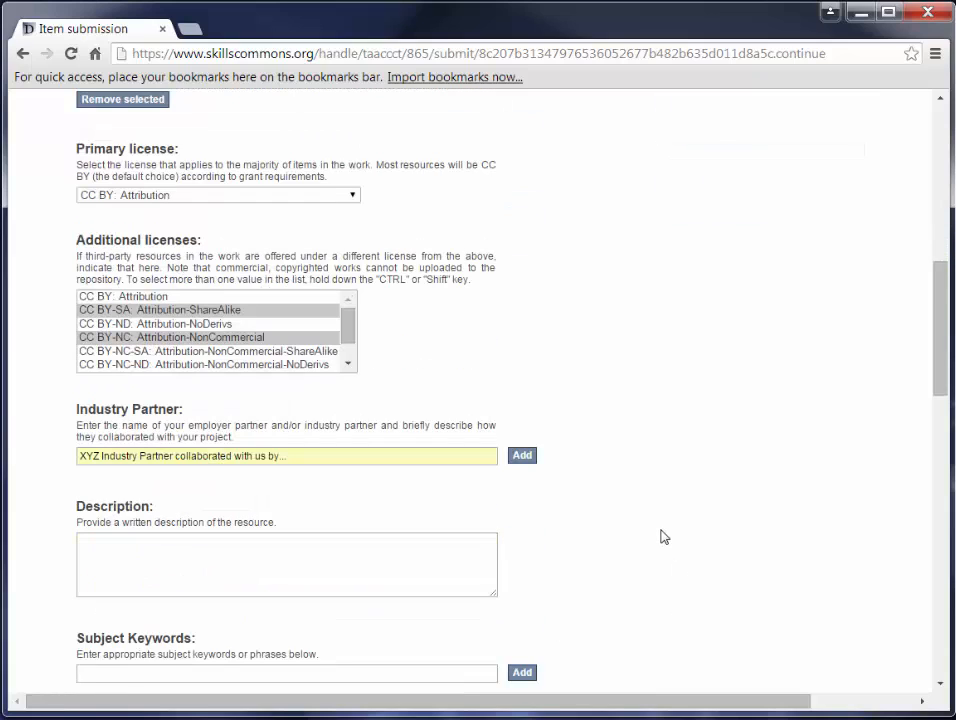
{"action": "mouse_move", "coordinate": [522, 455]}
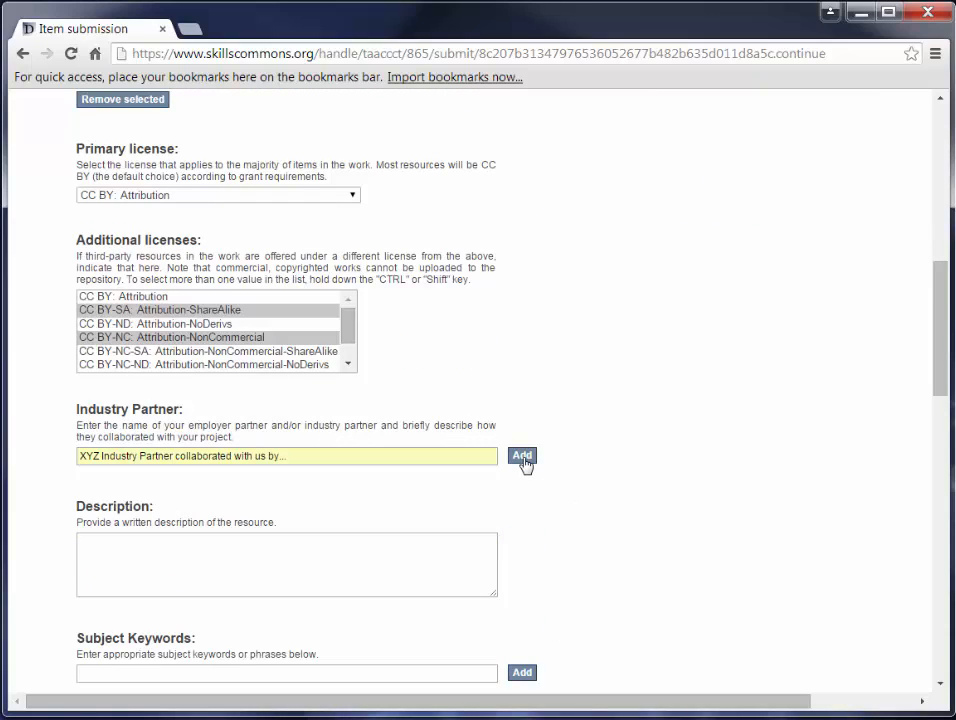
{"action": "mouse_move", "coordinate": [574, 498]}
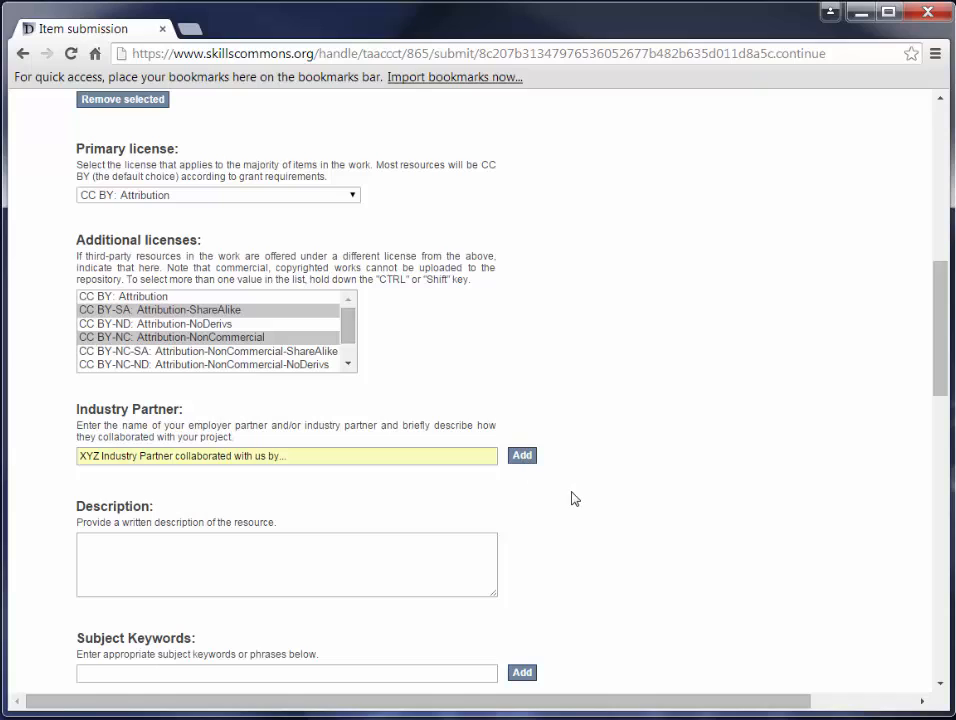
{"action": "mouse_move", "coordinate": [685, 585]}
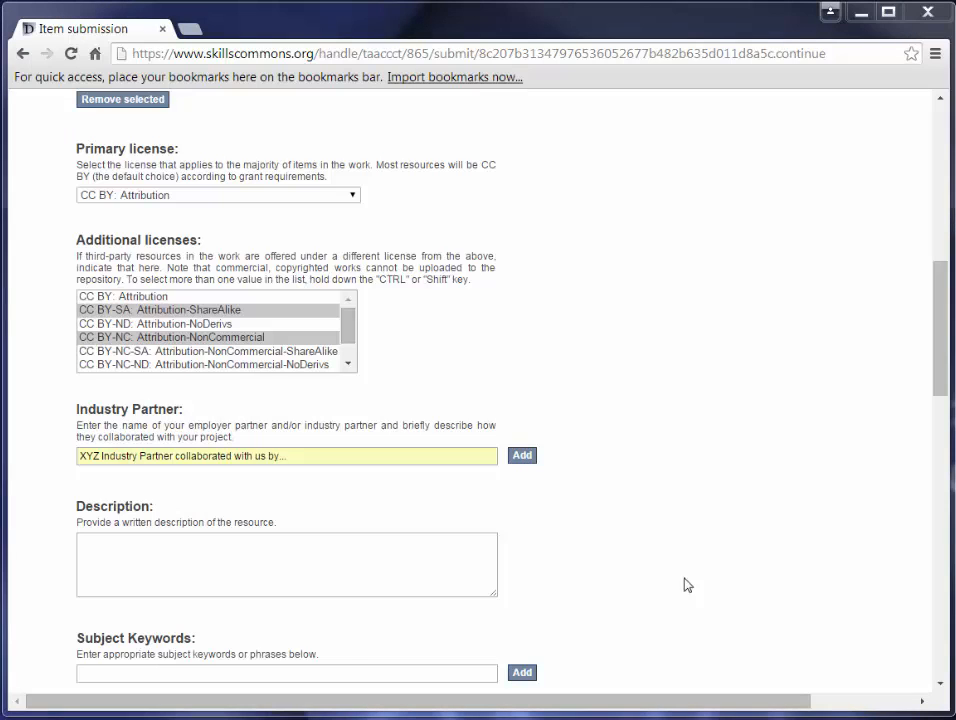
{"action": "mouse_move", "coordinate": [590, 579]}
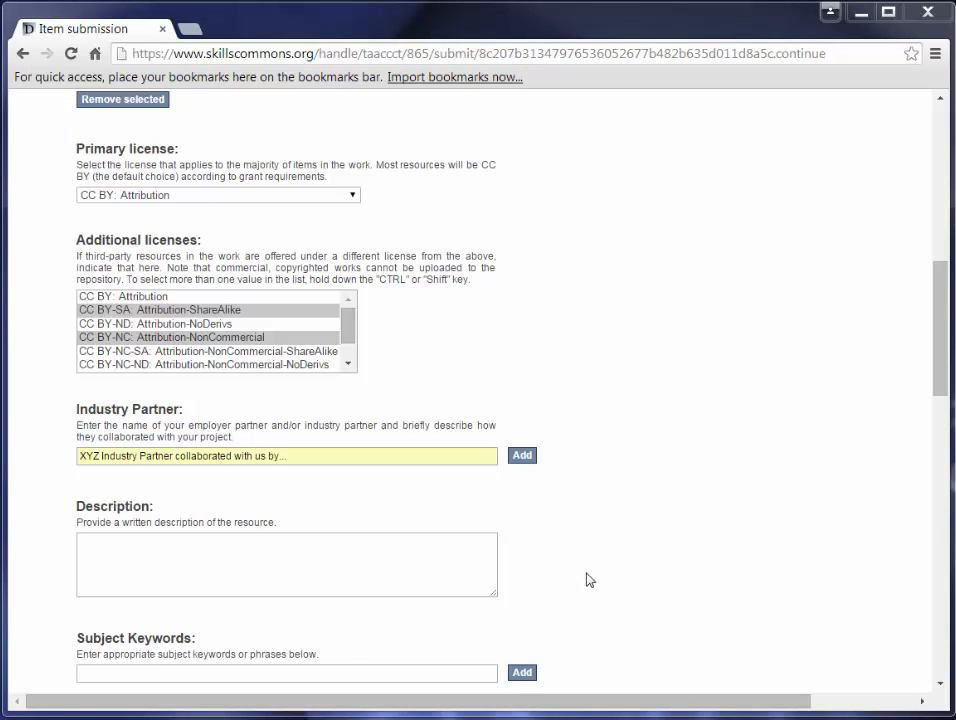
{"action": "mouse_move", "coordinate": [586, 580]}
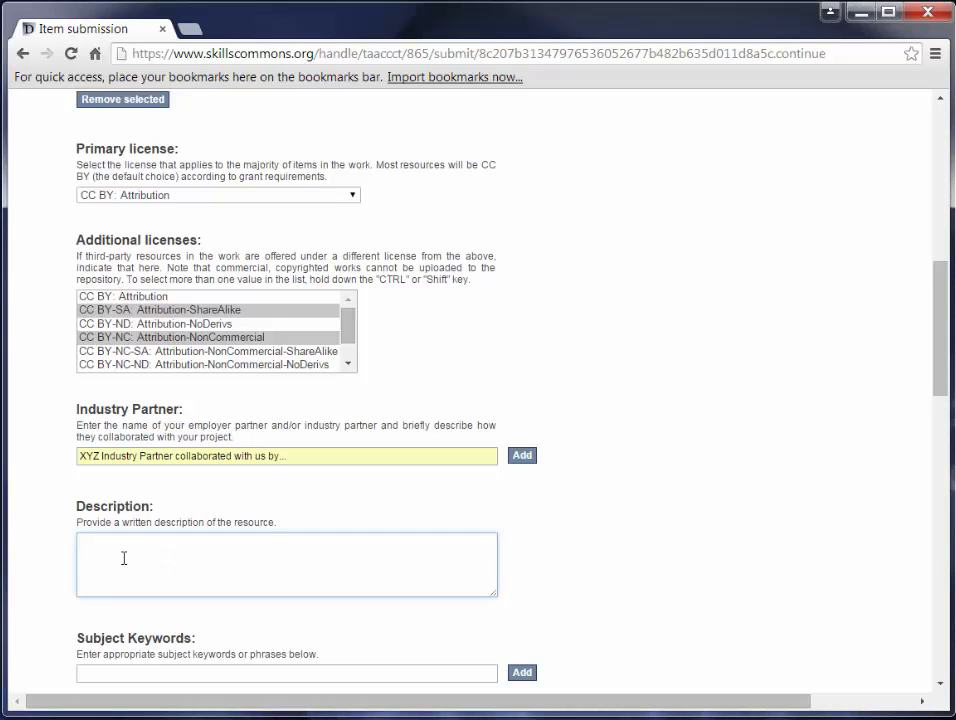
Enter description 'Powerpoint on lab safety in Pathology labs.' and add the industry partner
{"action": "type", "text": "Powerpoint on lab safety in Pathology labs."}
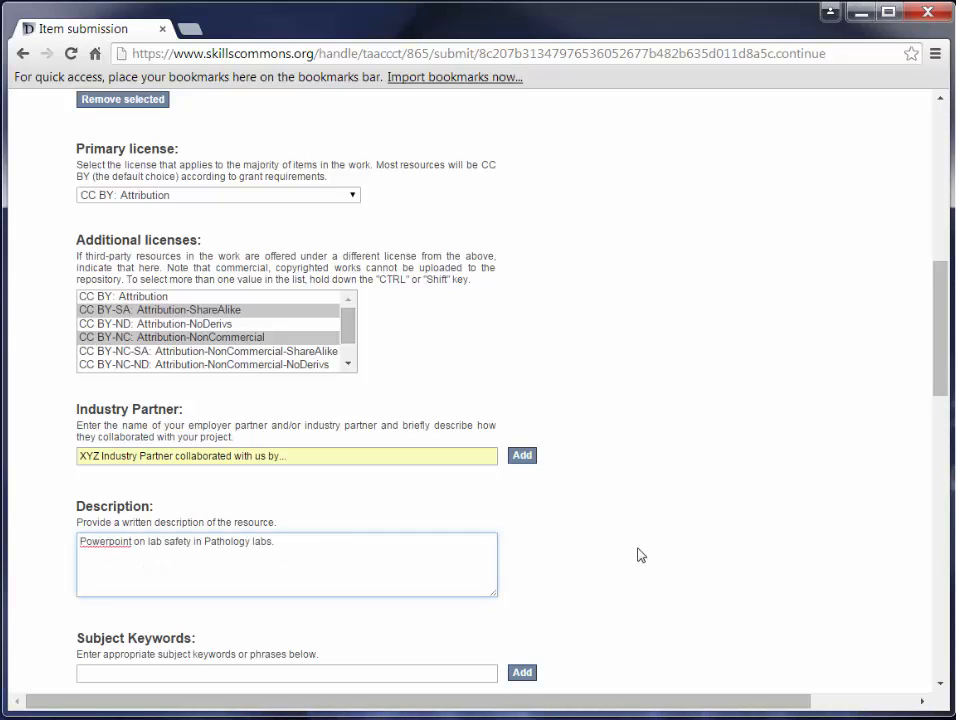
{"action": "scroll", "scroll_direction": "down", "scroll_amount": 3}
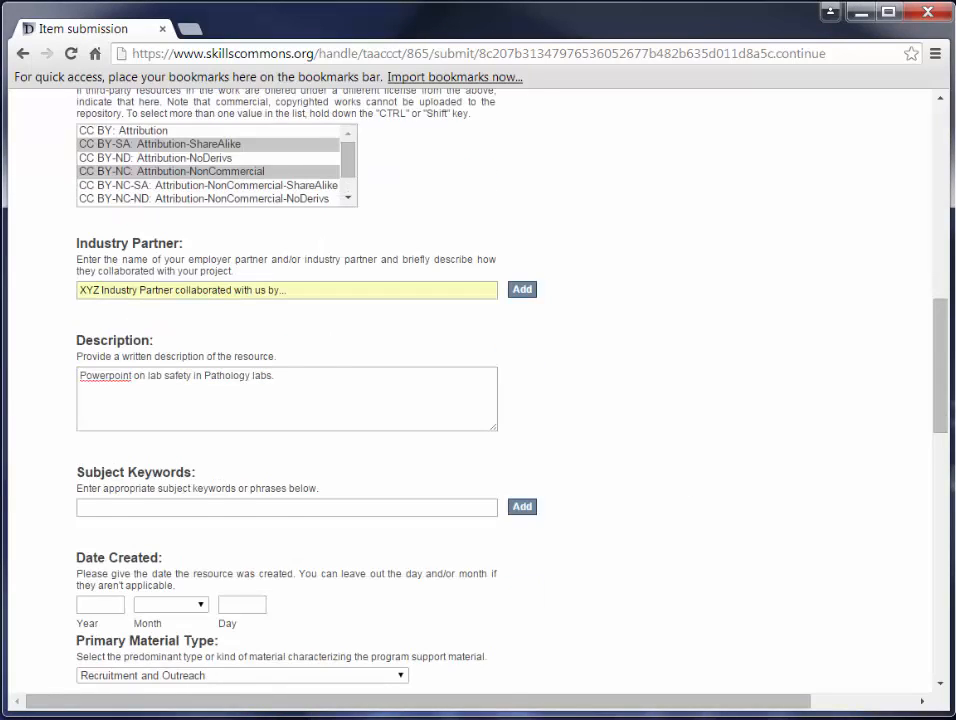
{"action": "left_click", "coordinate": [521, 289]}
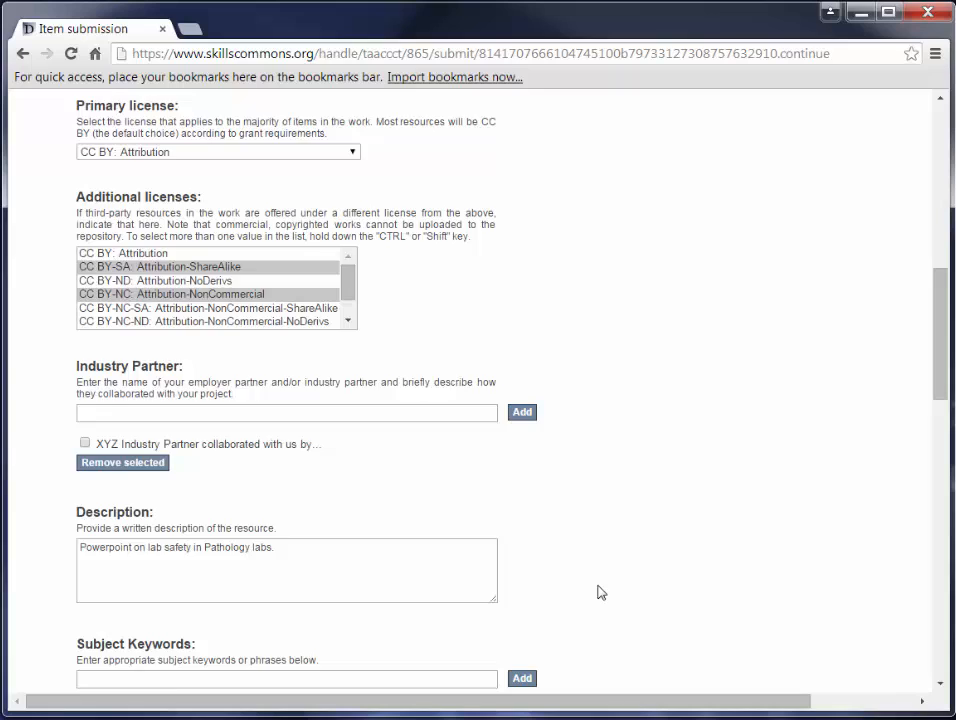
{"action": "scroll", "scroll_direction": "down", "scroll_amount": 3}
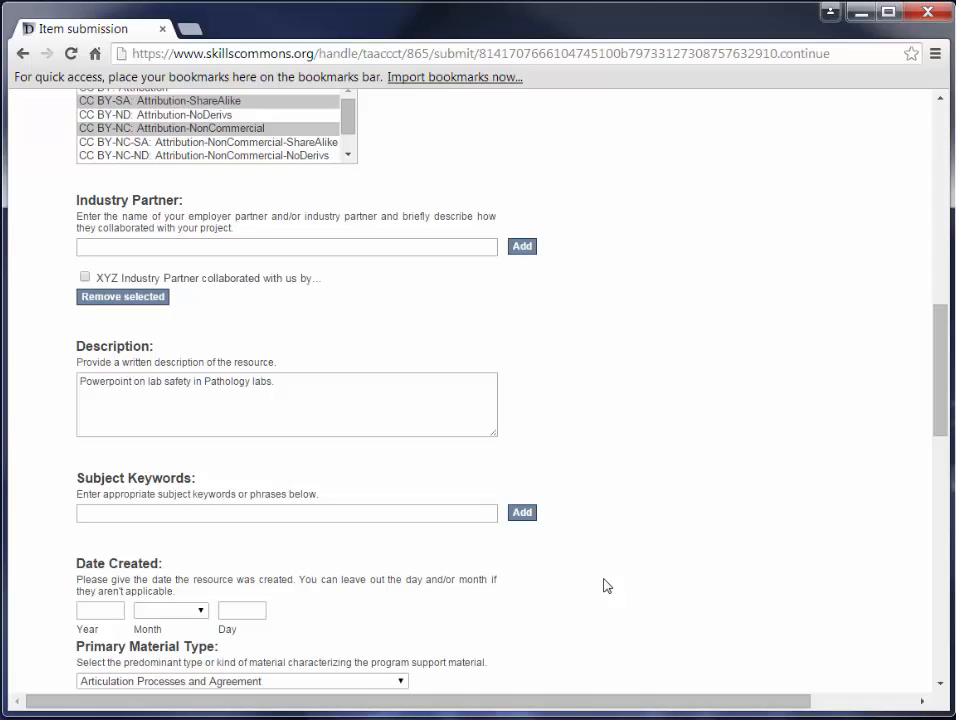
Add 'lab safety' and 'pathology lab safety' as subject keywords from the suggestions
{"action": "left_click", "coordinate": [286, 513]}
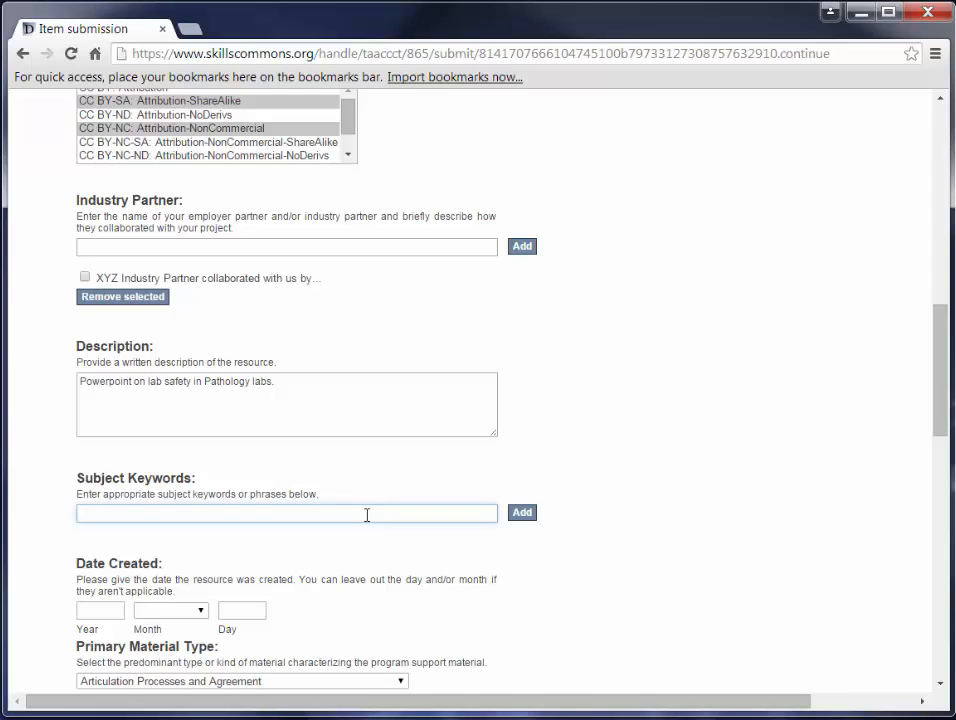
{"action": "type", "text": "lab"}
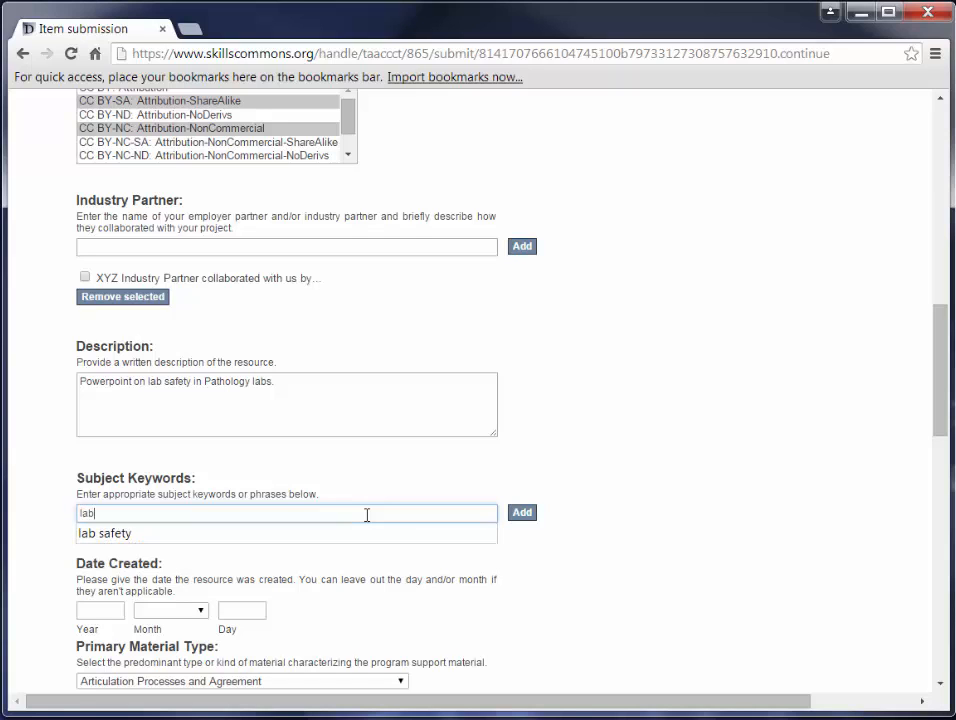
{"action": "left_click", "coordinate": [521, 512]}
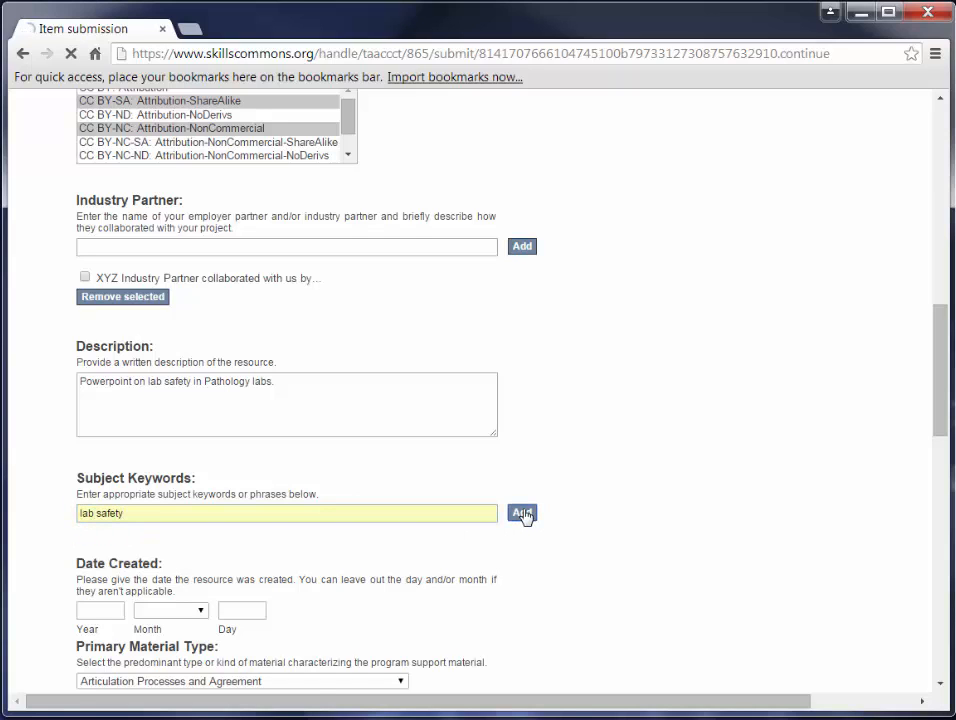
{"action": "left_click", "coordinate": [521, 513]}
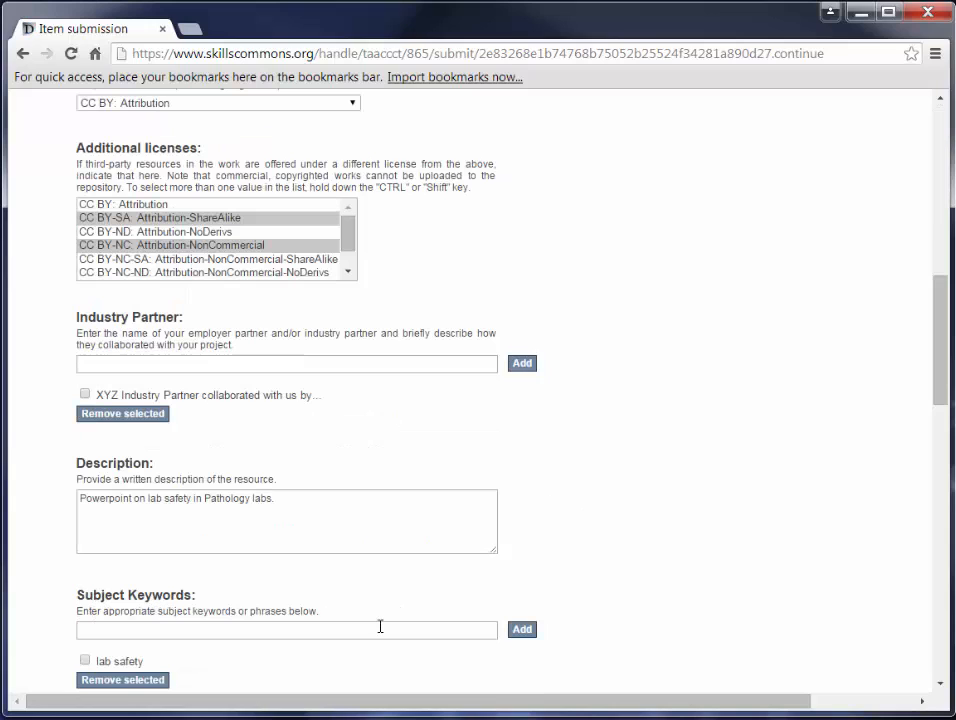
{"action": "type", "text": "pathology lab safety"}
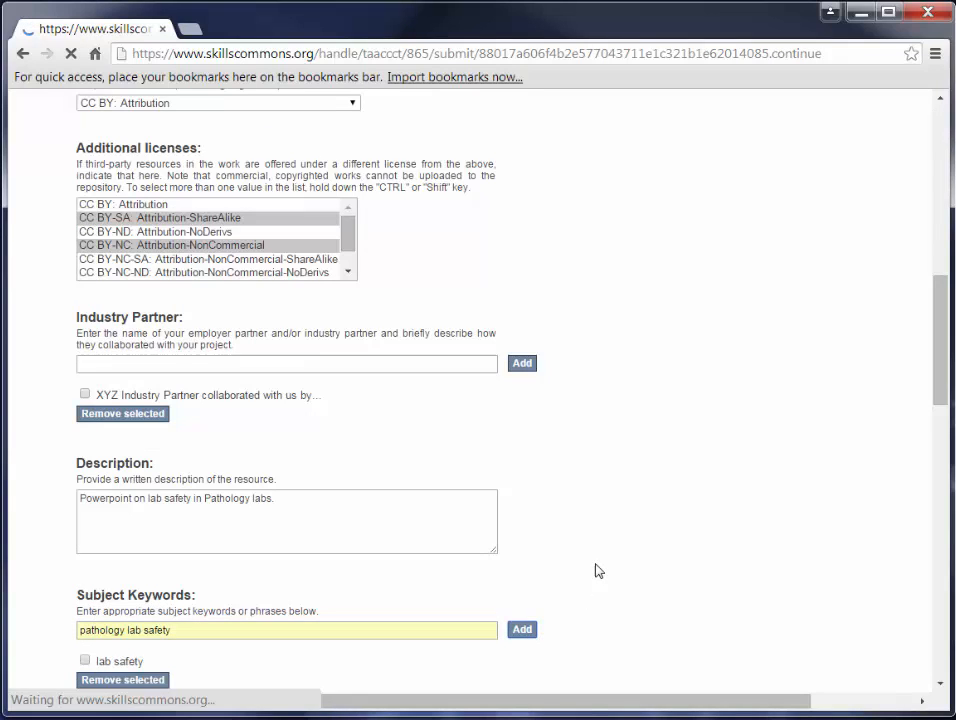
{"action": "left_click", "coordinate": [521, 629]}
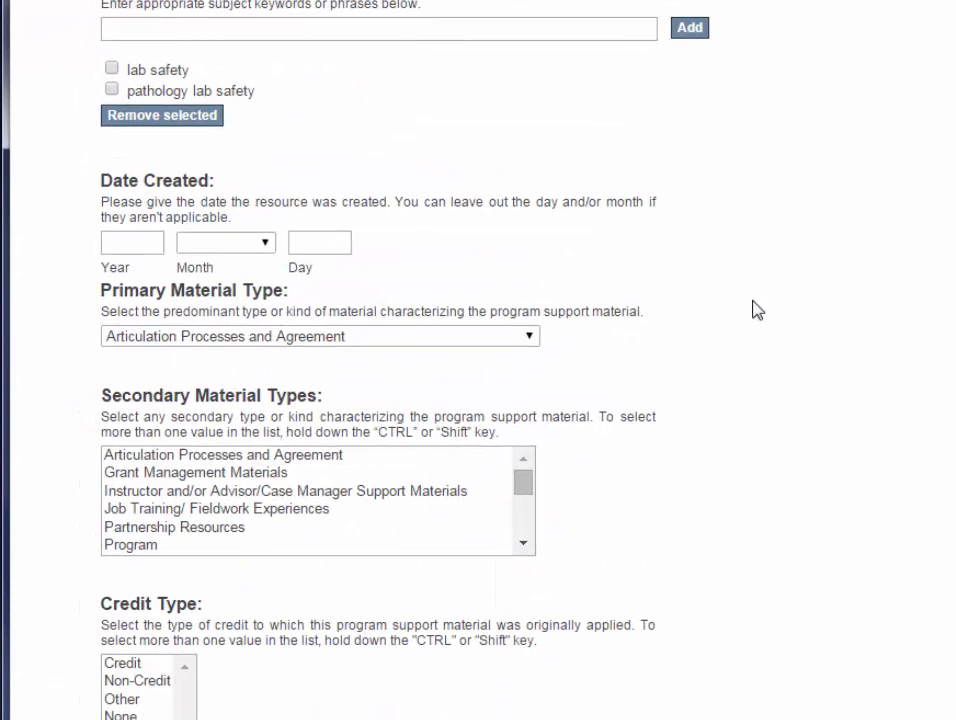
Enter 2012 as the Date Created year and 5 as the day
{"action": "type", "text": "2"}
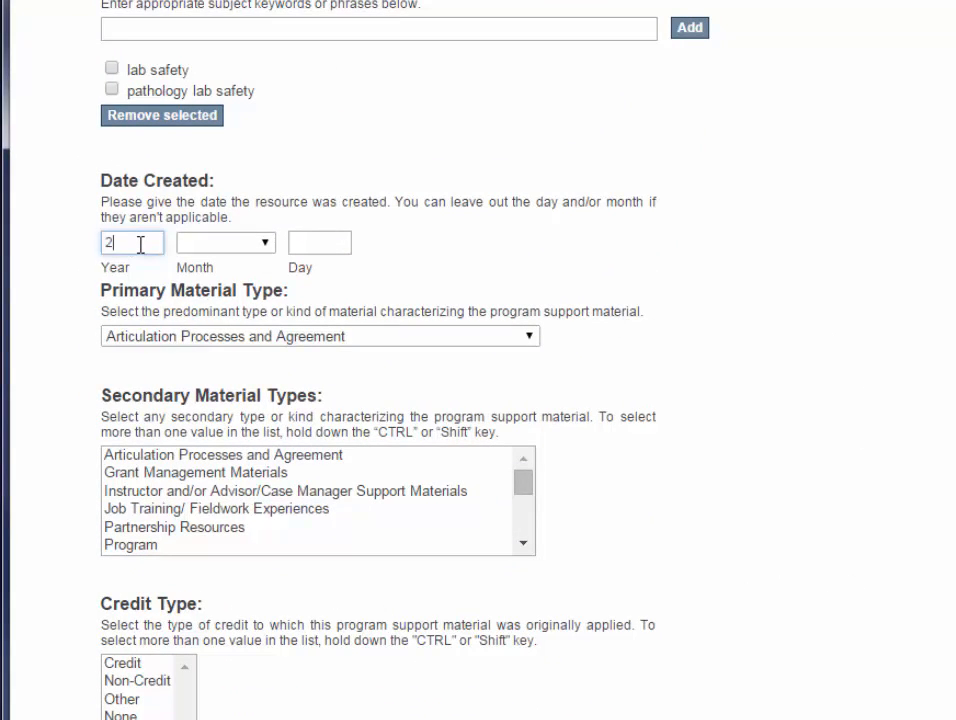
{"action": "type", "text": "012"}
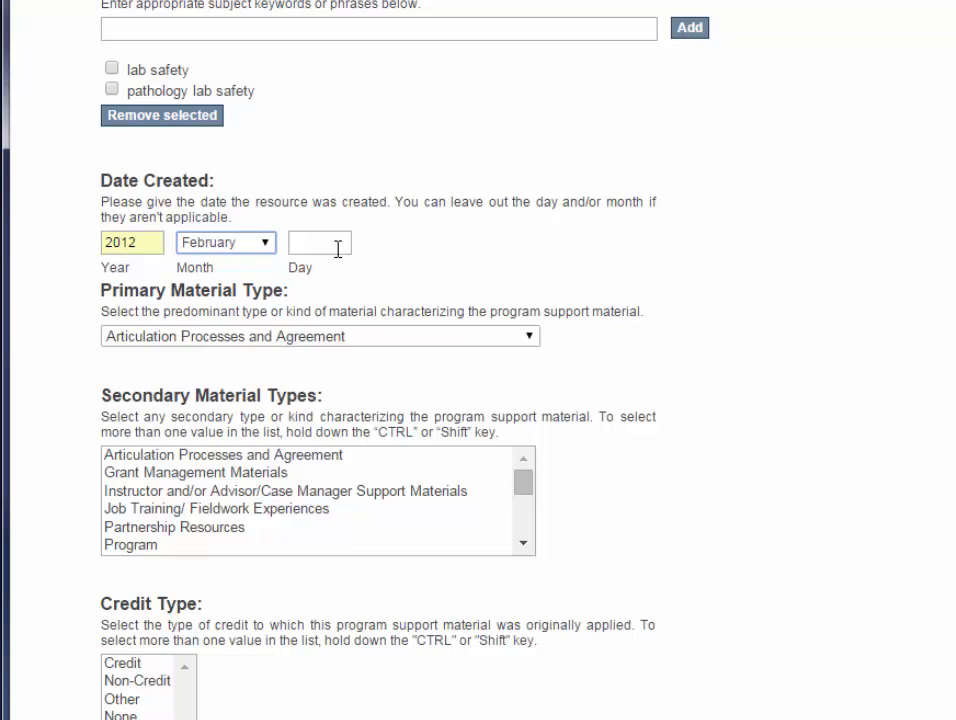
{"action": "type", "text": "5"}
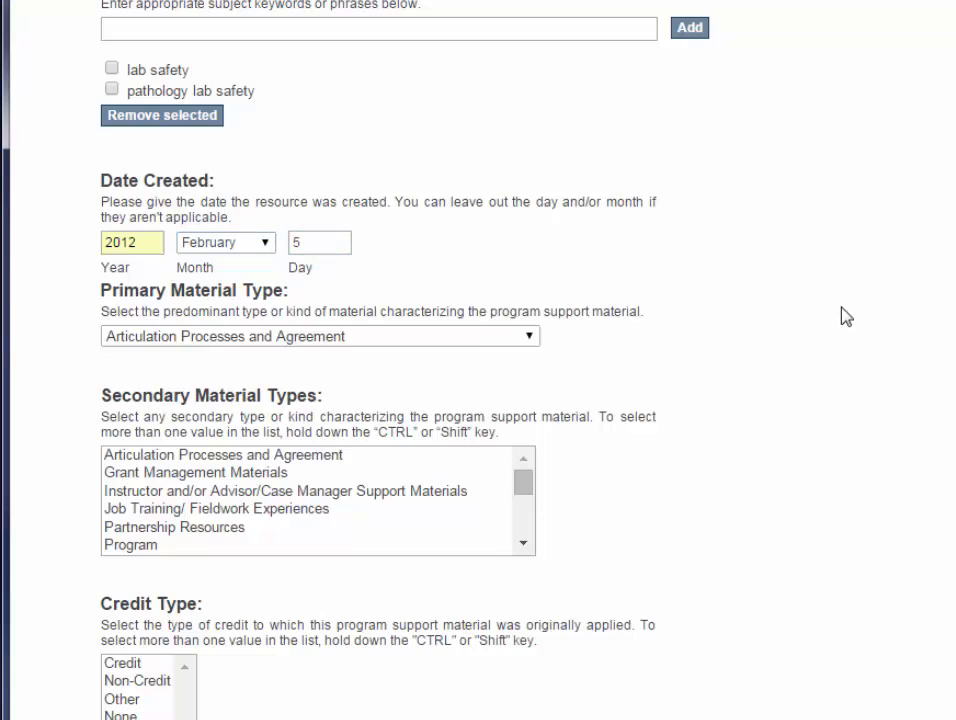
{"action": "mouse_move", "coordinate": [798, 290]}
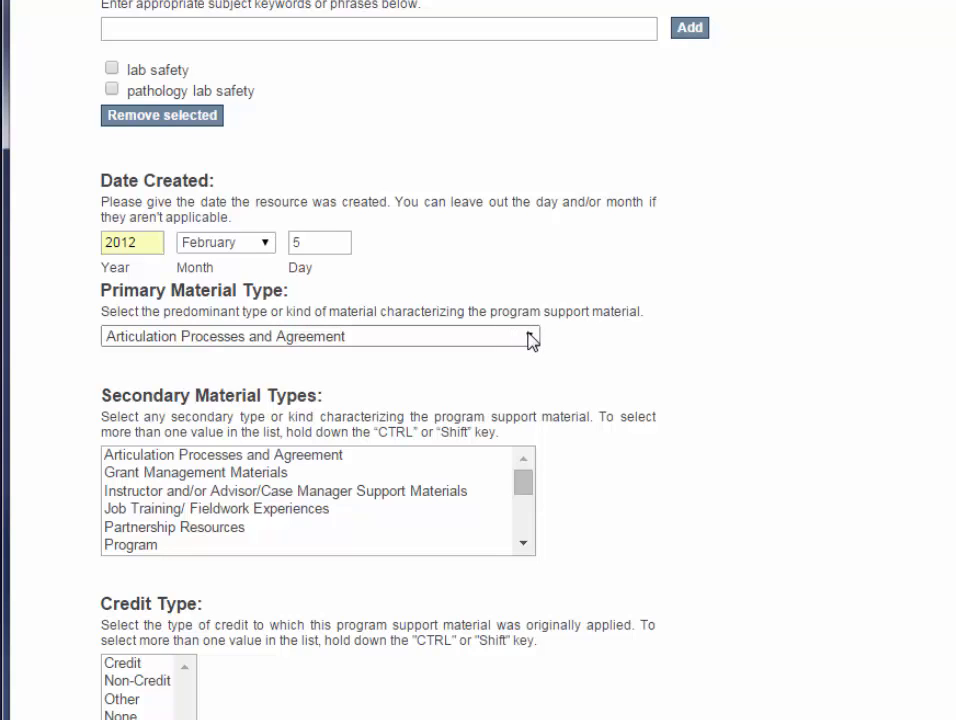
Set Primary Material Type to Instructor and/or Advisor/Case Manager Support Materials
{"action": "left_click", "coordinate": [320, 336]}
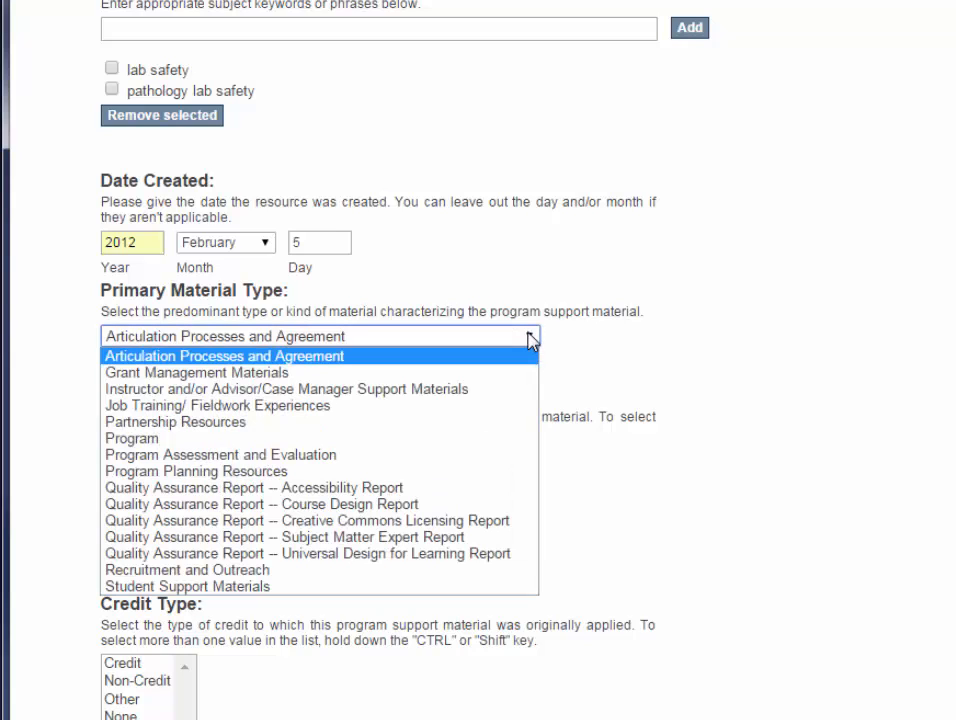
{"action": "mouse_move", "coordinate": [432, 401]}
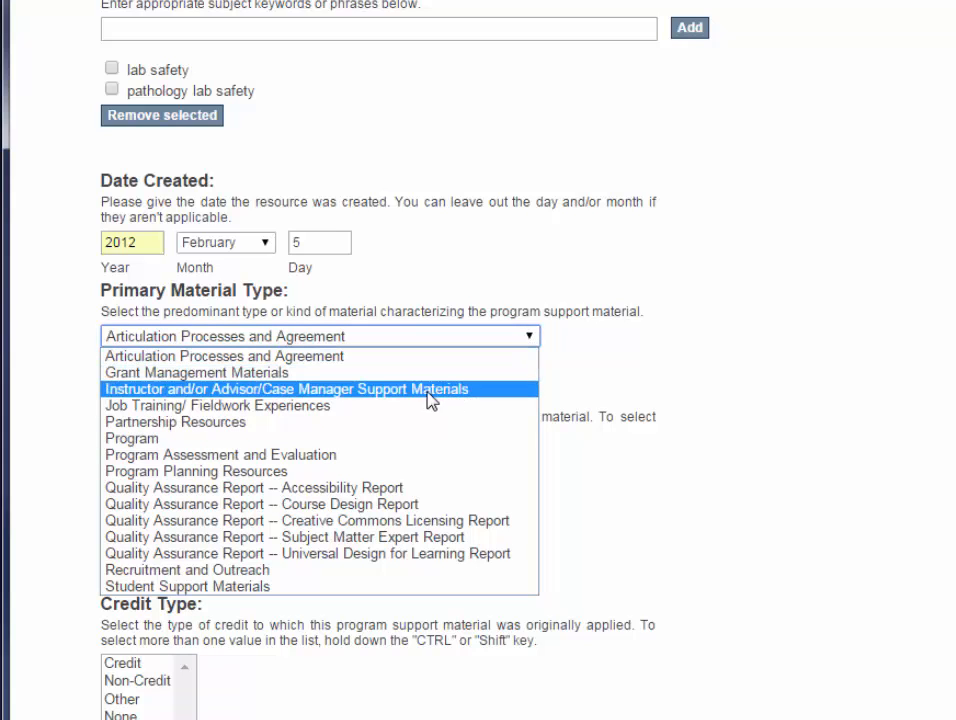
{"action": "mouse_move", "coordinate": [425, 398]}
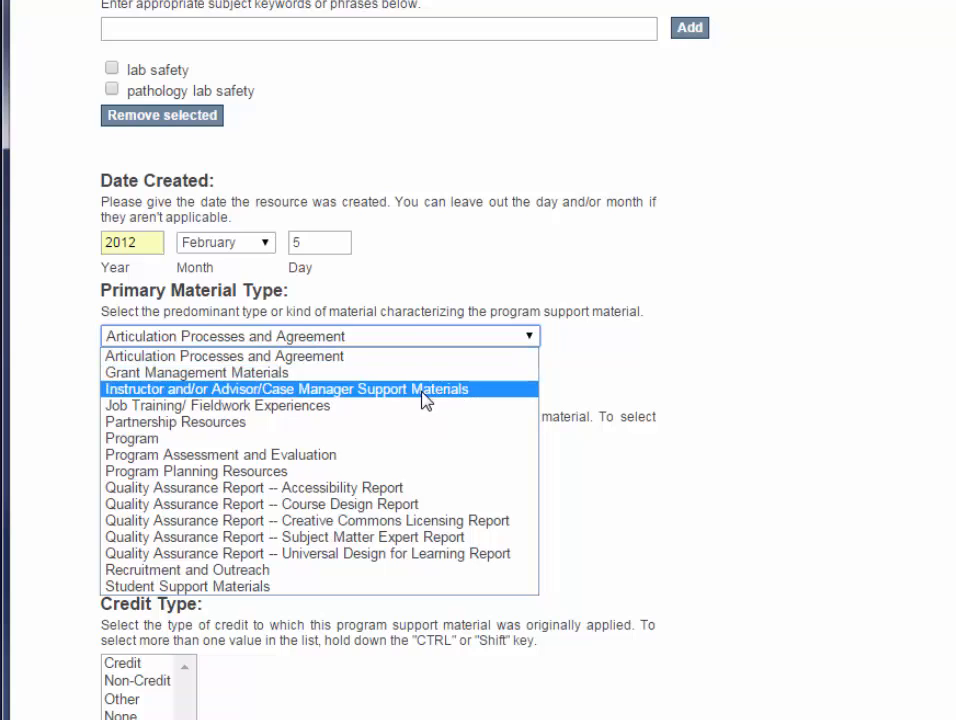
{"action": "left_click", "coordinate": [290, 388]}
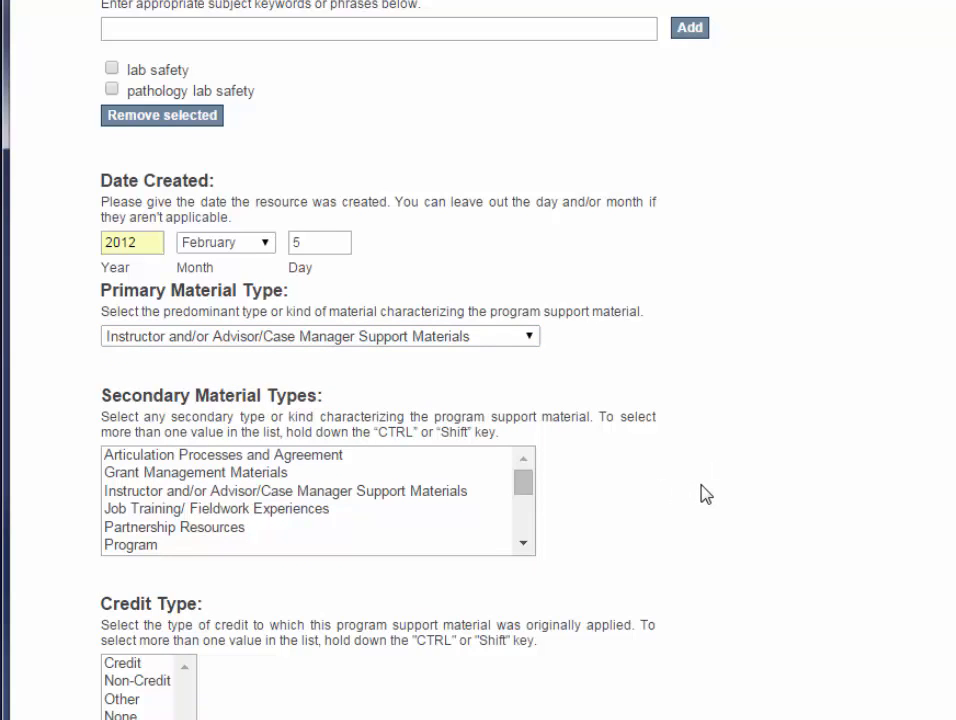
{"action": "mouse_move", "coordinate": [643, 456]}
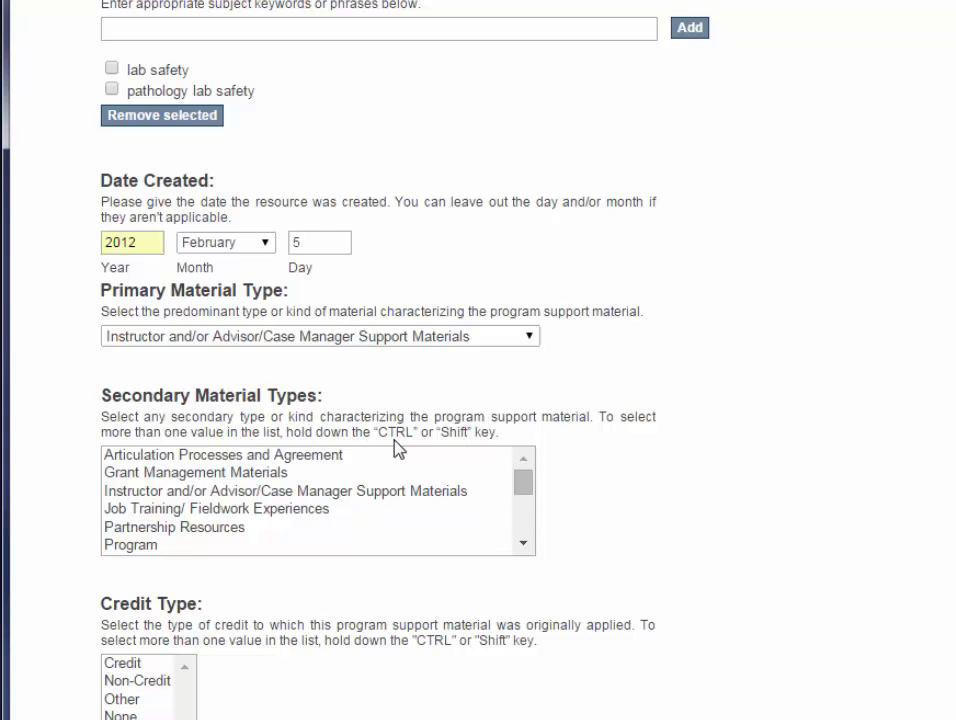
{"action": "mouse_move", "coordinate": [525, 518]}
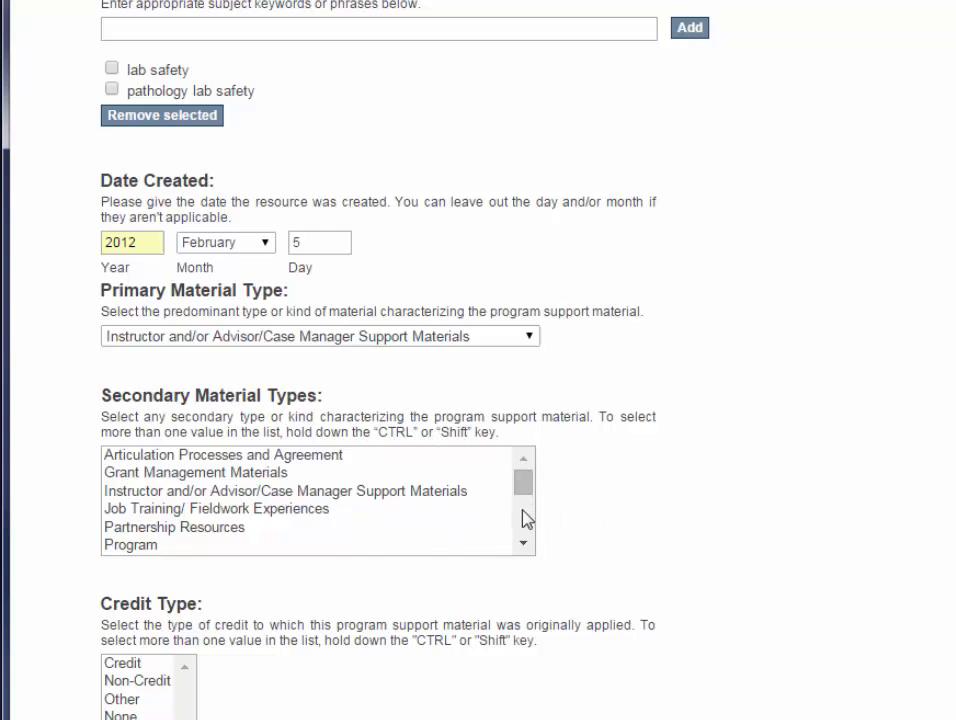
{"action": "mouse_move", "coordinate": [303, 482]}
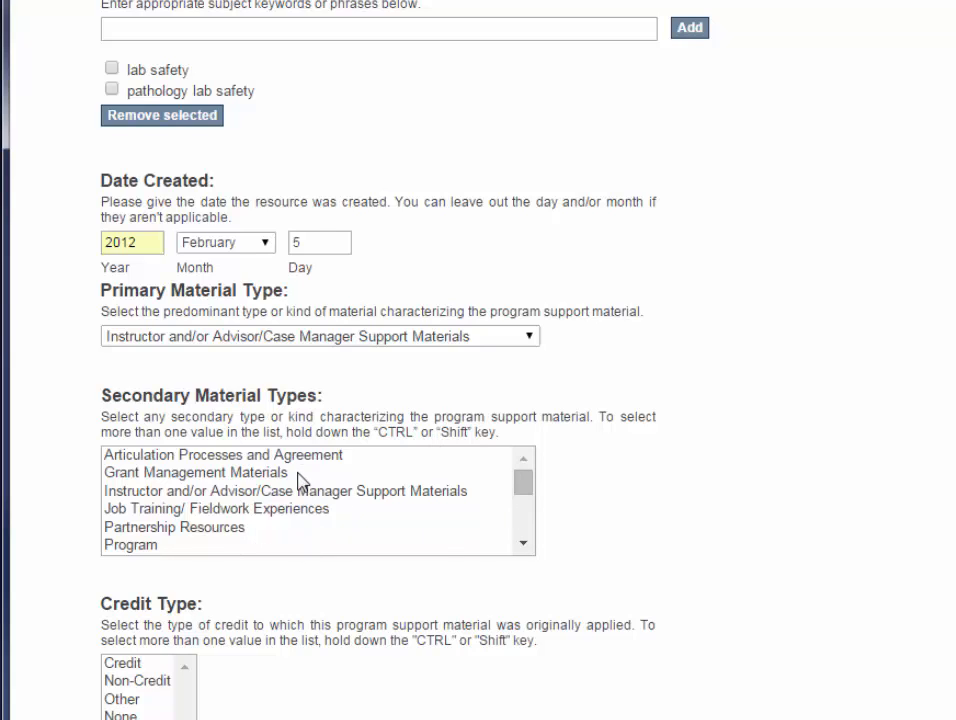
{"action": "left_click", "coordinate": [195, 472]}
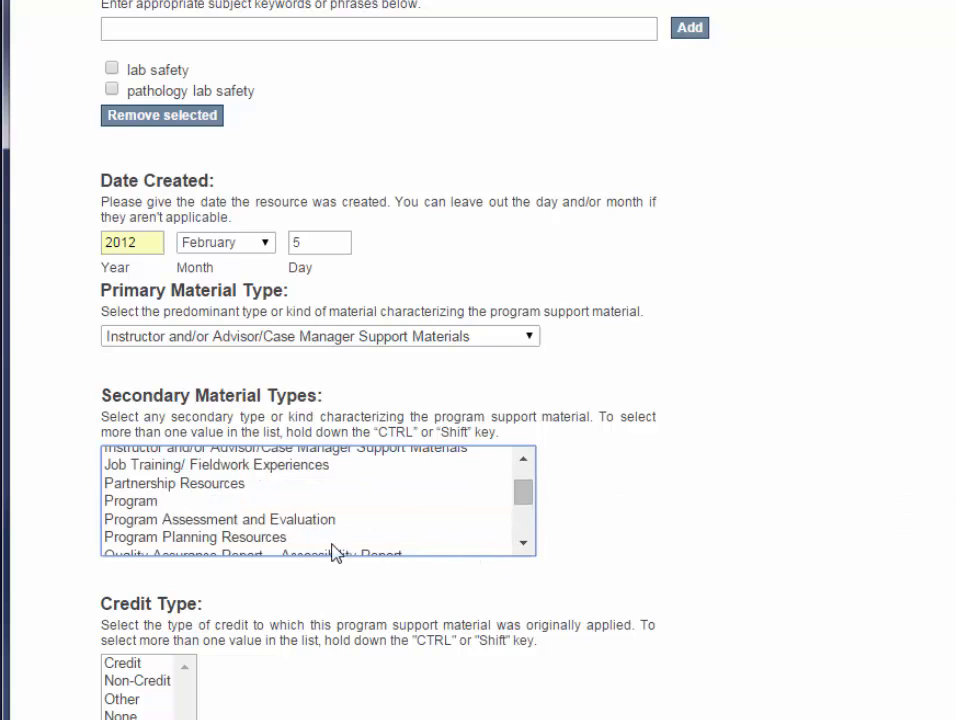
Choose Program Planning Resources secondary type, Credit credit type, and Associates Degree credential
{"action": "left_click", "coordinate": [195, 537]}
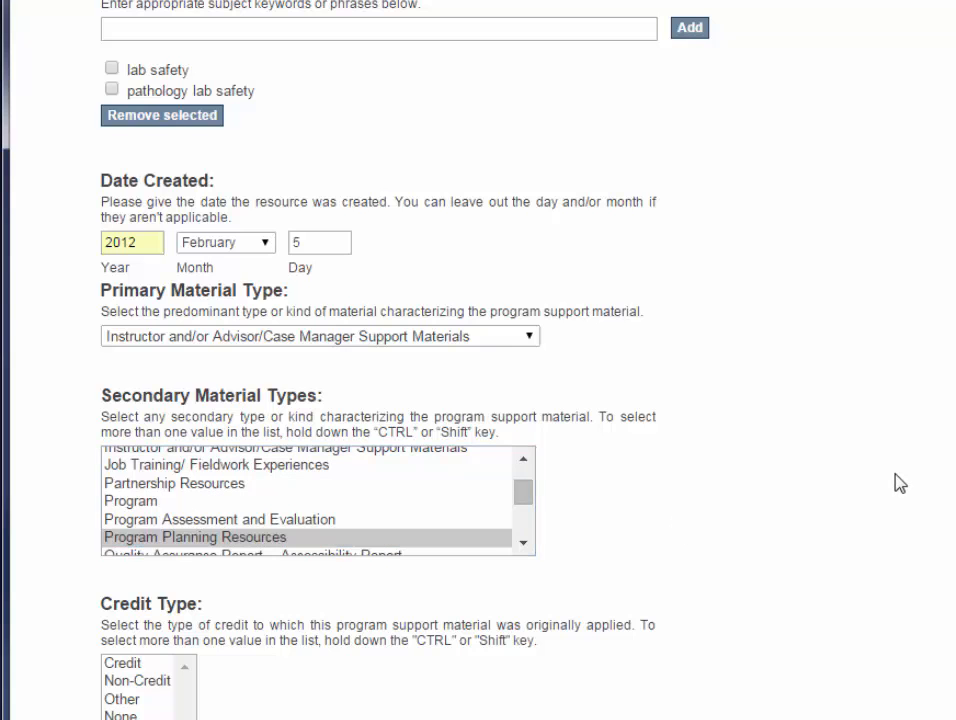
{"action": "scroll", "scroll_direction": "down", "scroll_amount": 3}
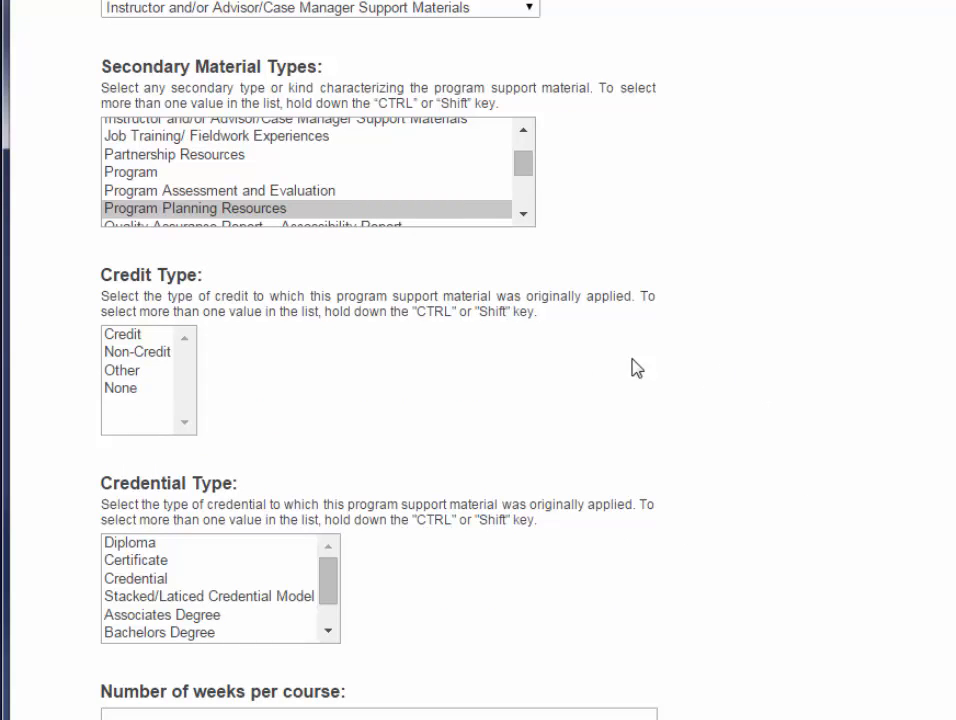
{"action": "left_click", "coordinate": [123, 334]}
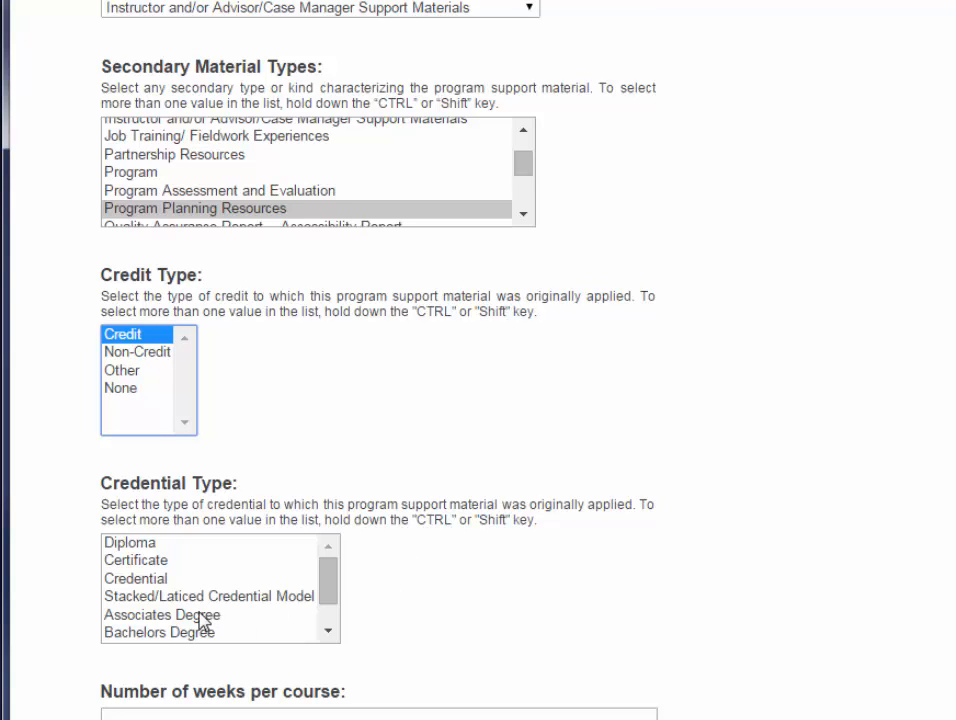
{"action": "left_click", "coordinate": [163, 616]}
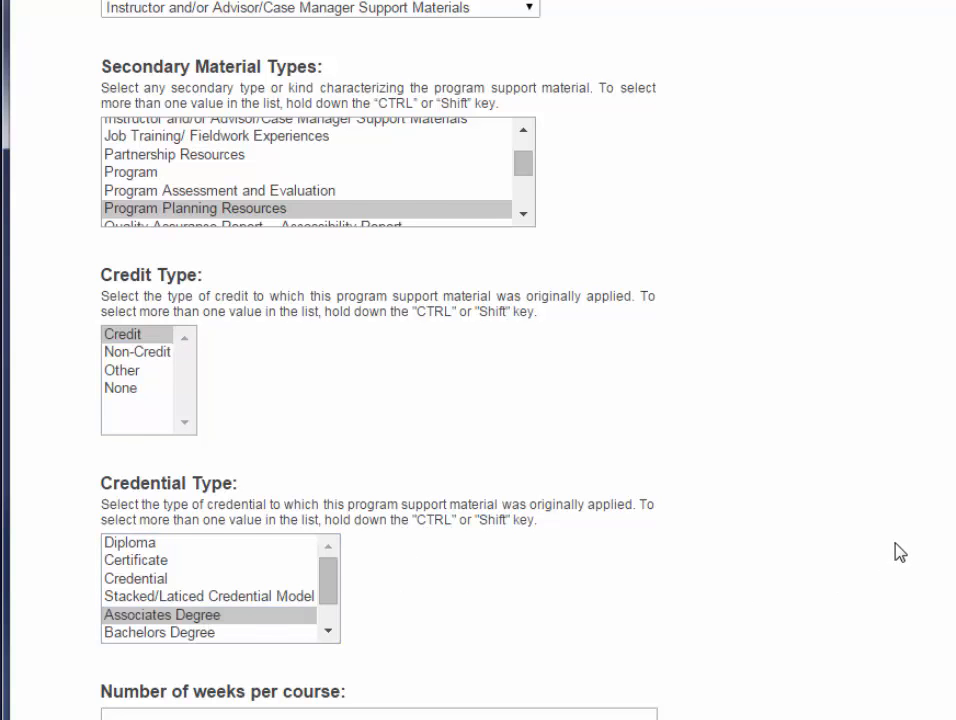
Enter 15 weeks per course and 2 courses, with Hybrid/blended delivery format
{"action": "scroll", "scroll_direction": "down", "scroll_amount": 3}
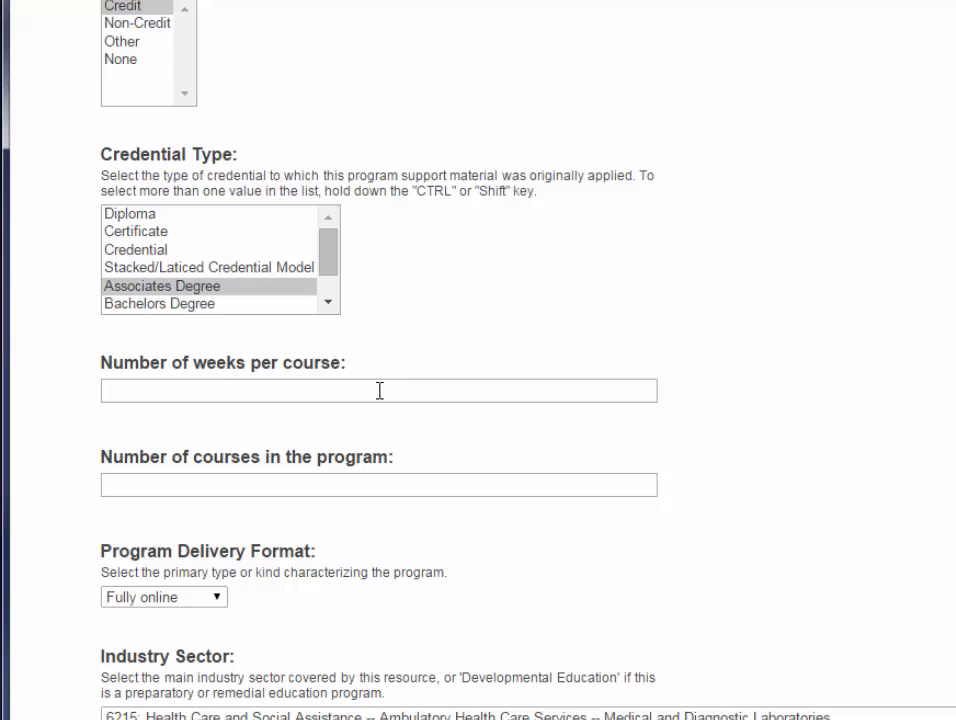
{"action": "left_click", "coordinate": [378, 391]}
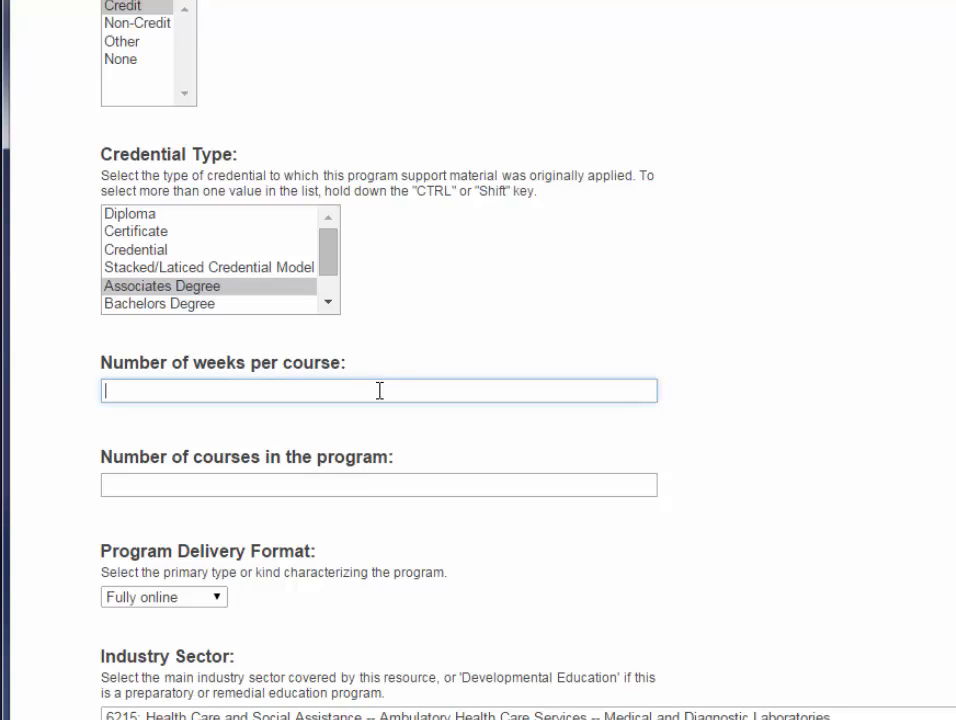
{"action": "type", "text": "15"}
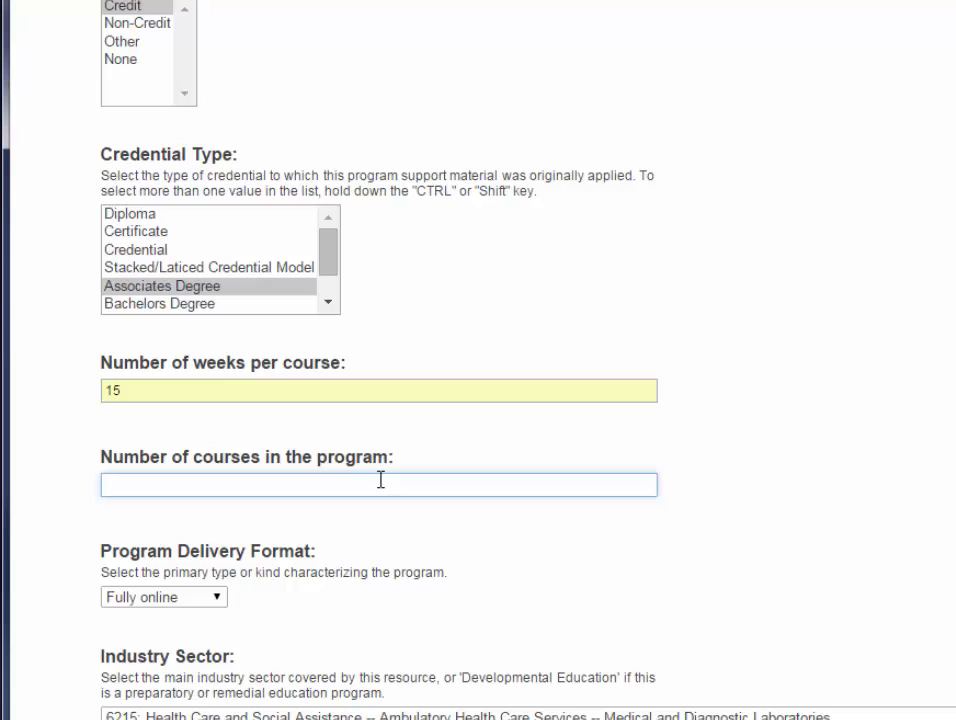
{"action": "type", "text": "2"}
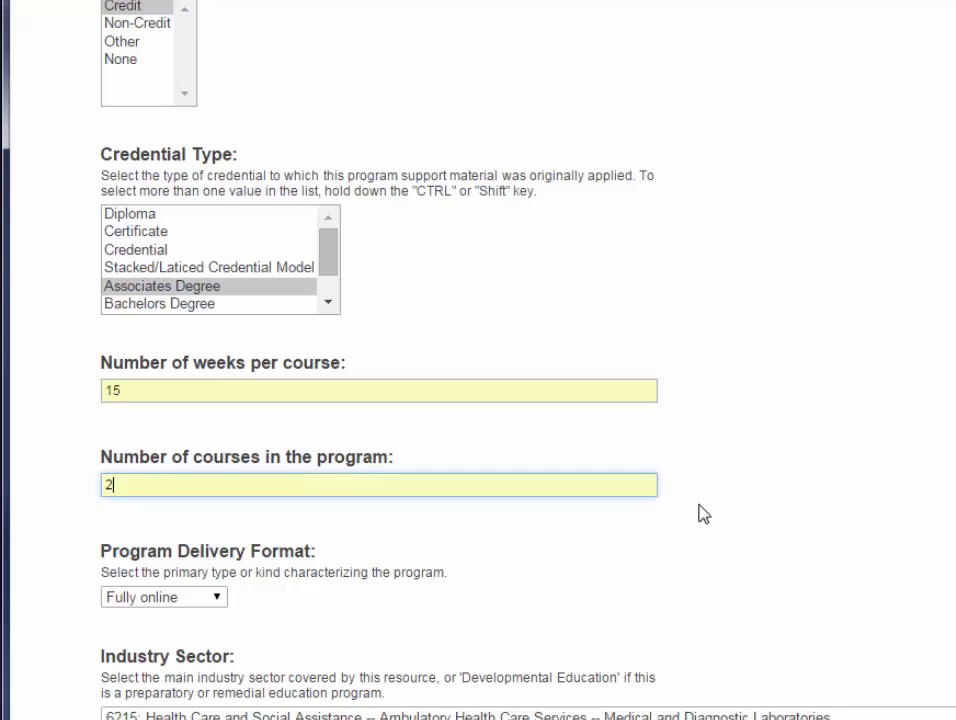
{"action": "scroll", "scroll_direction": "down", "scroll_amount": 3}
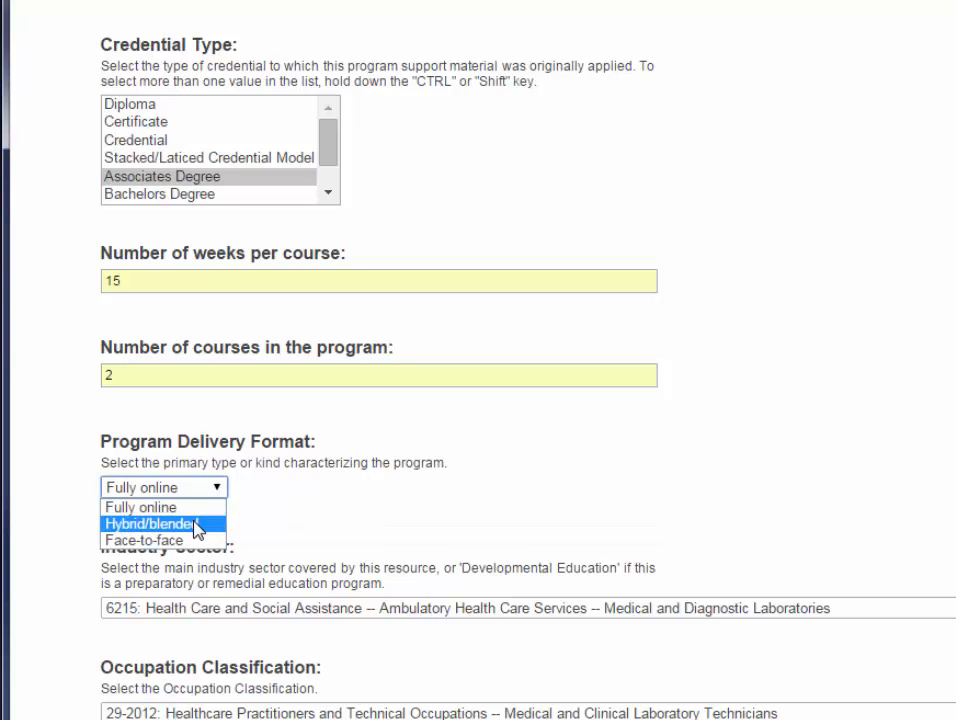
{"action": "left_click", "coordinate": [150, 523]}
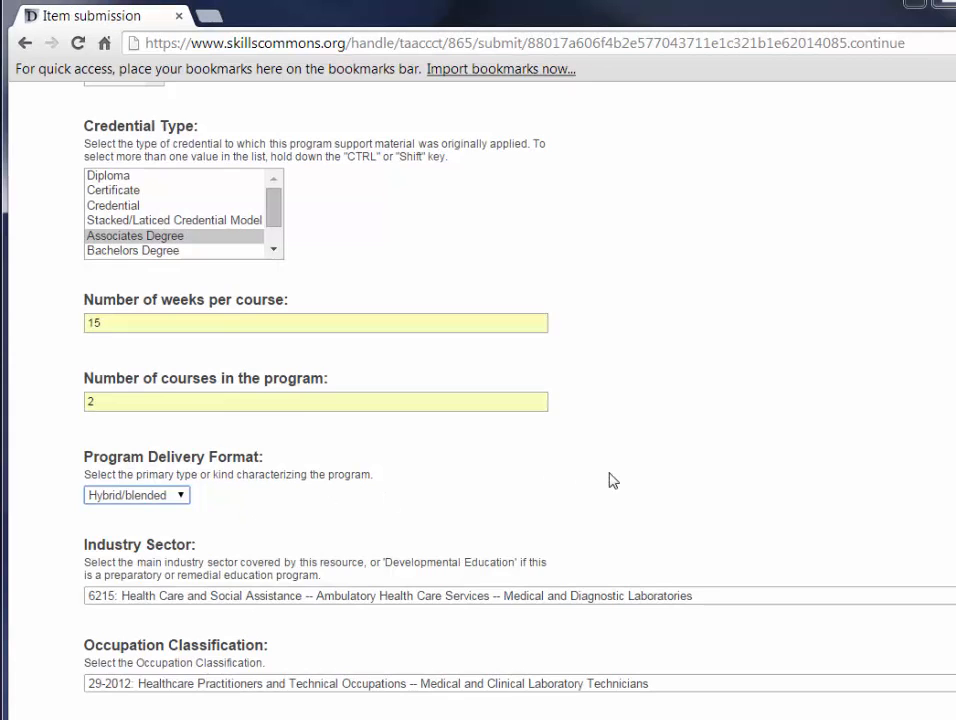
{"action": "scroll", "scroll_direction": "down", "scroll_amount": 3}
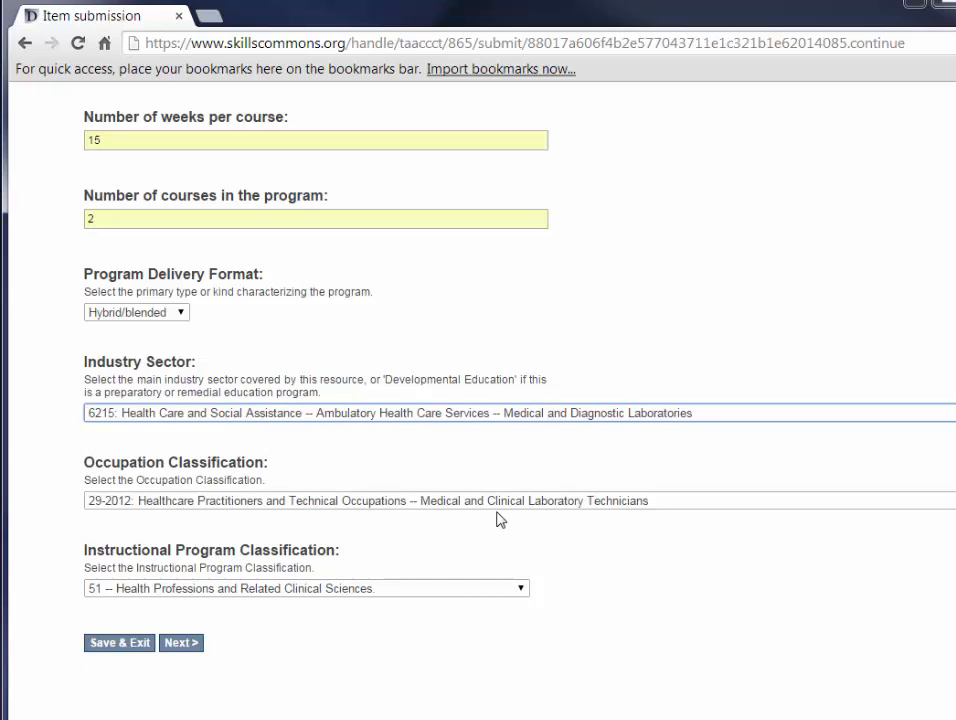
{"action": "mouse_move", "coordinate": [525, 534]}
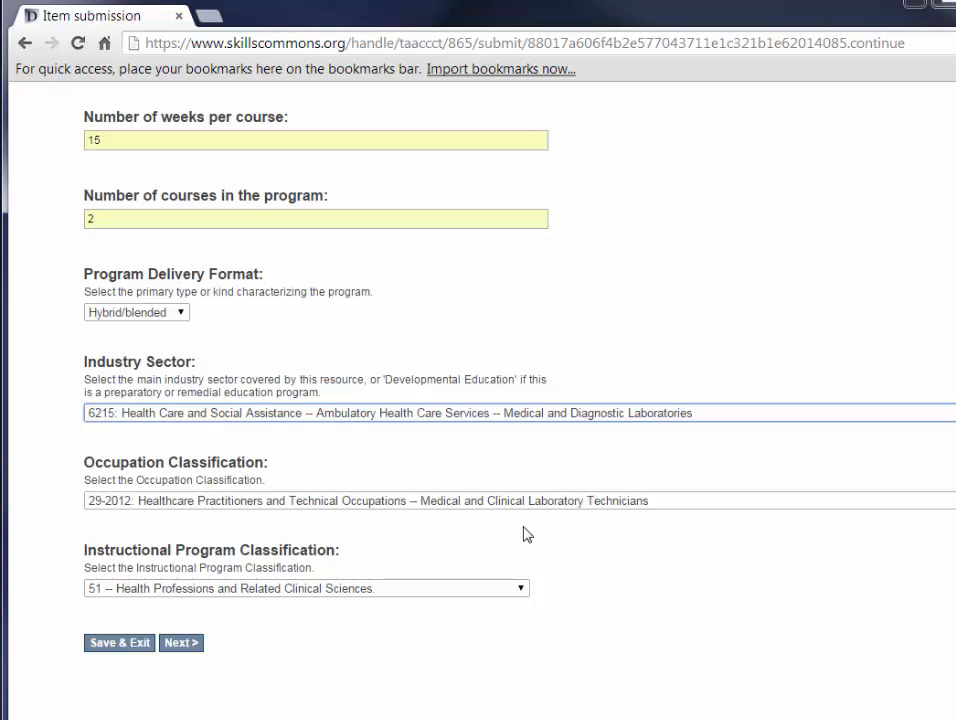
{"action": "mouse_move", "coordinate": [523, 518]}
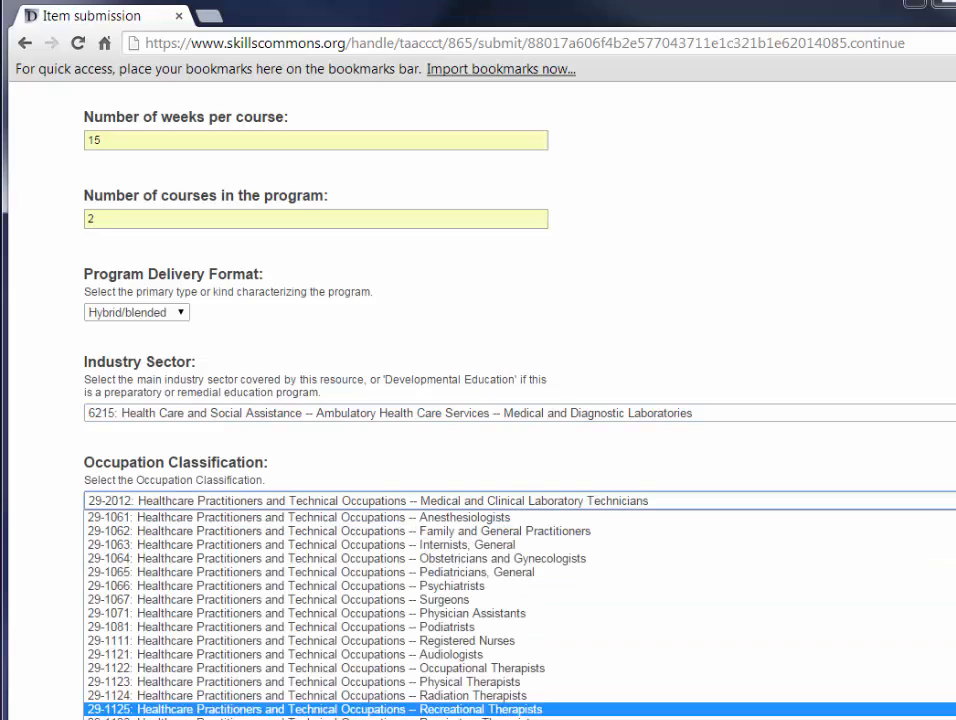
{"action": "left_click", "coordinate": [365, 501]}
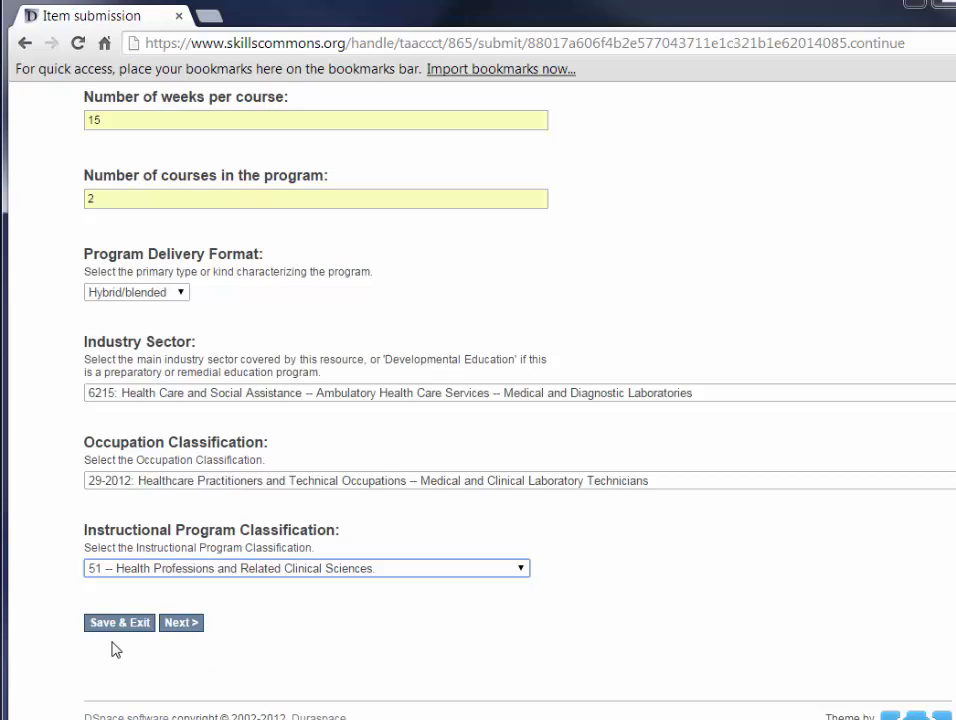
{"action": "mouse_move", "coordinate": [244, 668]}
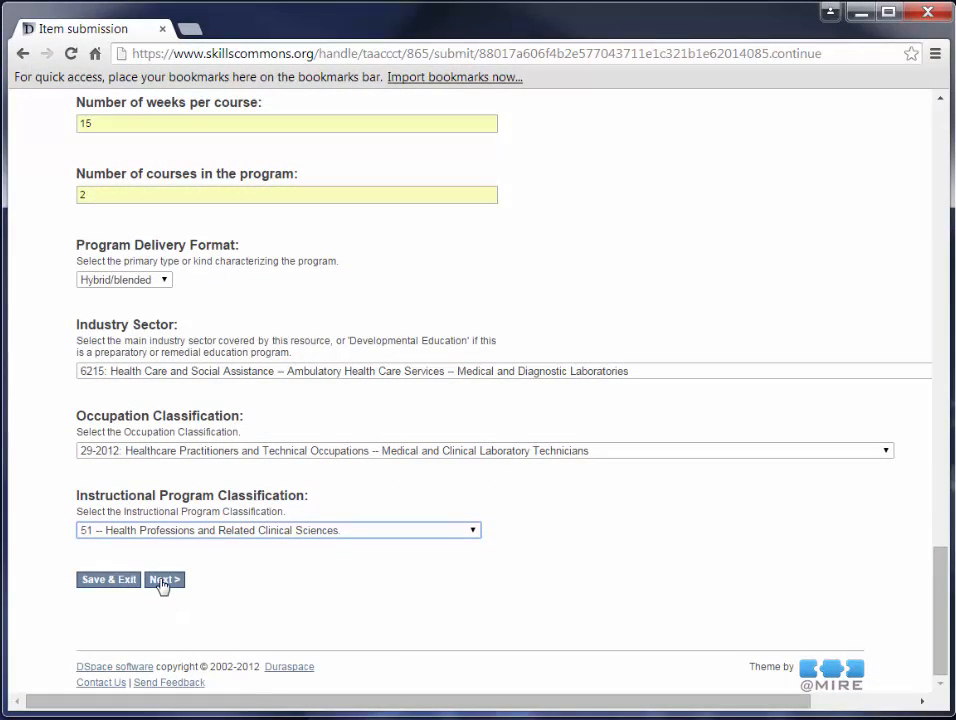
Advance to the Upload File(s) step and bring up the file chooser
{"action": "left_click", "coordinate": [164, 579]}
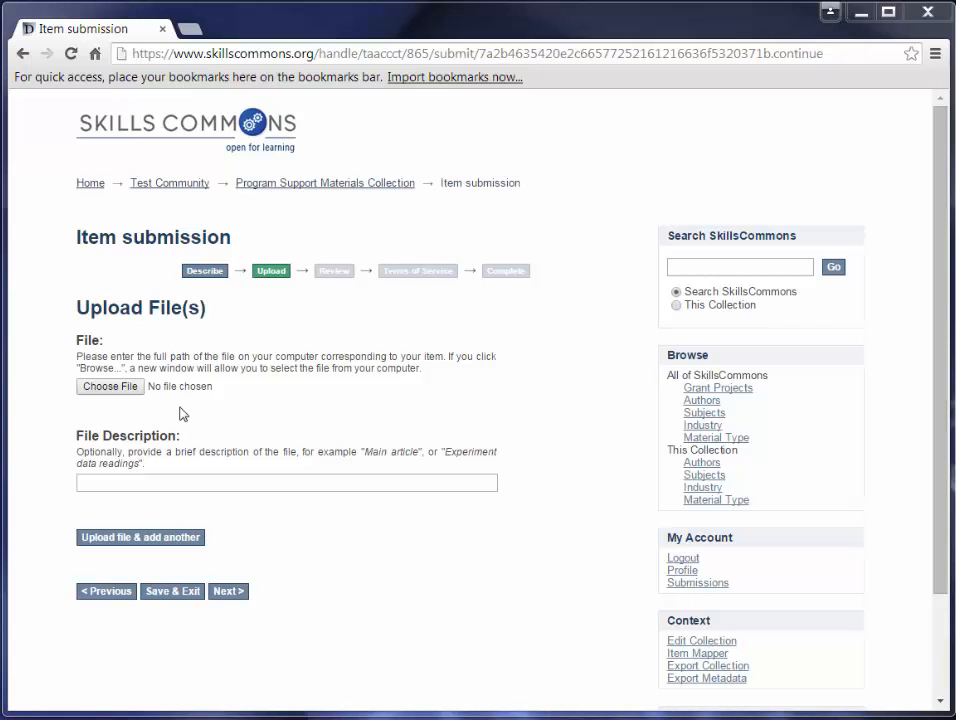
{"action": "mouse_move", "coordinate": [134, 401]}
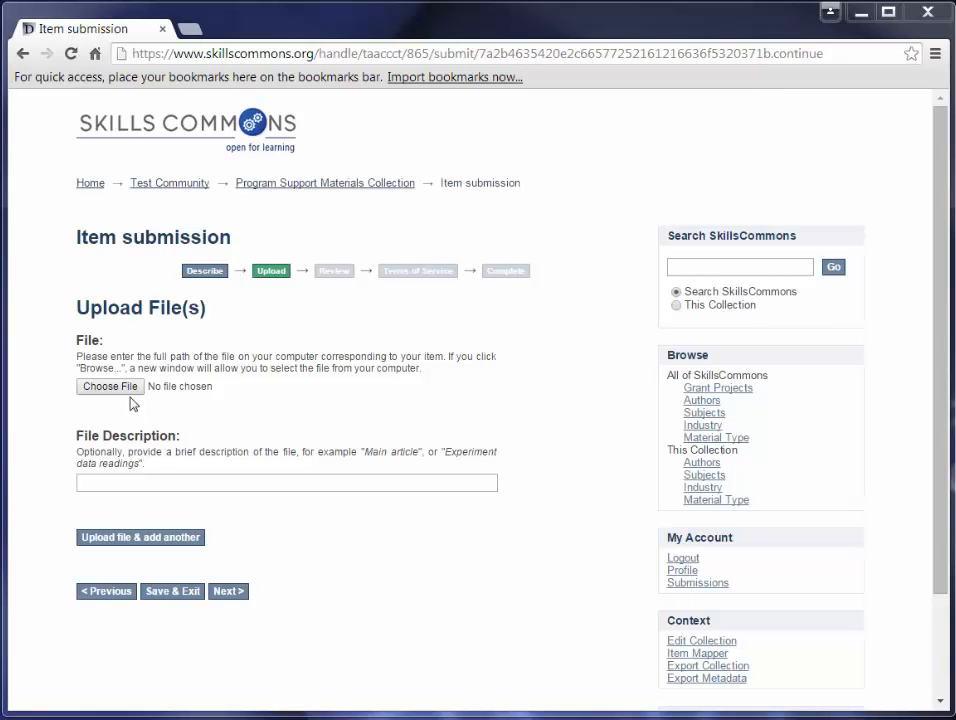
{"action": "mouse_move", "coordinate": [109, 391]}
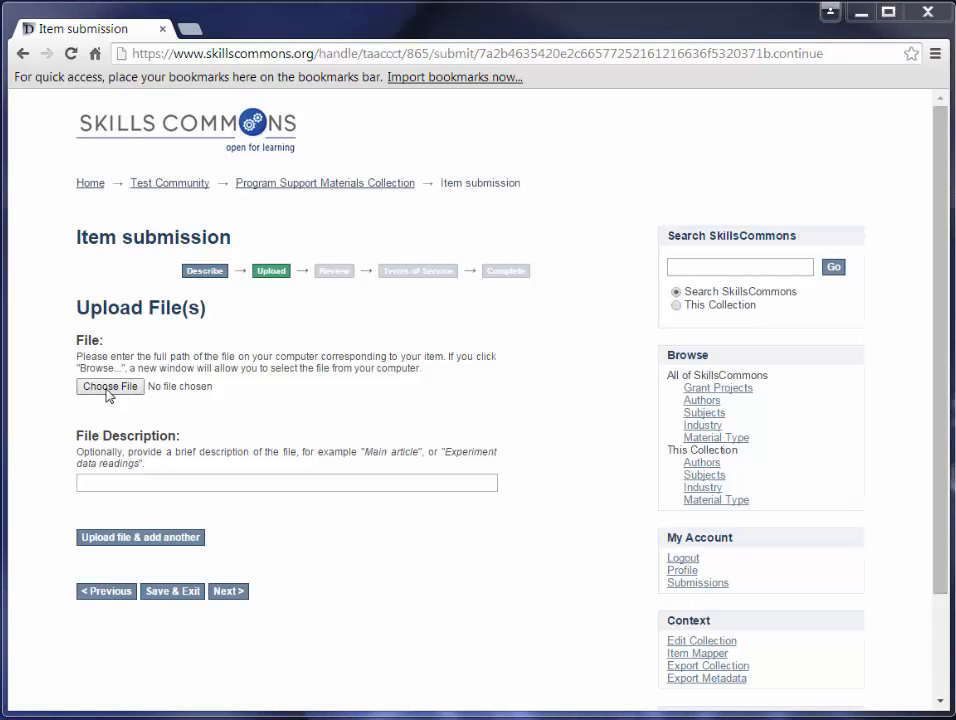
{"action": "left_click", "coordinate": [110, 387]}
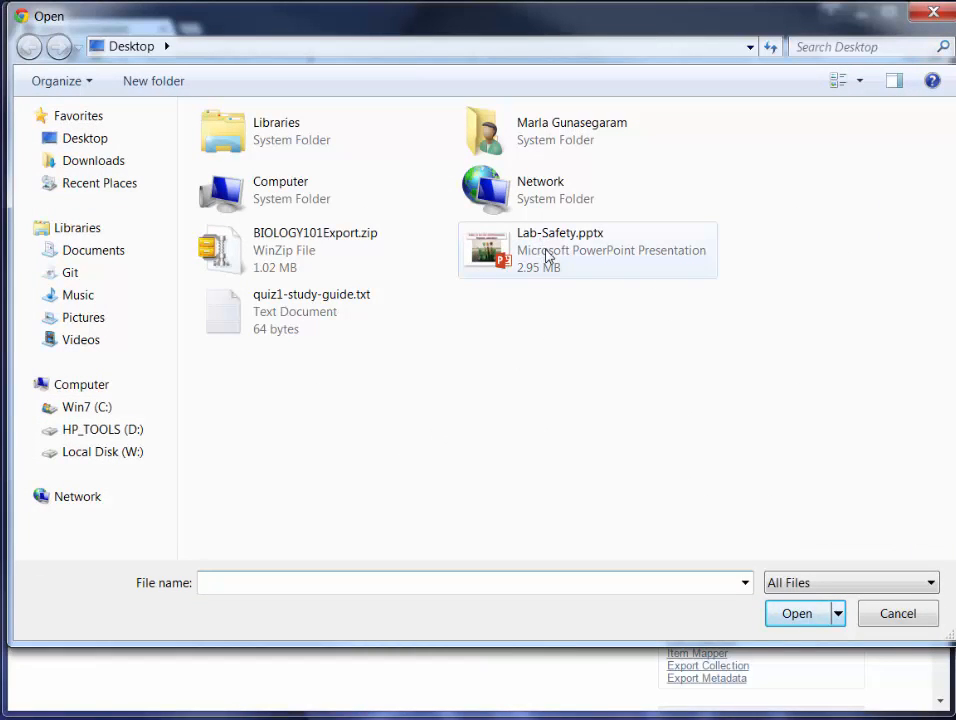
Upload Lab-Safety.pptx described as 'Pathology Lab Safety PowerPoint'
{"action": "left_click", "coordinate": [560, 250]}
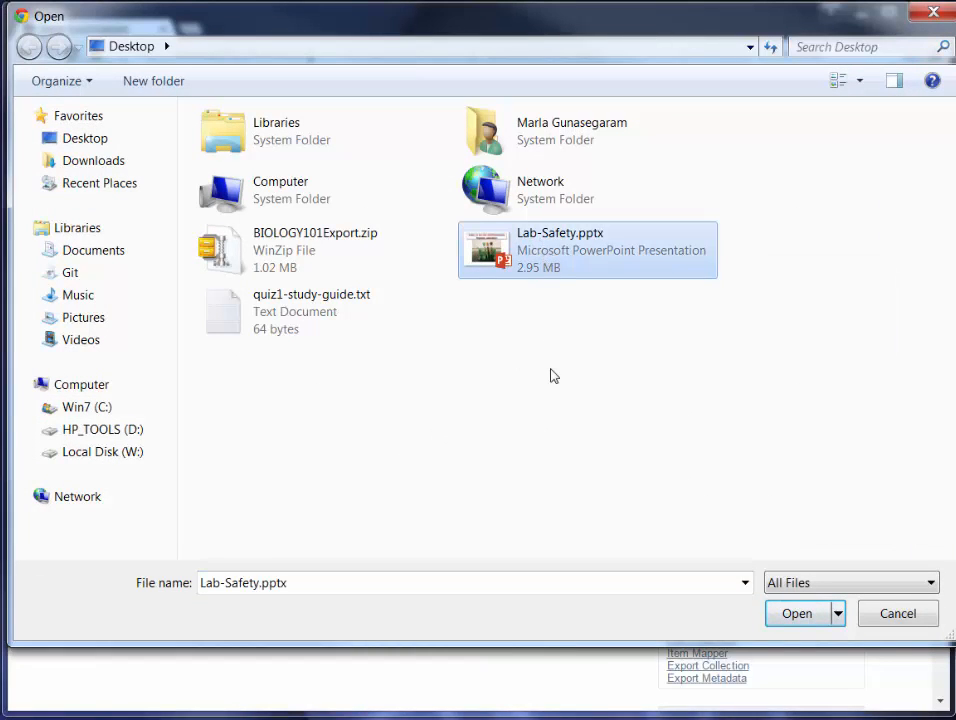
{"action": "left_click", "coordinate": [796, 613]}
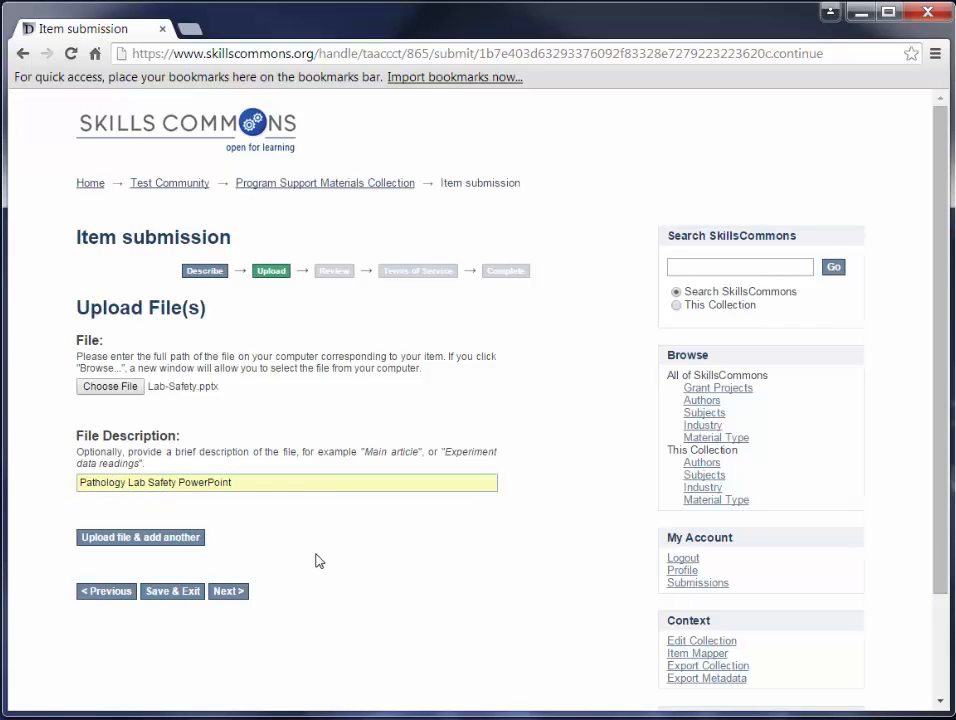
{"action": "mouse_move", "coordinate": [258, 557]}
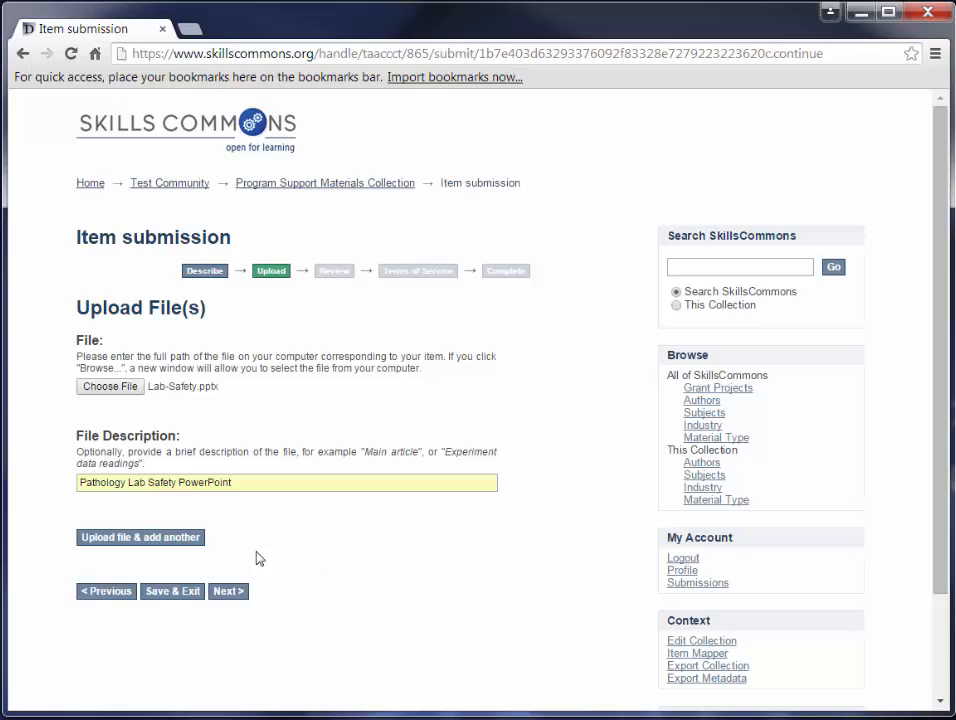
{"action": "mouse_move", "coordinate": [173, 544]}
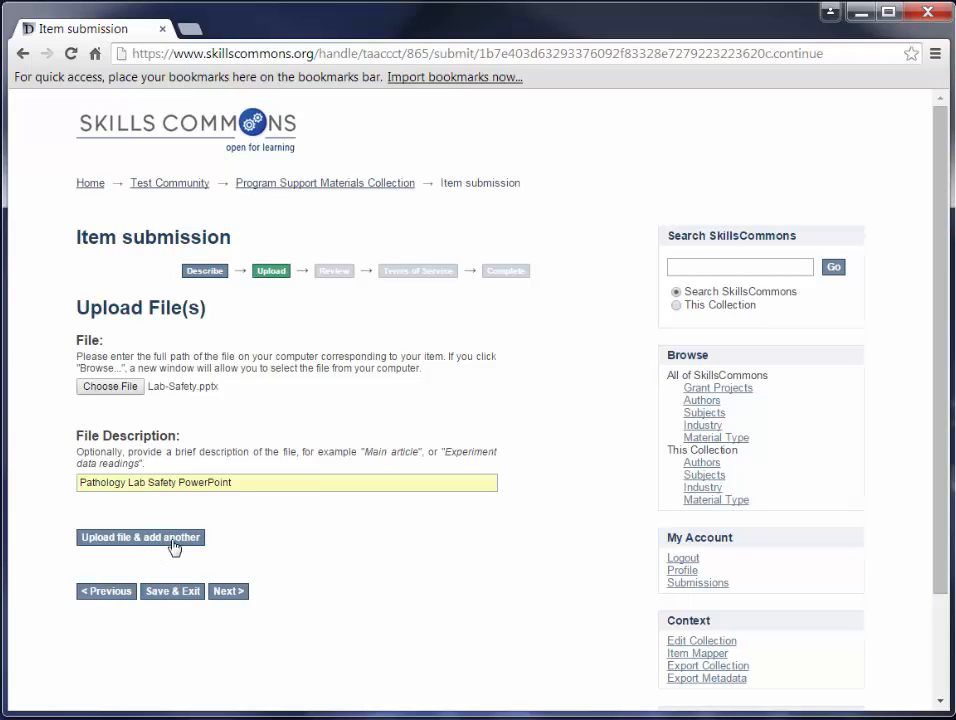
{"action": "mouse_move", "coordinate": [261, 547]}
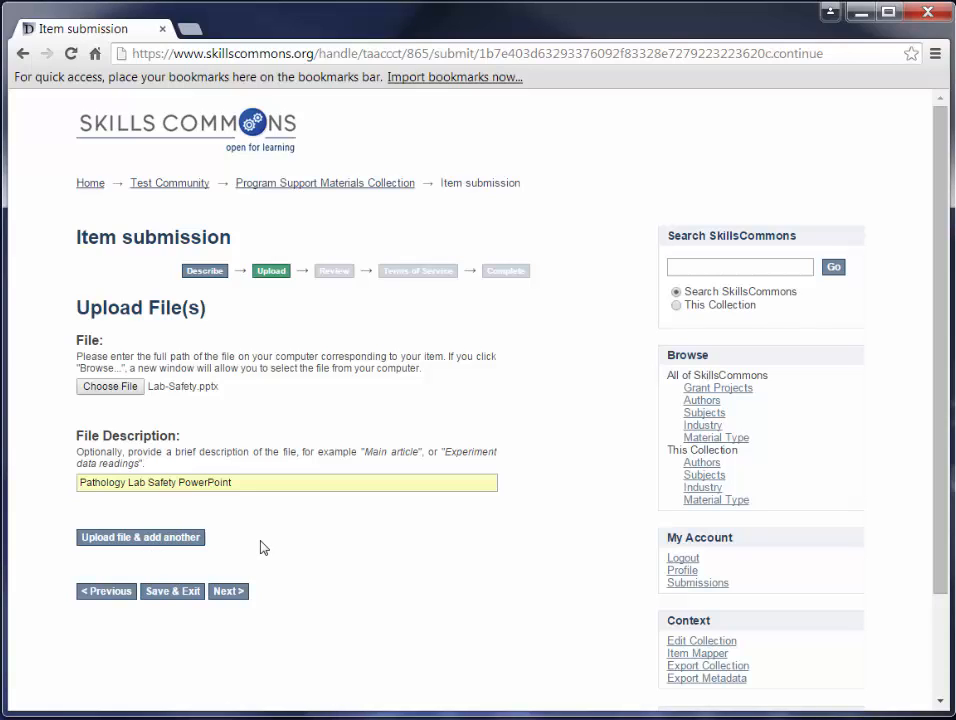
{"action": "mouse_move", "coordinate": [270, 613]}
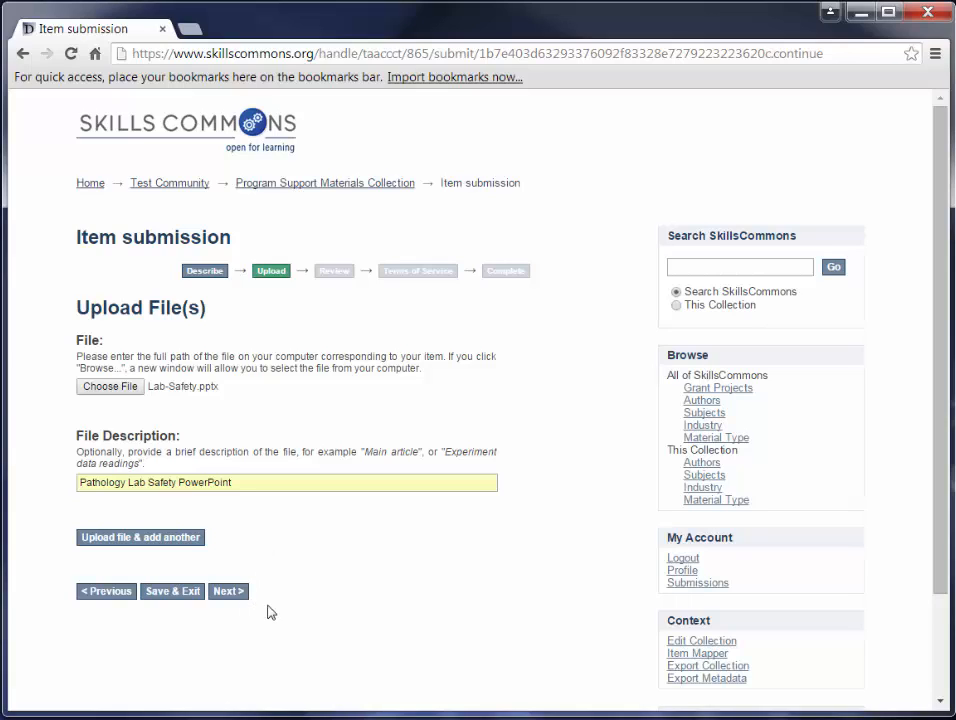
{"action": "mouse_move", "coordinate": [360, 596]}
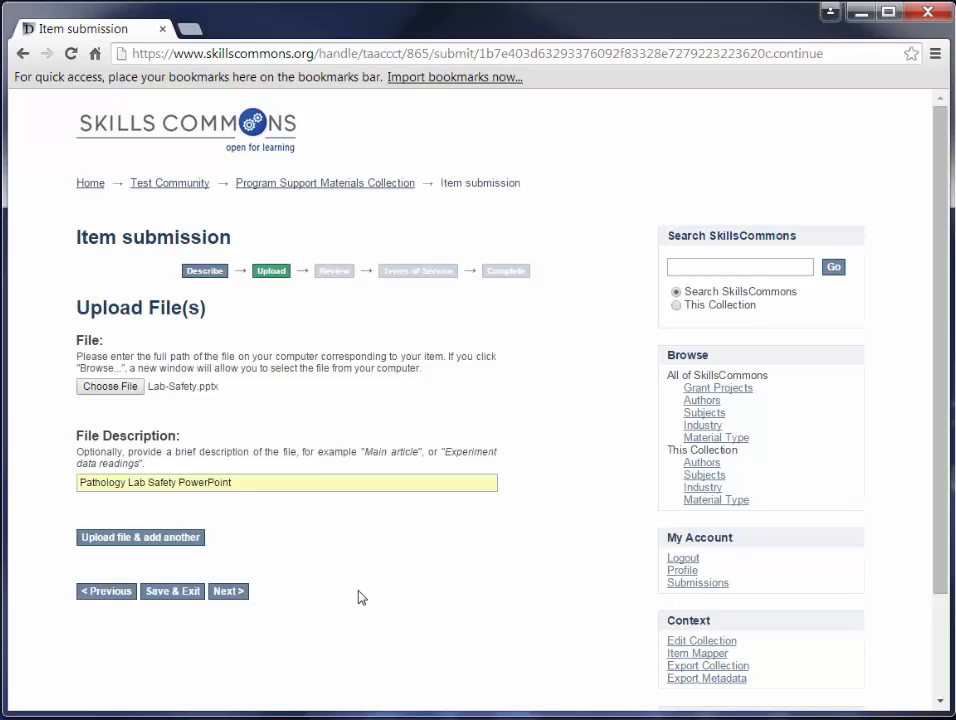
{"action": "mouse_move", "coordinate": [355, 581]}
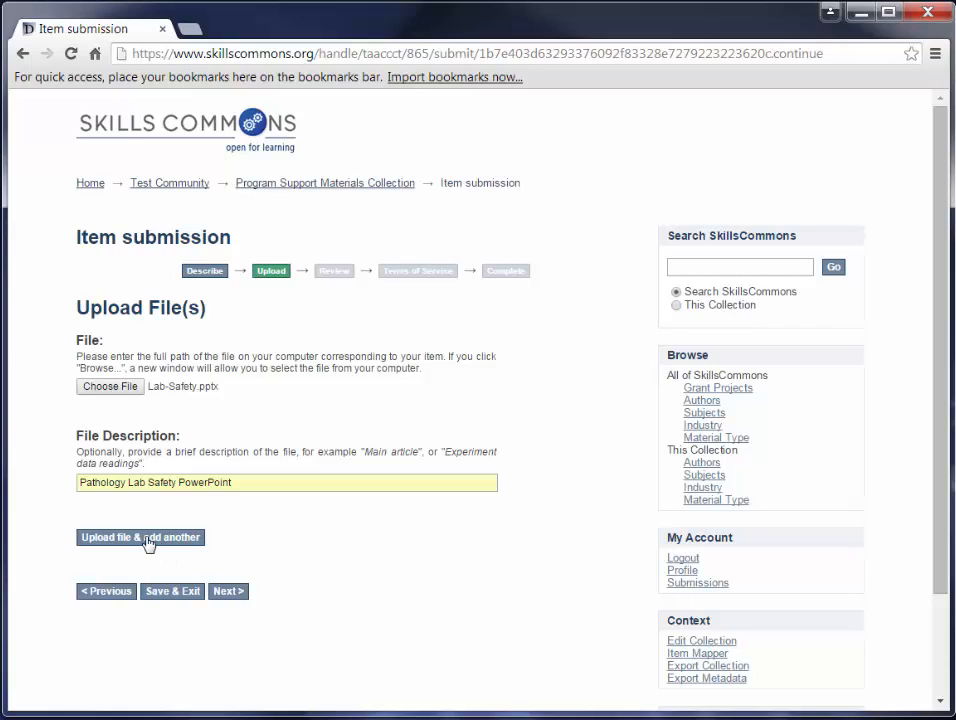
{"action": "left_click", "coordinate": [140, 537]}
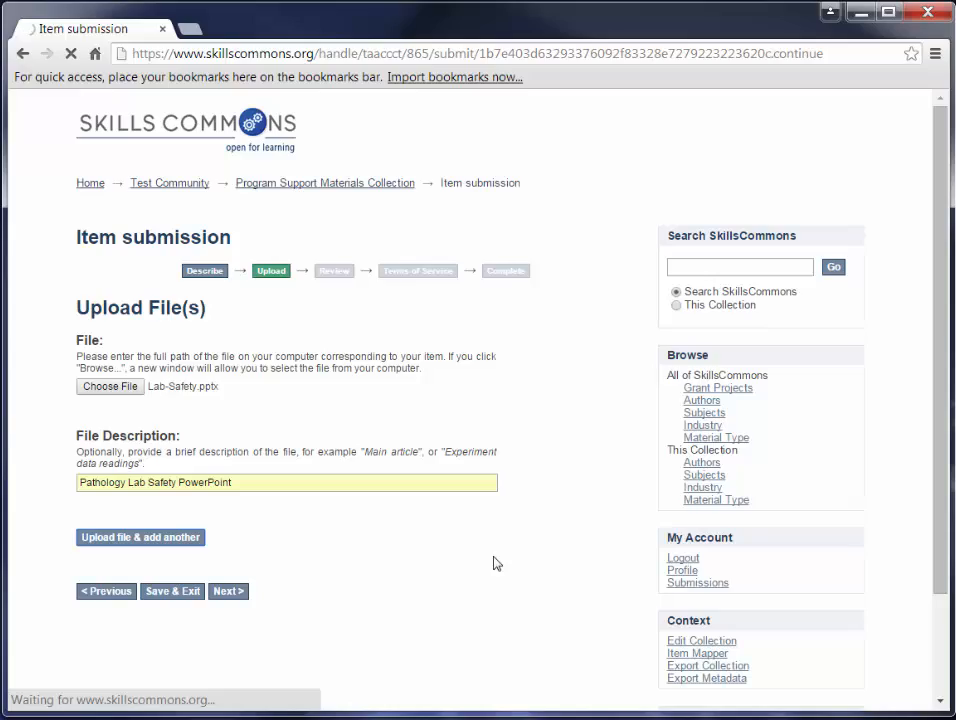
Check that Lab-Safety.pptx (3100531 bytes, supported format) appears under Files Uploaded
{"action": "left_click", "coordinate": [140, 537]}
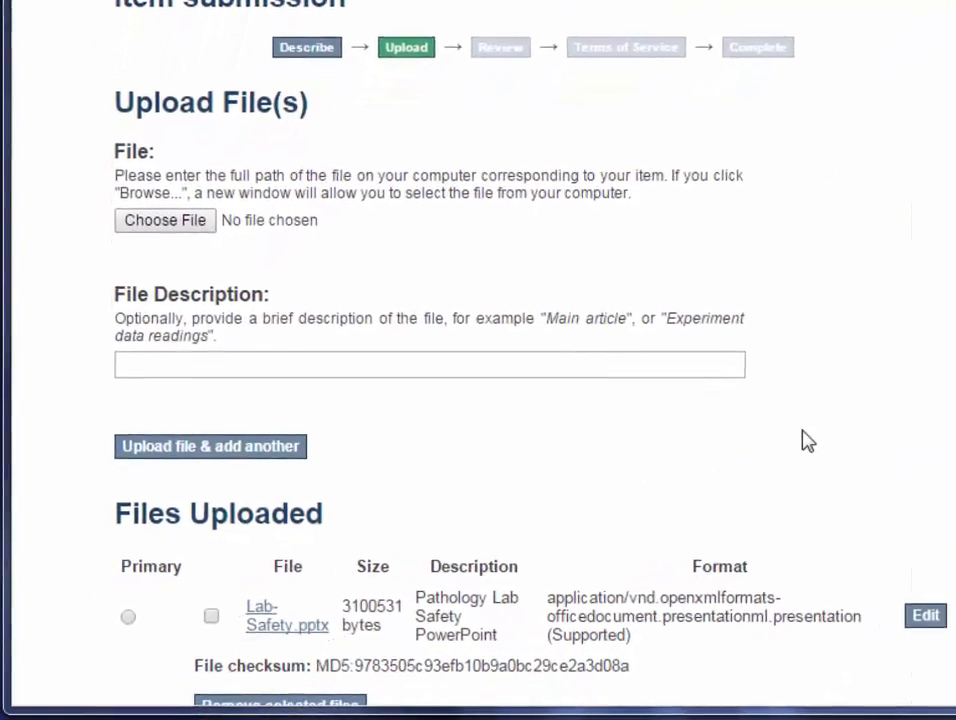
{"action": "scroll", "scroll_direction": "down", "scroll_amount": 3}
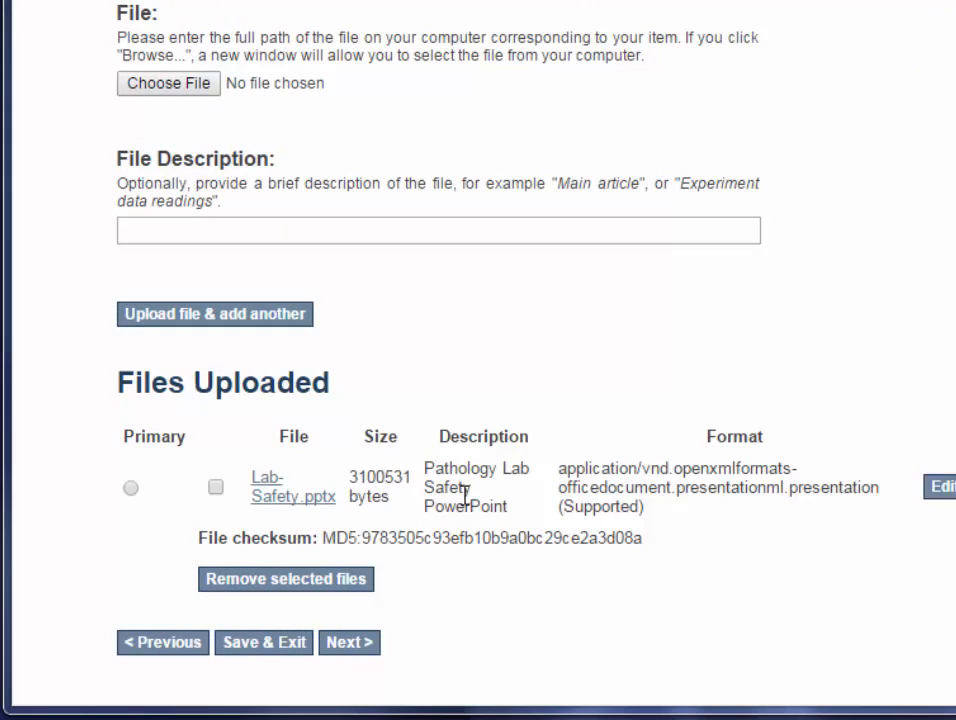
{"action": "mouse_move", "coordinate": [476, 496]}
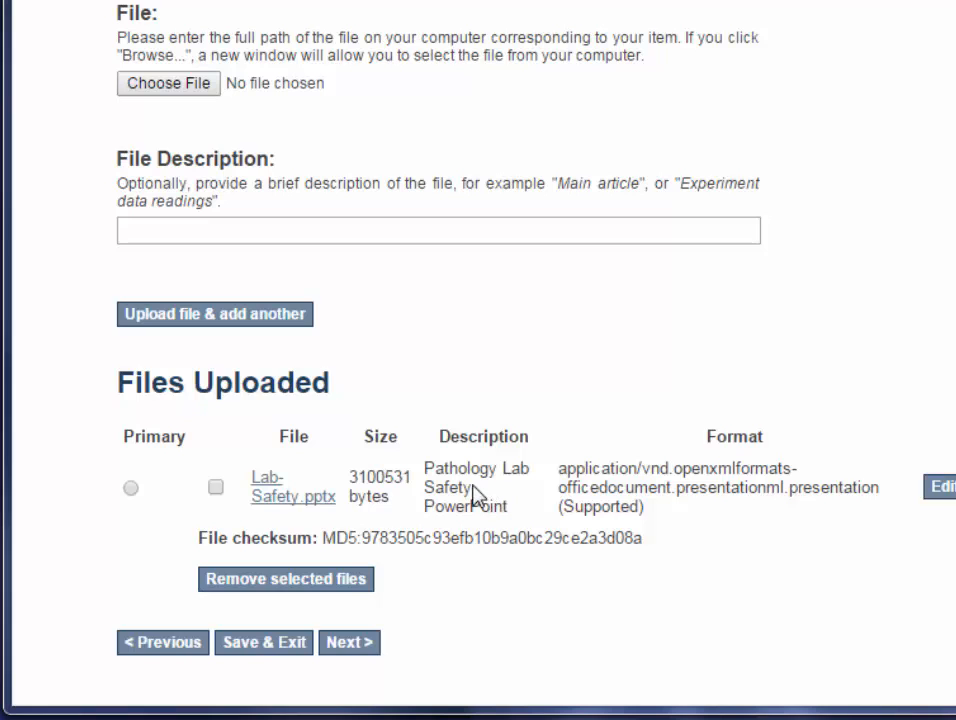
{"action": "mouse_move", "coordinate": [505, 327]}
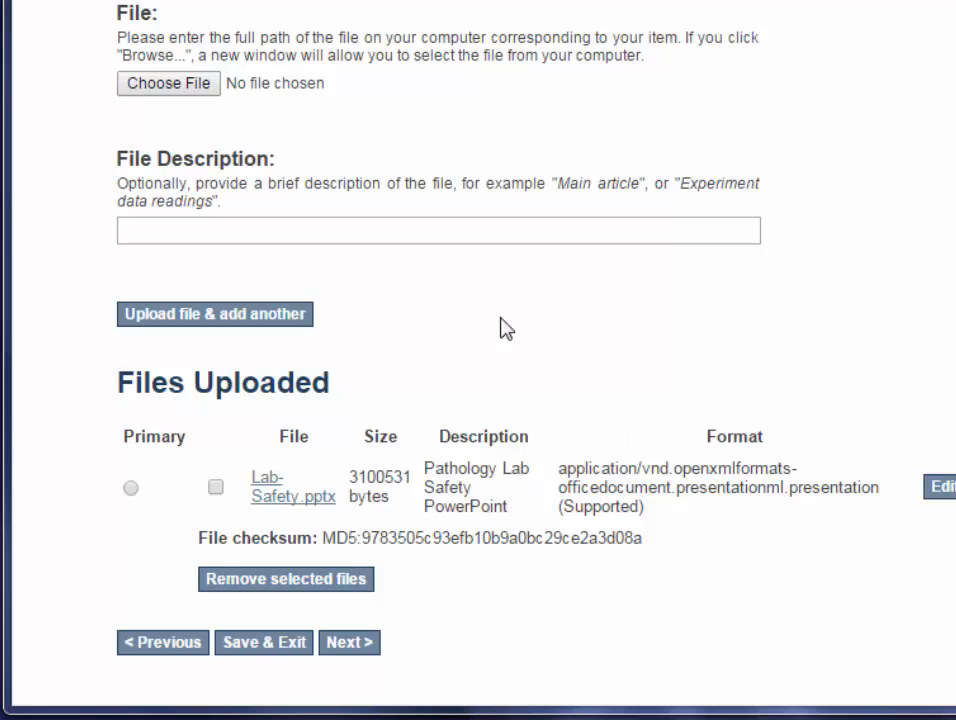
Upload quiz1-study-guide.txt with the description 'Quiz Study Guide'
{"action": "left_click", "coordinate": [168, 83]}
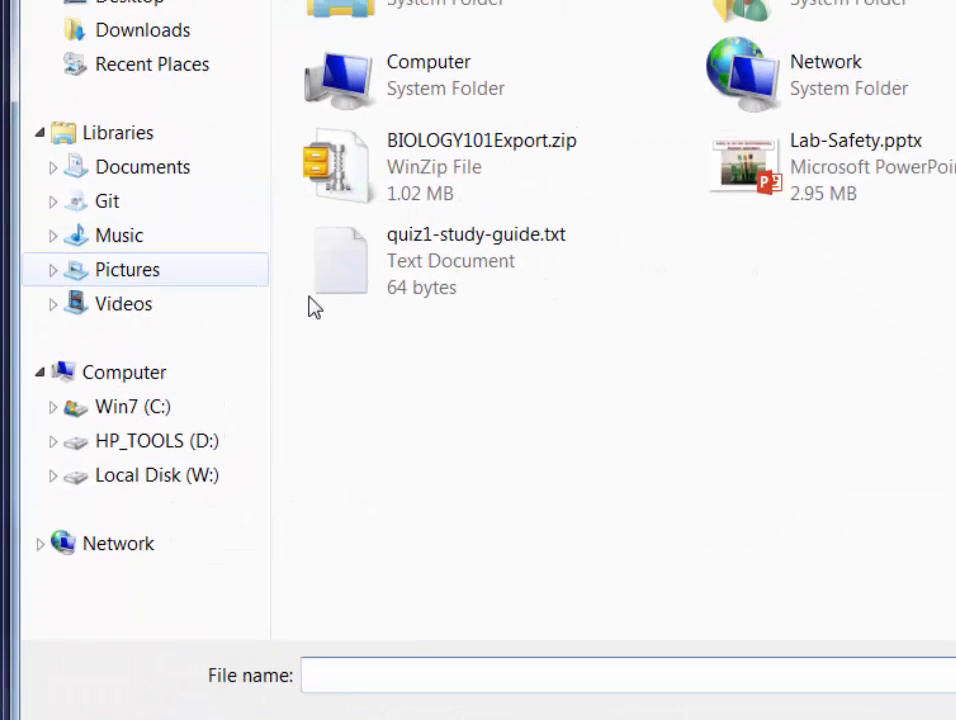
{"action": "left_click", "coordinate": [451, 260]}
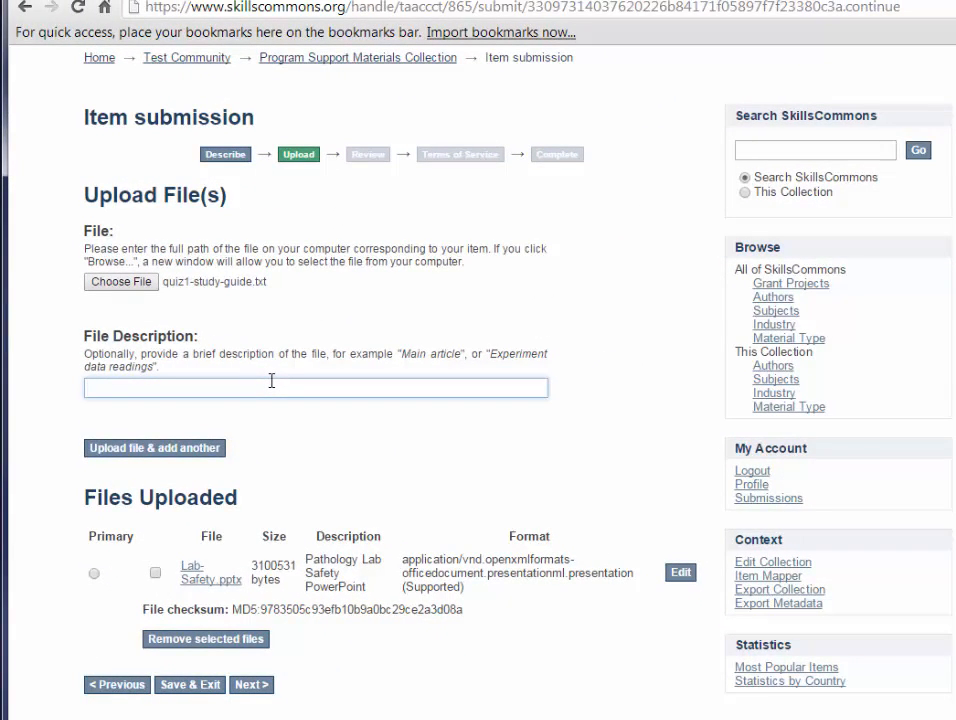
{"action": "type", "text": "Quiz Study Guide"}
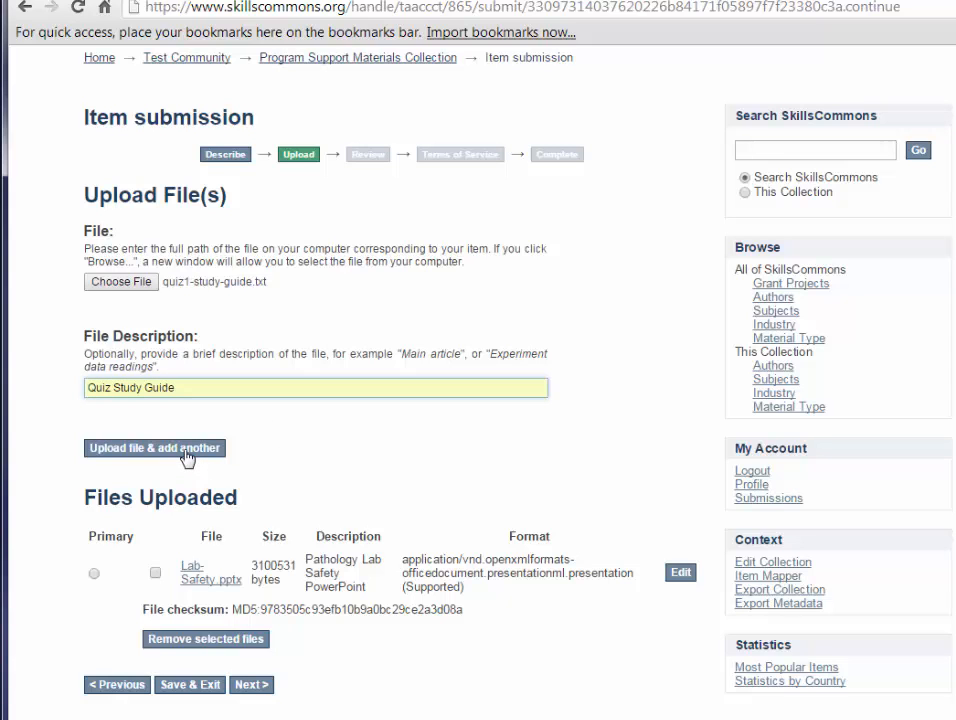
{"action": "left_click", "coordinate": [154, 448]}
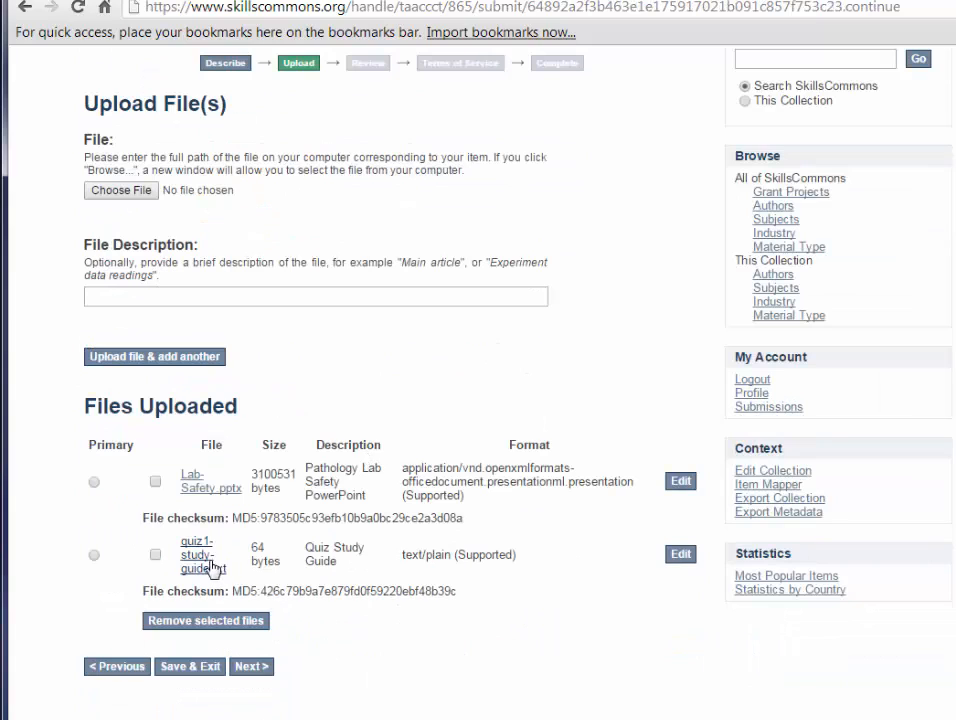
{"action": "mouse_move", "coordinate": [203, 562]}
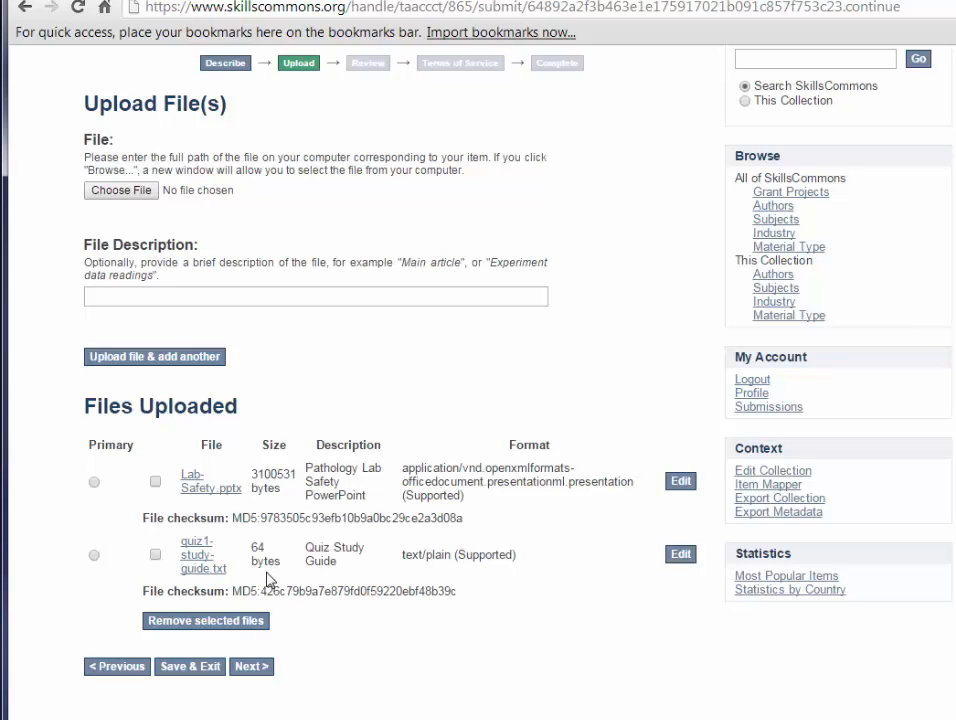
Set Lab-Safety.pptx as the primary file and remove quiz1-study-guide.txt
{"action": "left_click", "coordinate": [155, 555]}
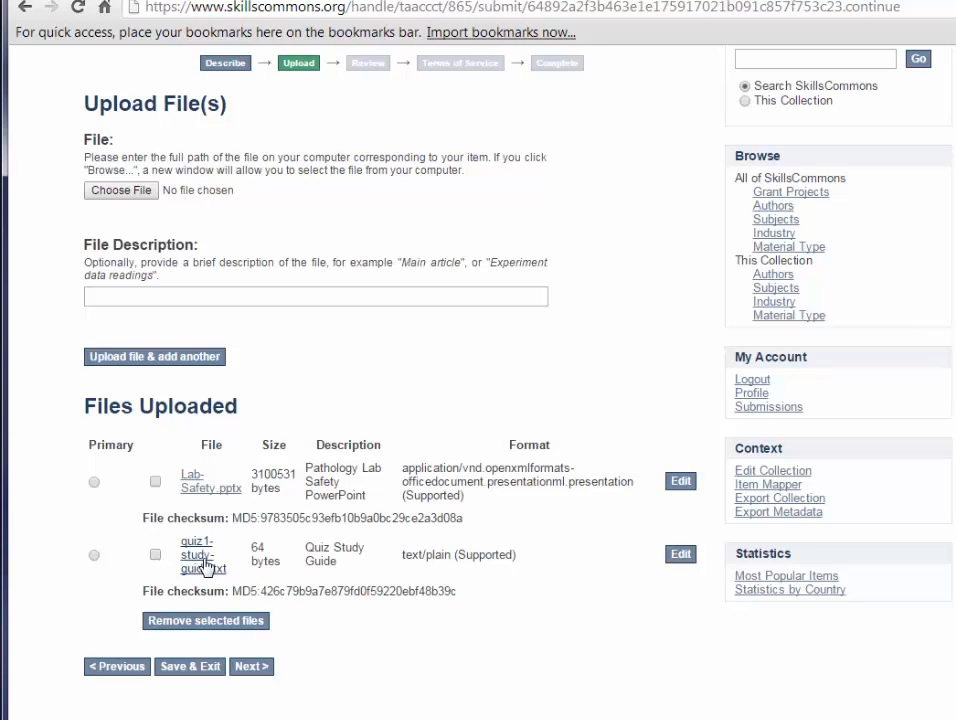
{"action": "mouse_move", "coordinate": [561, 564]}
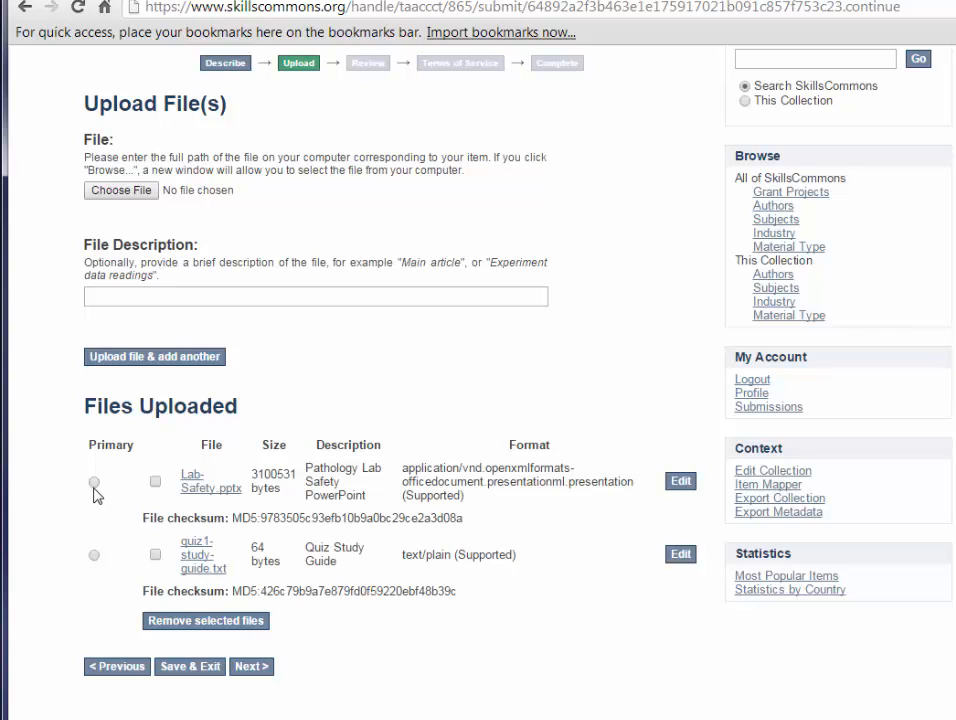
{"action": "mouse_move", "coordinate": [97, 501]}
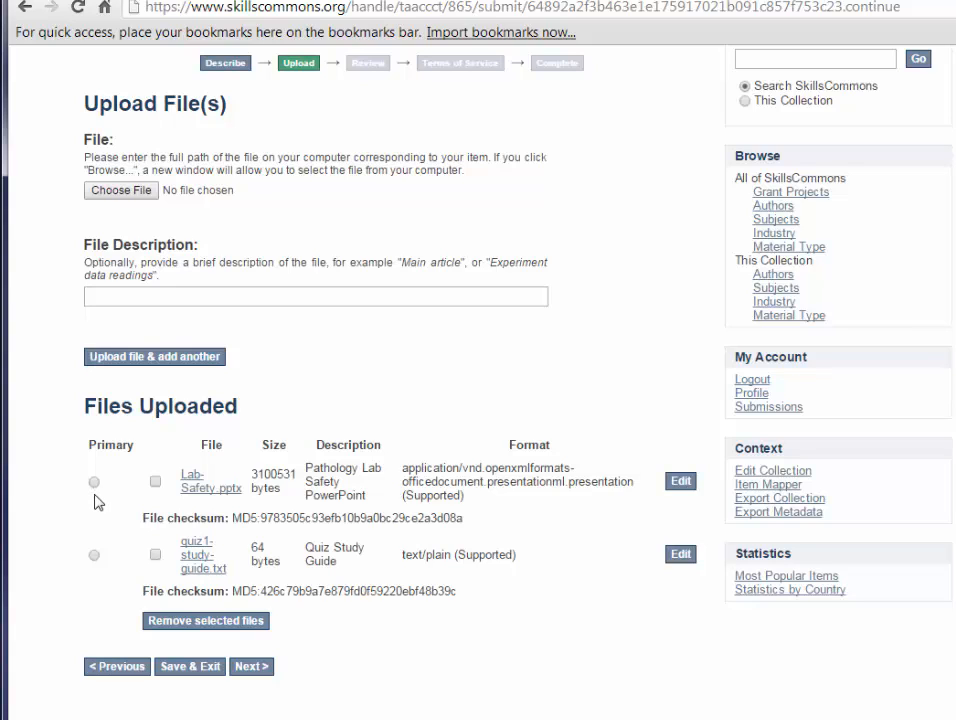
{"action": "left_click", "coordinate": [94, 481]}
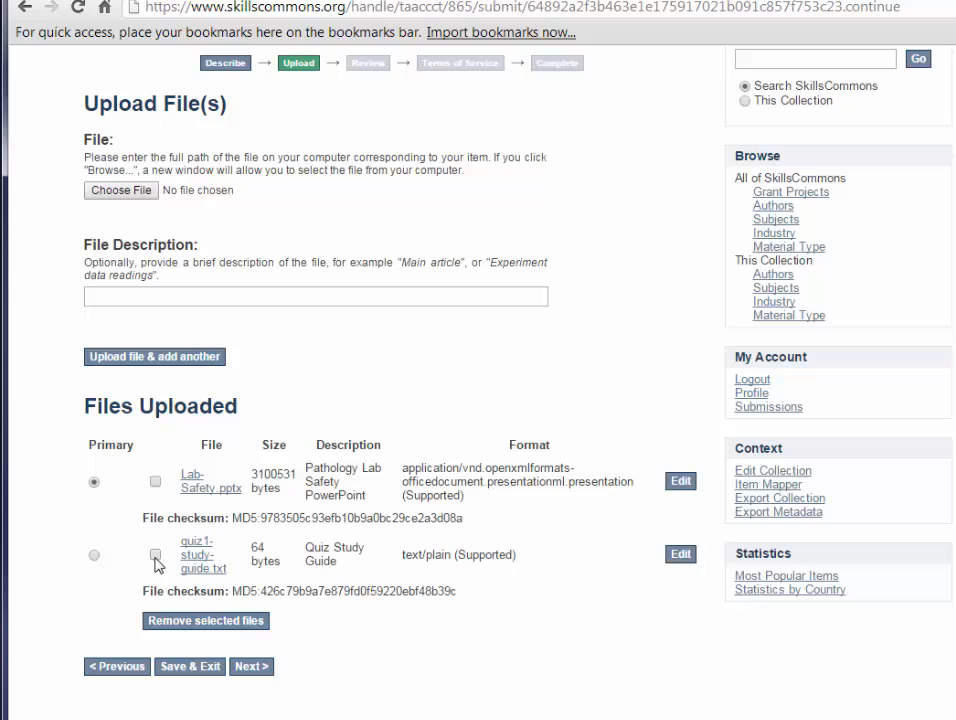
{"action": "left_click", "coordinate": [155, 555]}
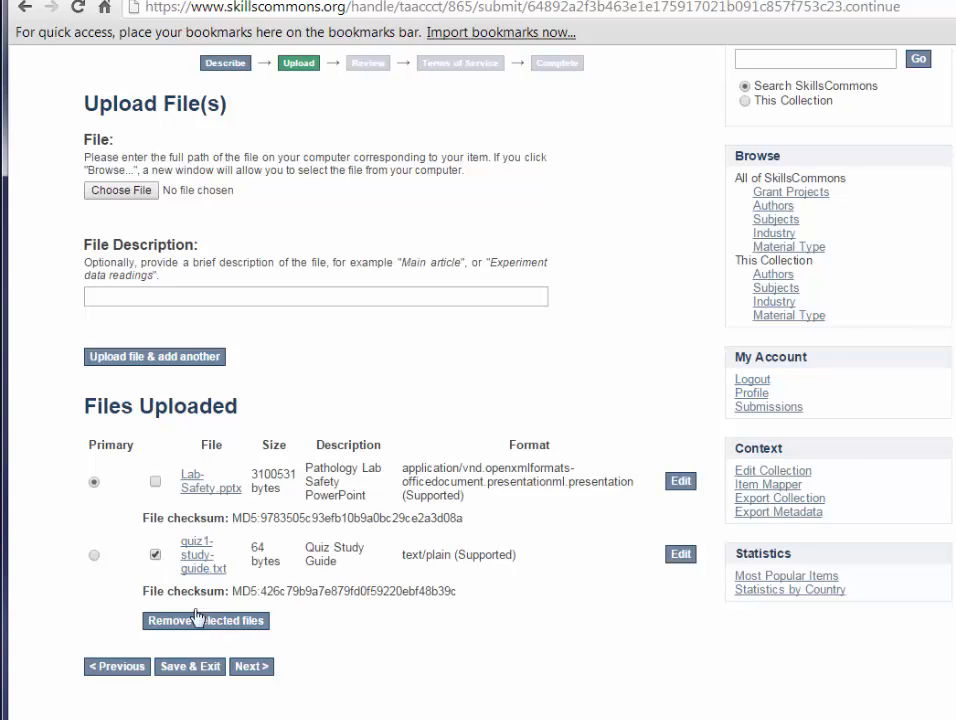
{"action": "left_click", "coordinate": [155, 556]}
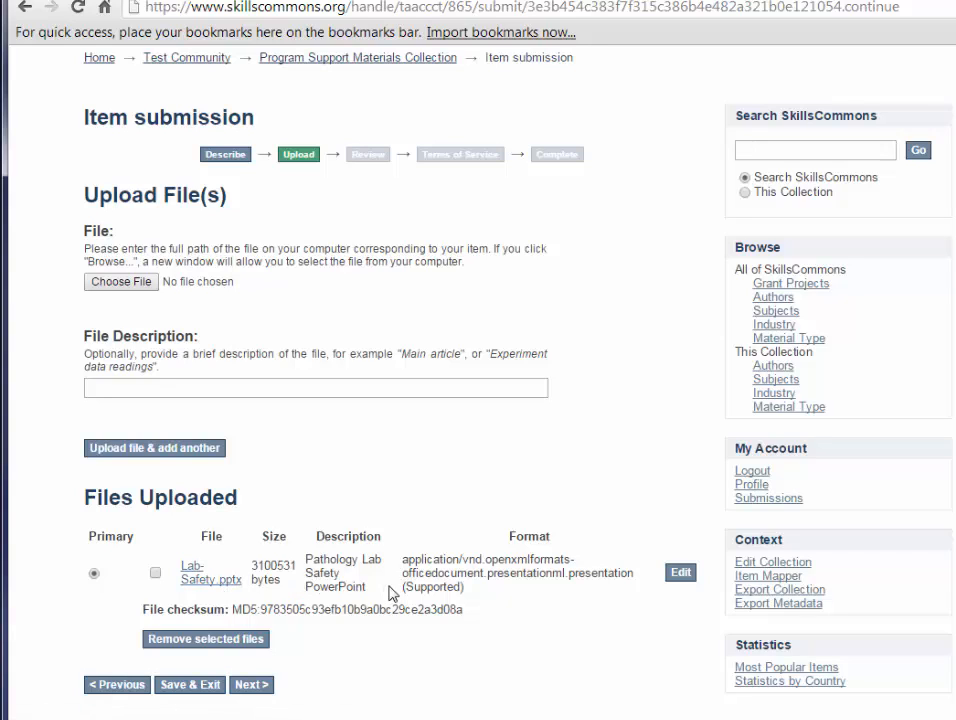
{"action": "mouse_move", "coordinate": [336, 586]}
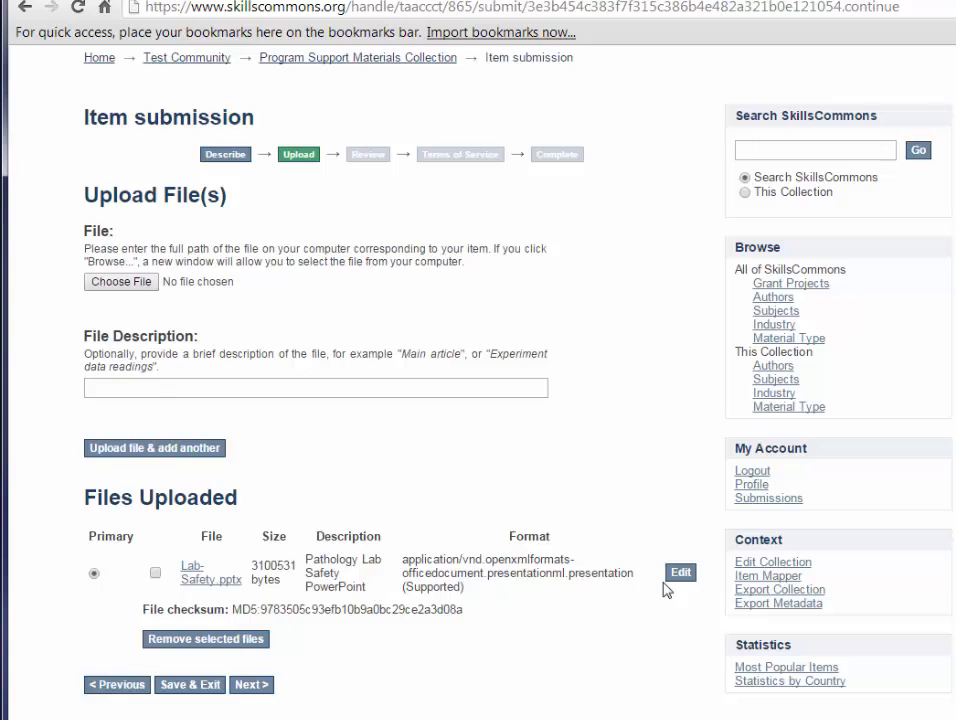
Edit Lab-Safety.pptx's File Description to 'Pathology Lab Safety Power Point' and save the details
{"action": "left_click", "coordinate": [680, 571]}
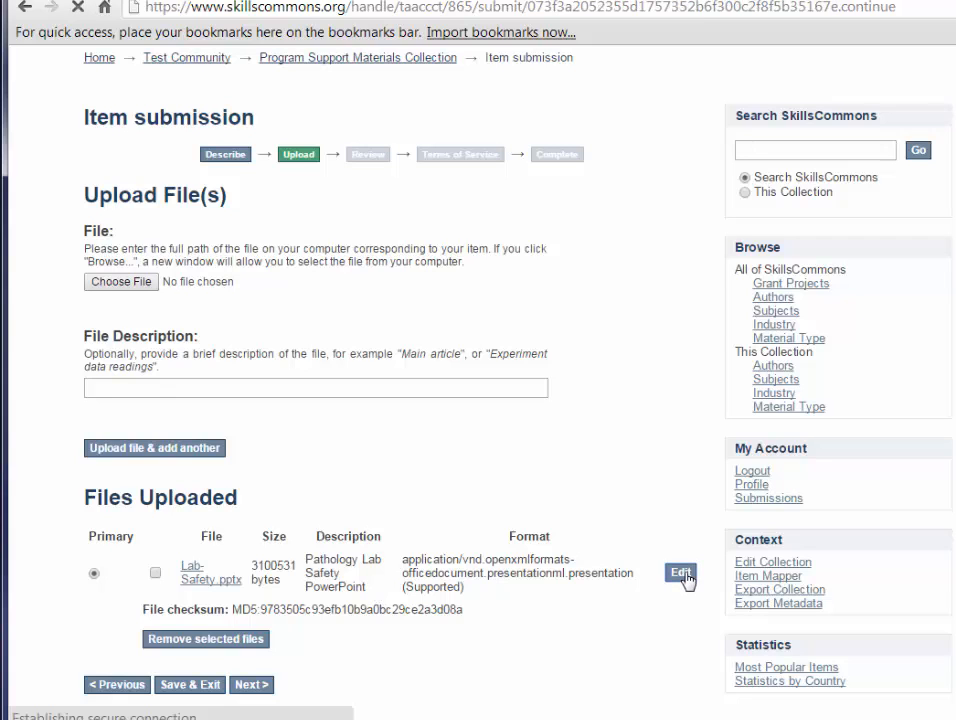
{"action": "left_click", "coordinate": [680, 573]}
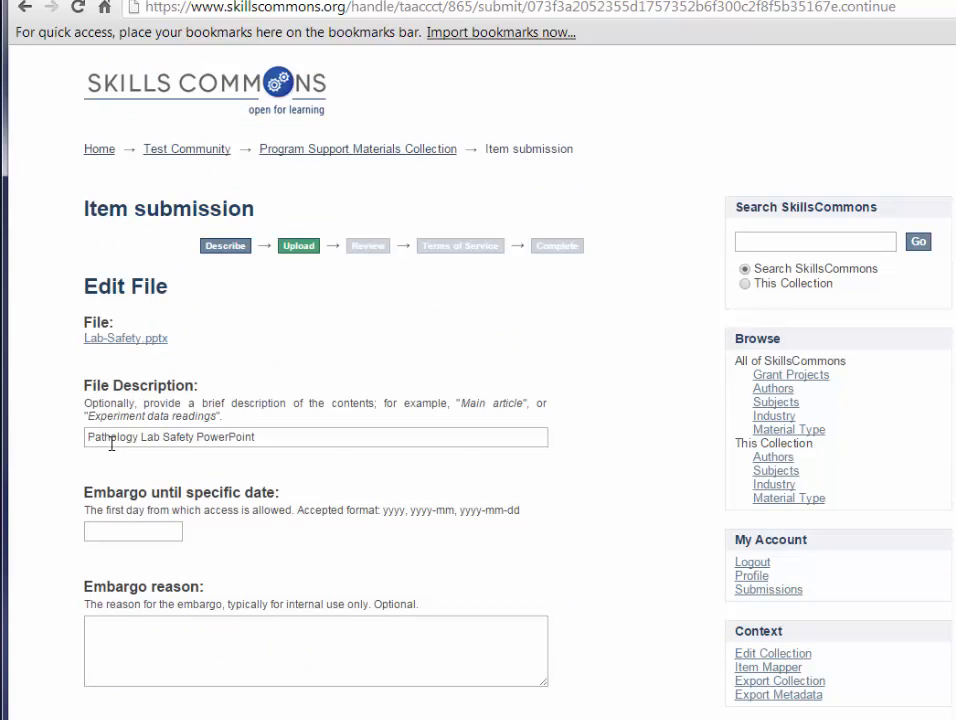
{"action": "left_click", "coordinate": [265, 438]}
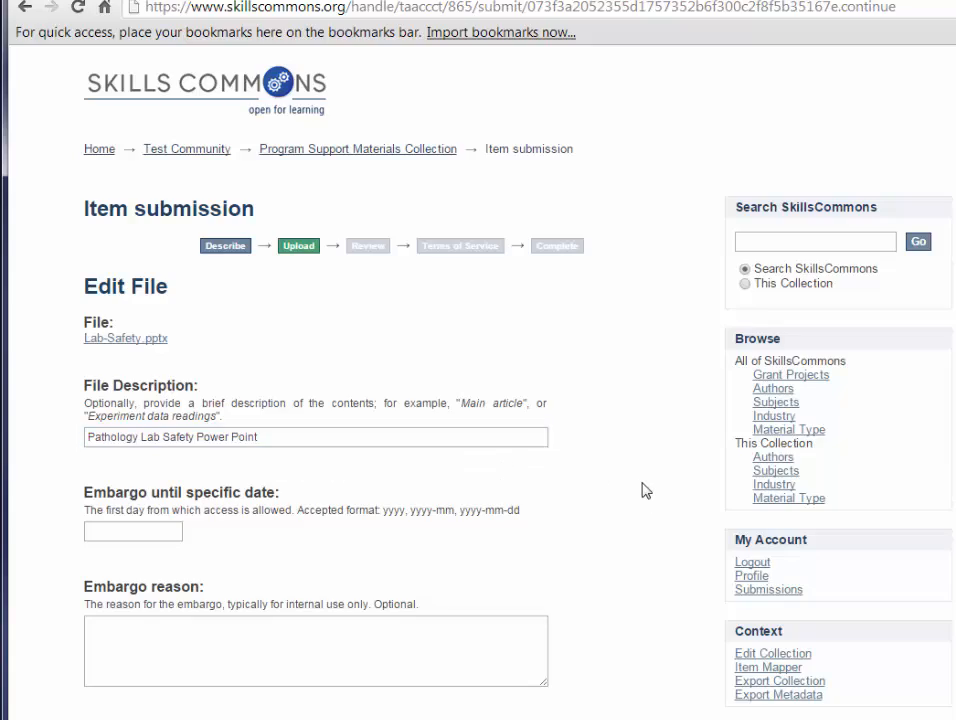
{"action": "scroll", "scroll_direction": "down", "scroll_amount": 3}
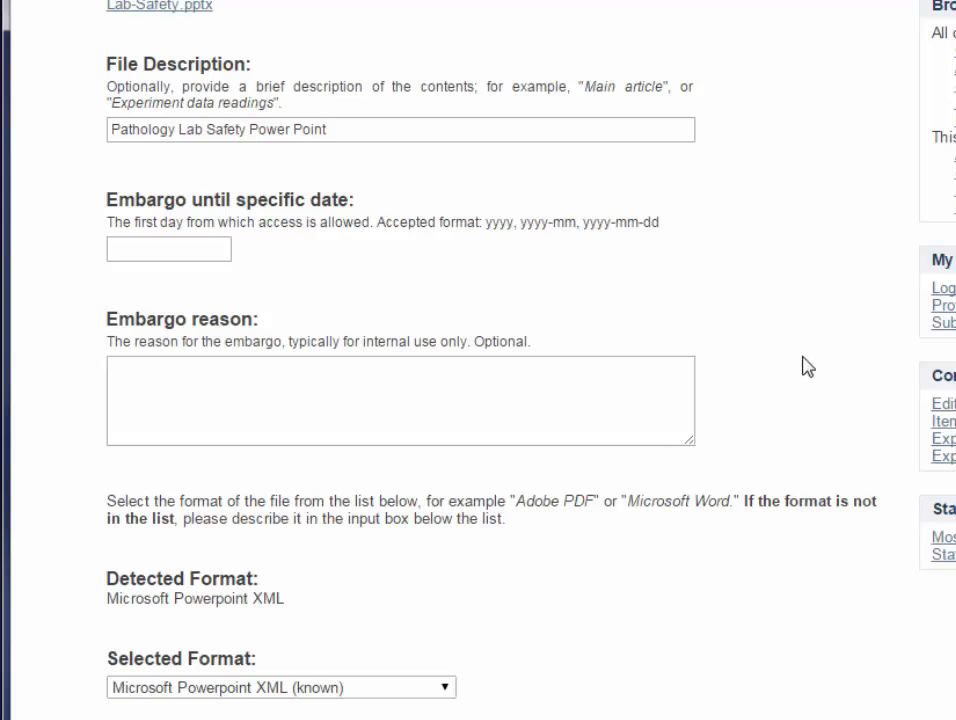
{"action": "scroll", "scroll_direction": "down", "scroll_amount": 3}
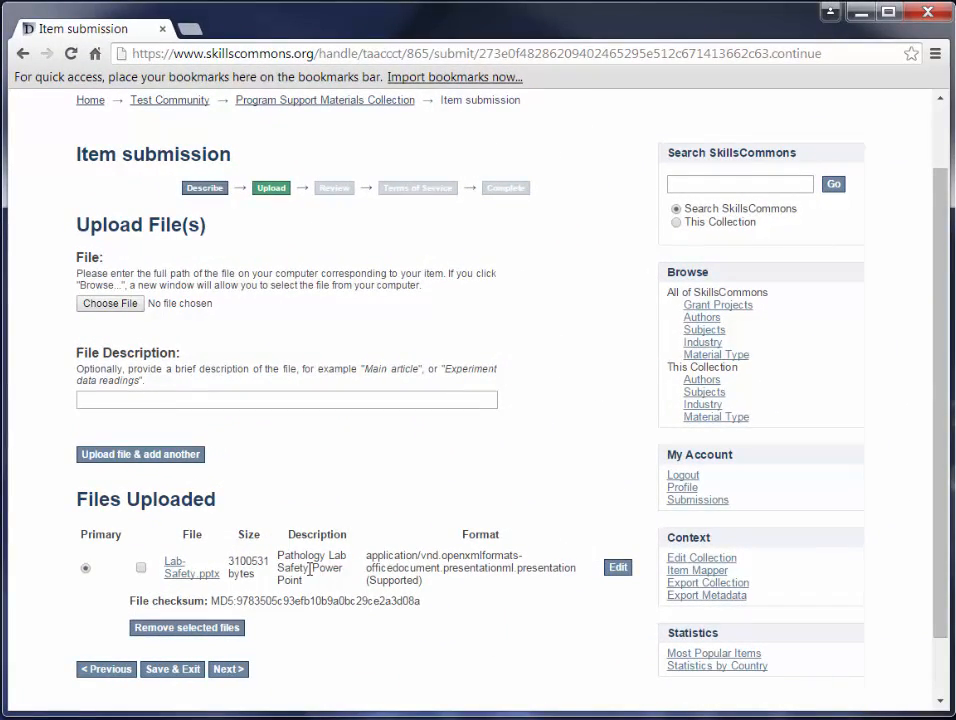
{"action": "mouse_move", "coordinate": [499, 638]}
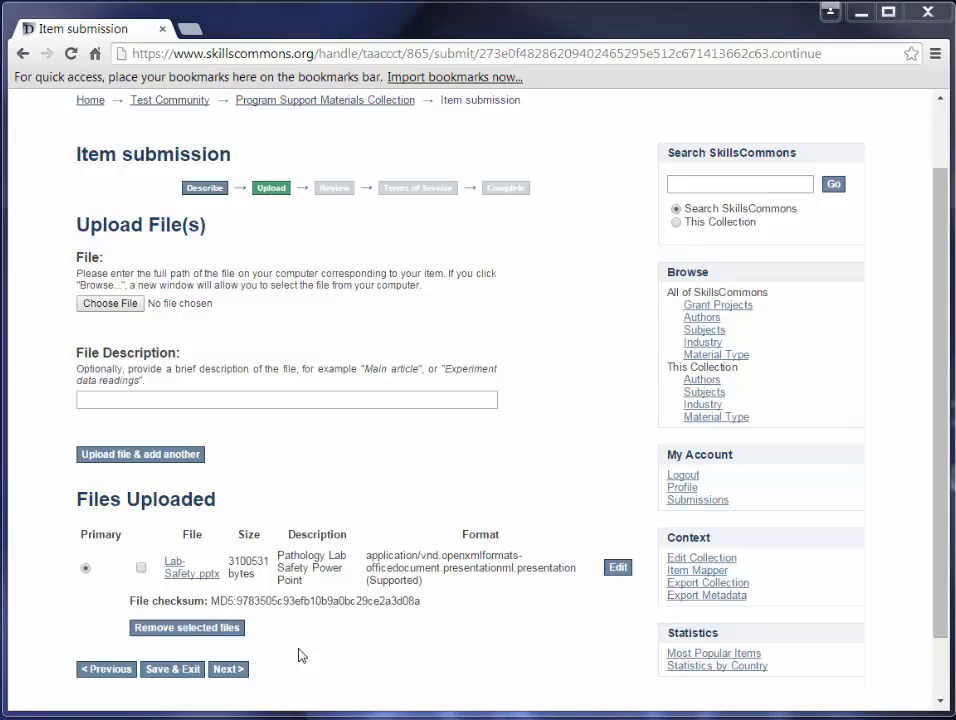
{"action": "mouse_move", "coordinate": [168, 685]}
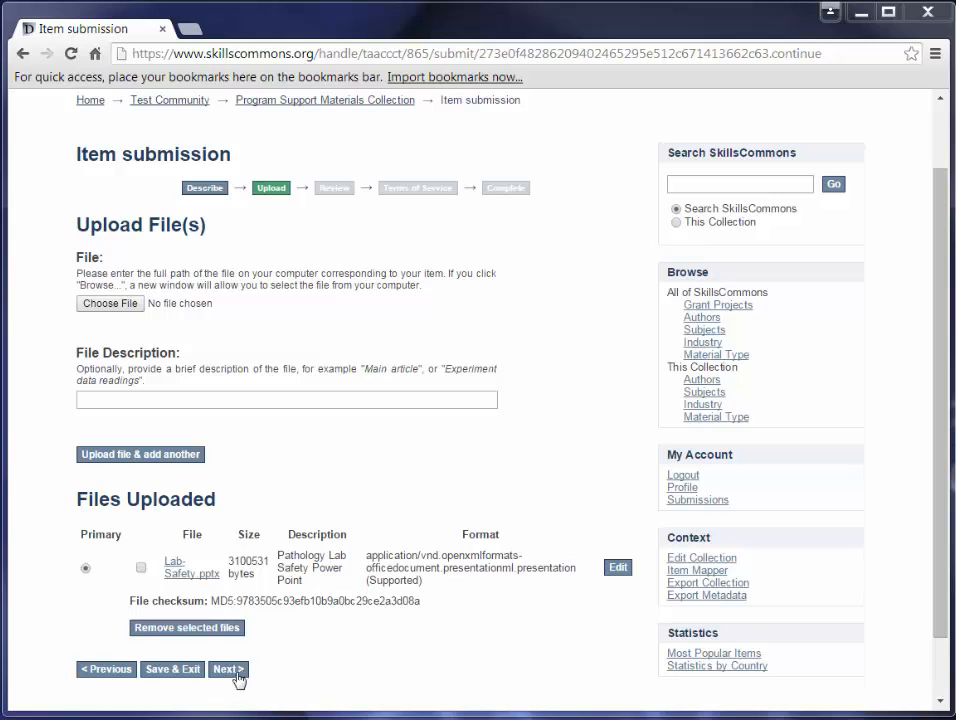
{"action": "left_click", "coordinate": [235, 669]}
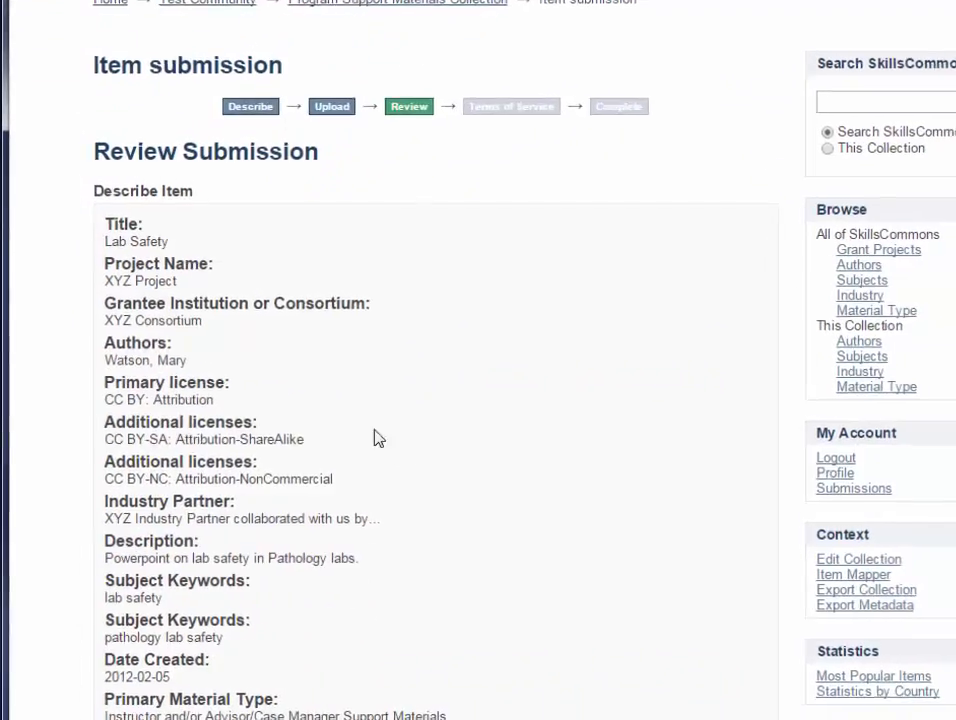
{"action": "scroll", "scroll_direction": "down", "scroll_amount": 3}
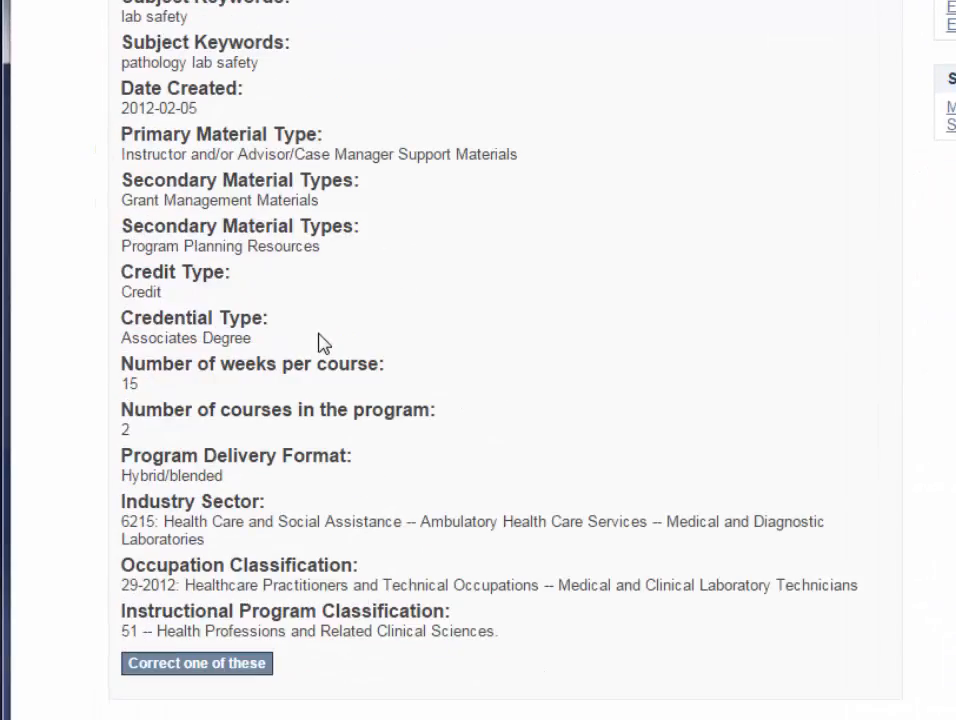
{"action": "scroll", "scroll_direction": "down", "scroll_amount": 3}
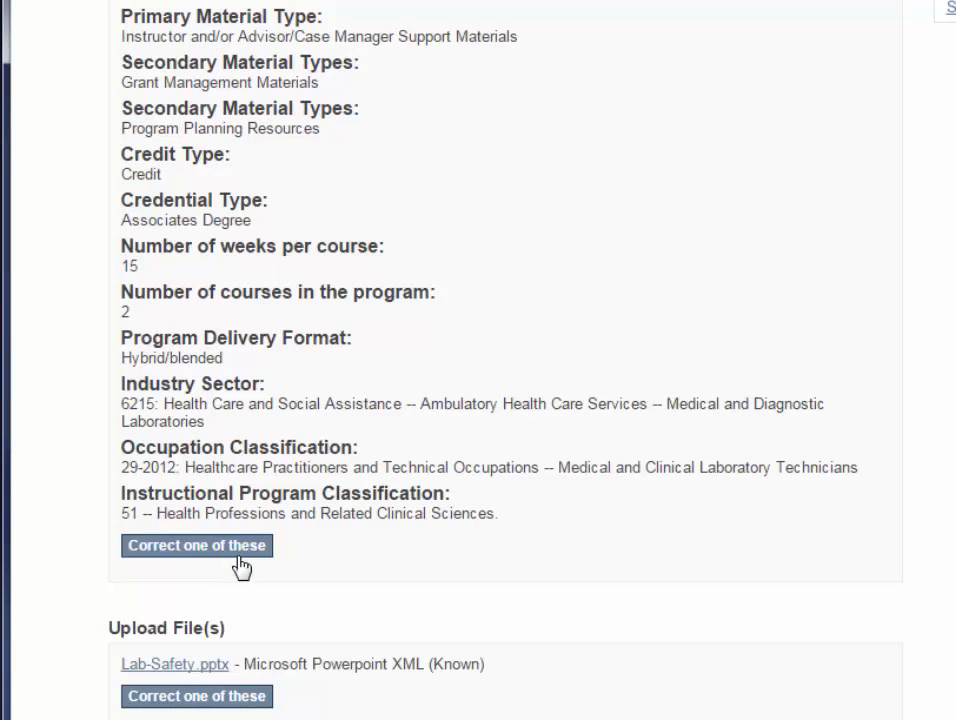
{"action": "scroll", "scroll_direction": "down", "scroll_amount": 3}
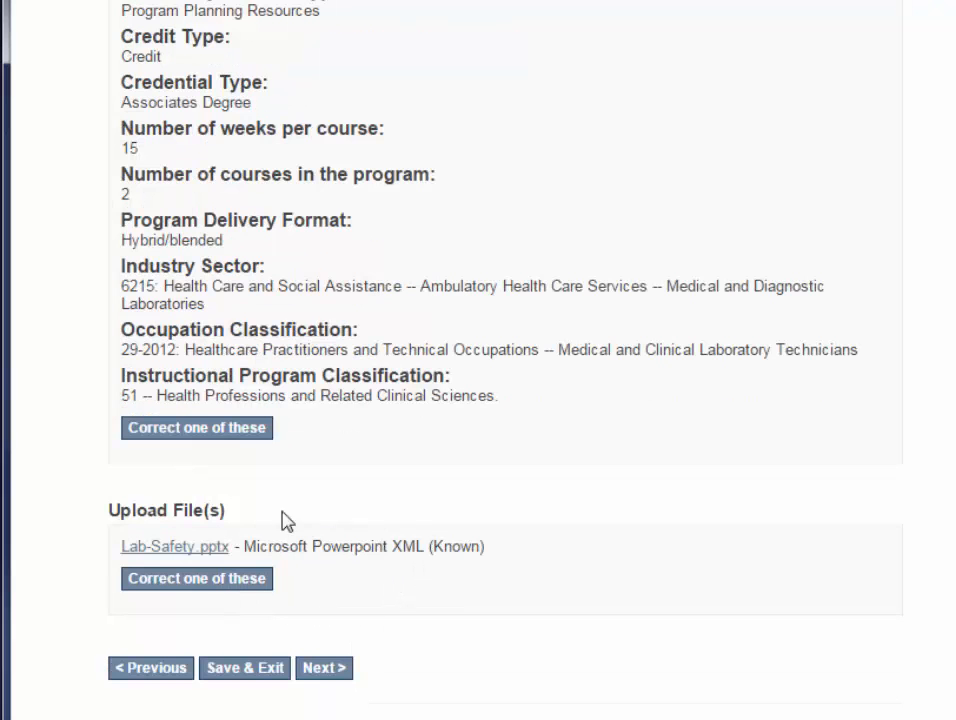
{"action": "mouse_move", "coordinate": [138, 530]}
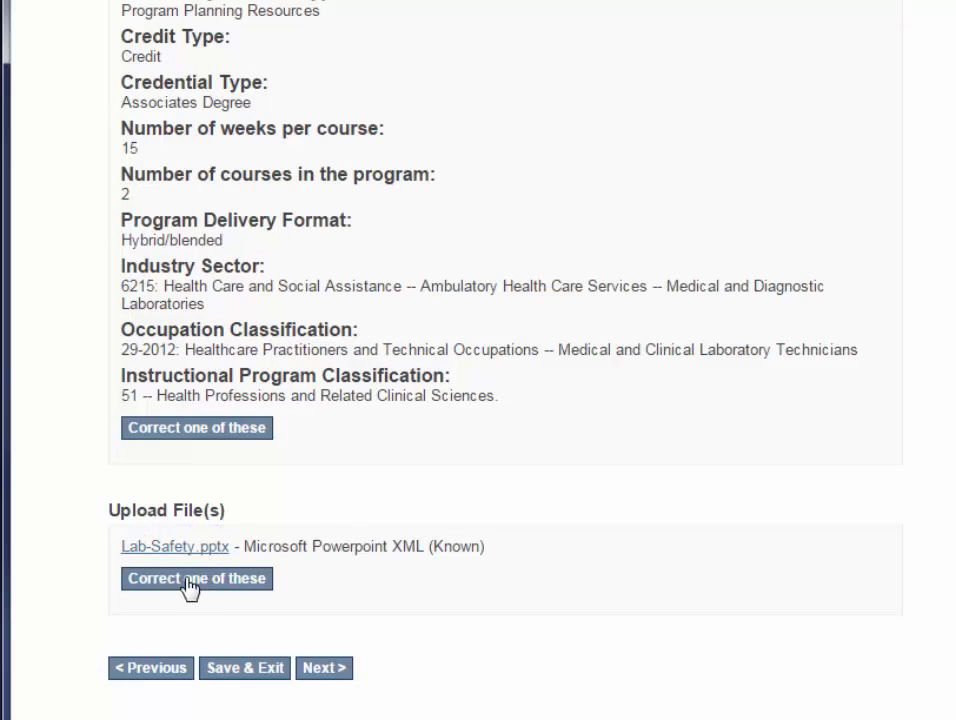
{"action": "mouse_move", "coordinate": [215, 597]}
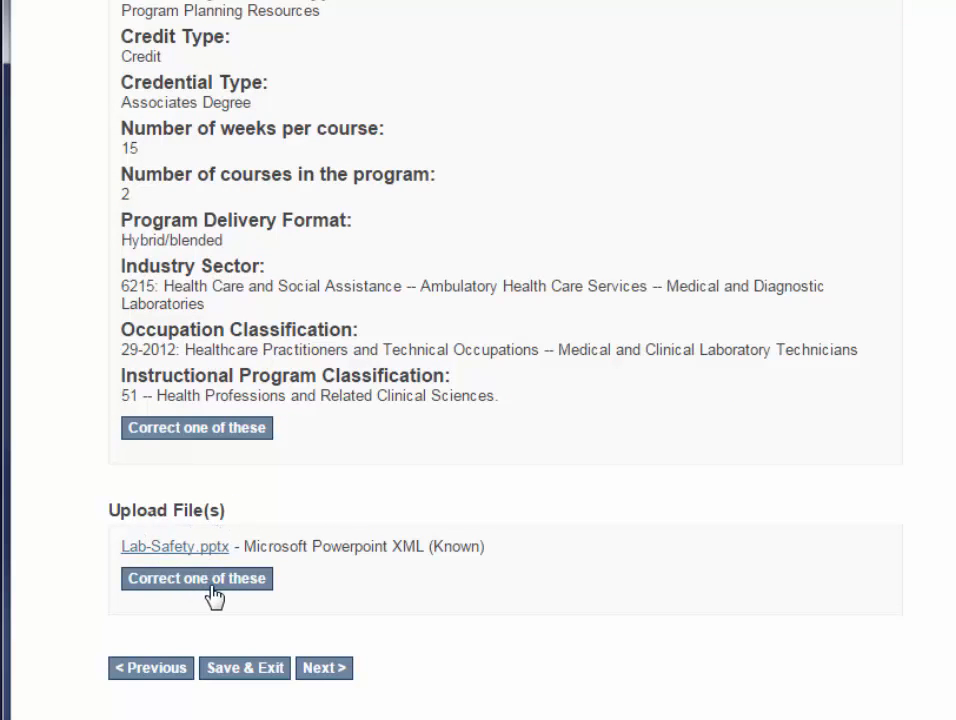
{"action": "mouse_move", "coordinate": [357, 595]}
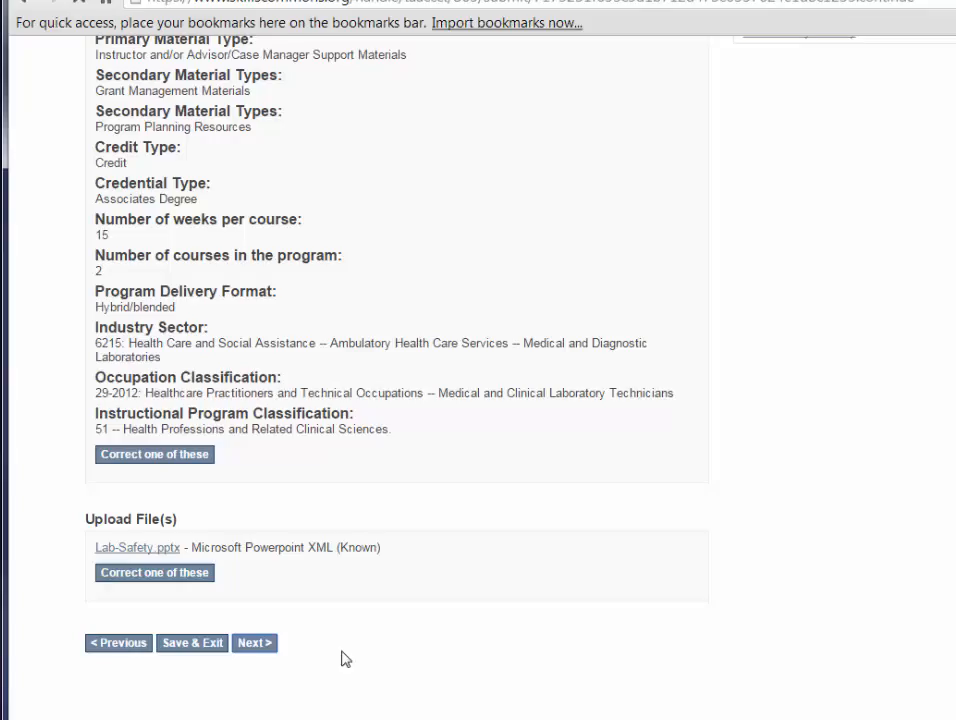
Grant the Terms of Service and complete the Lab Safety submission
{"action": "left_click", "coordinate": [254, 642]}
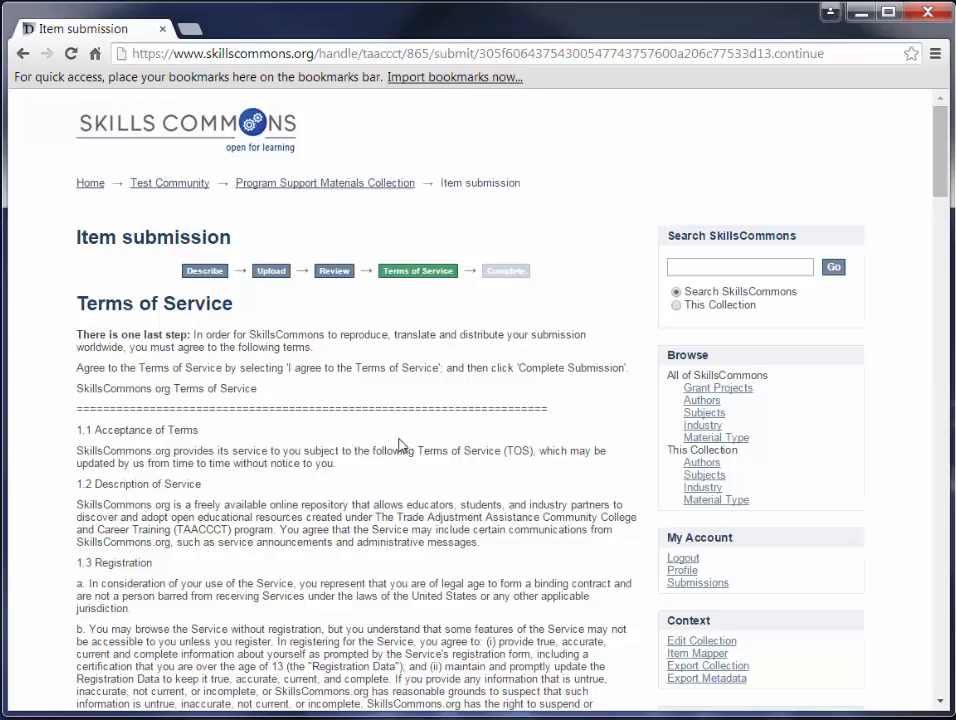
{"action": "scroll", "scroll_direction": "down", "scroll_amount": 3}
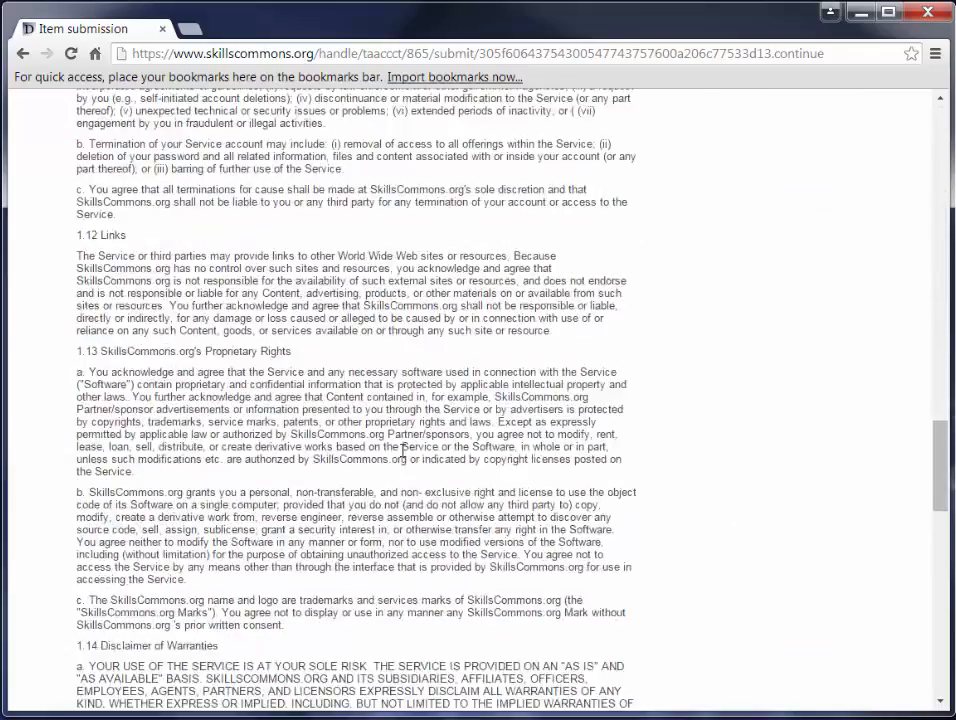
{"action": "scroll", "scroll_direction": "down", "scroll_amount": 3}
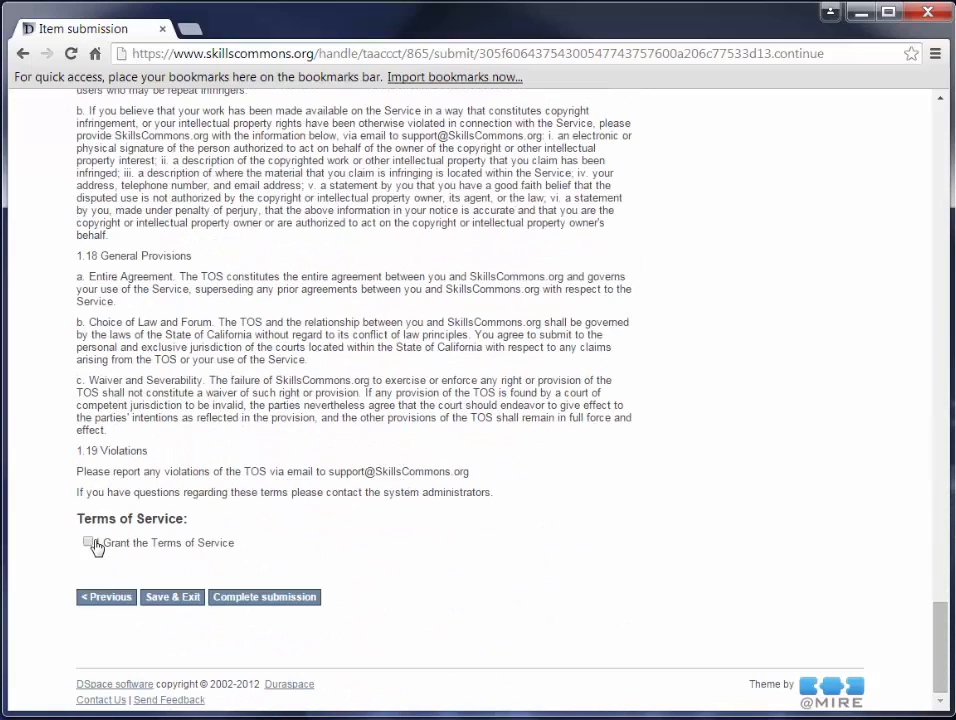
{"action": "left_click", "coordinate": [85, 543]}
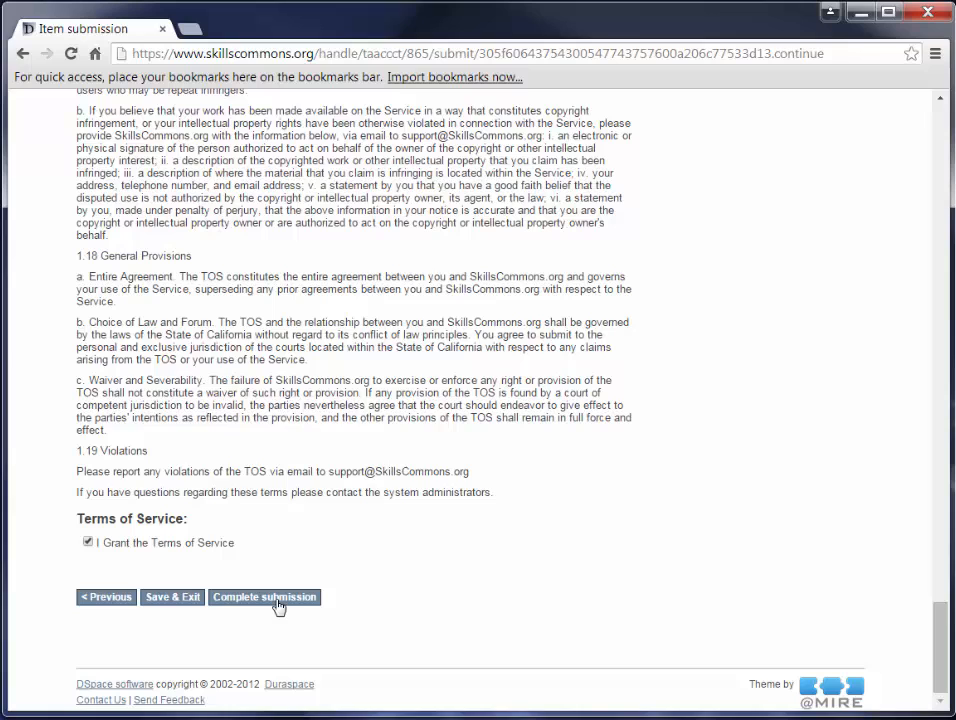
{"action": "left_click", "coordinate": [264, 597]}
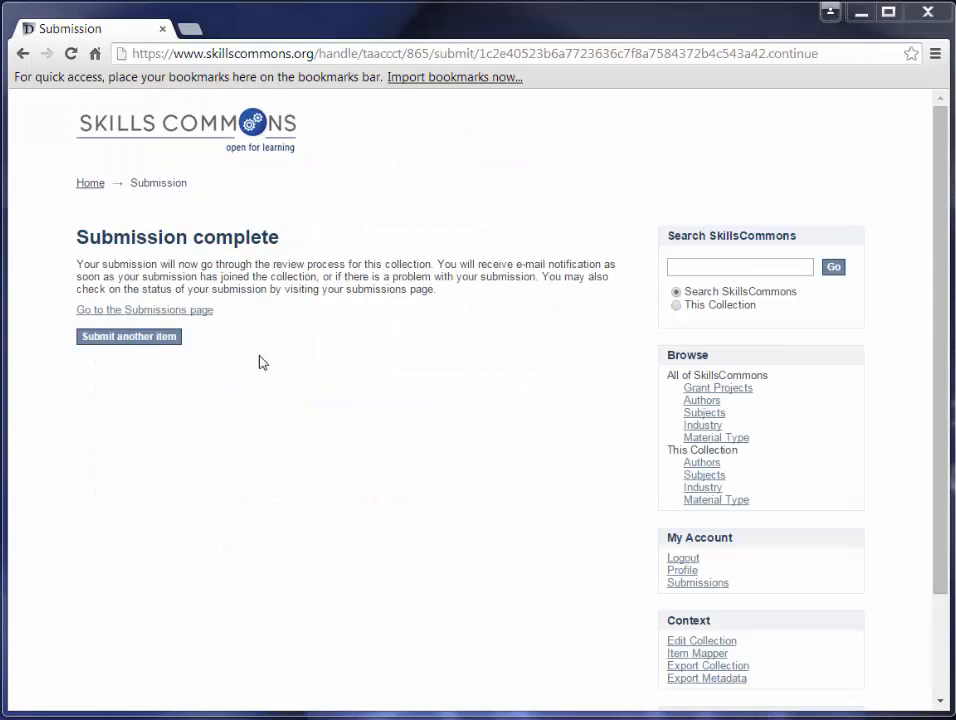
{"action": "mouse_move", "coordinate": [204, 315]}
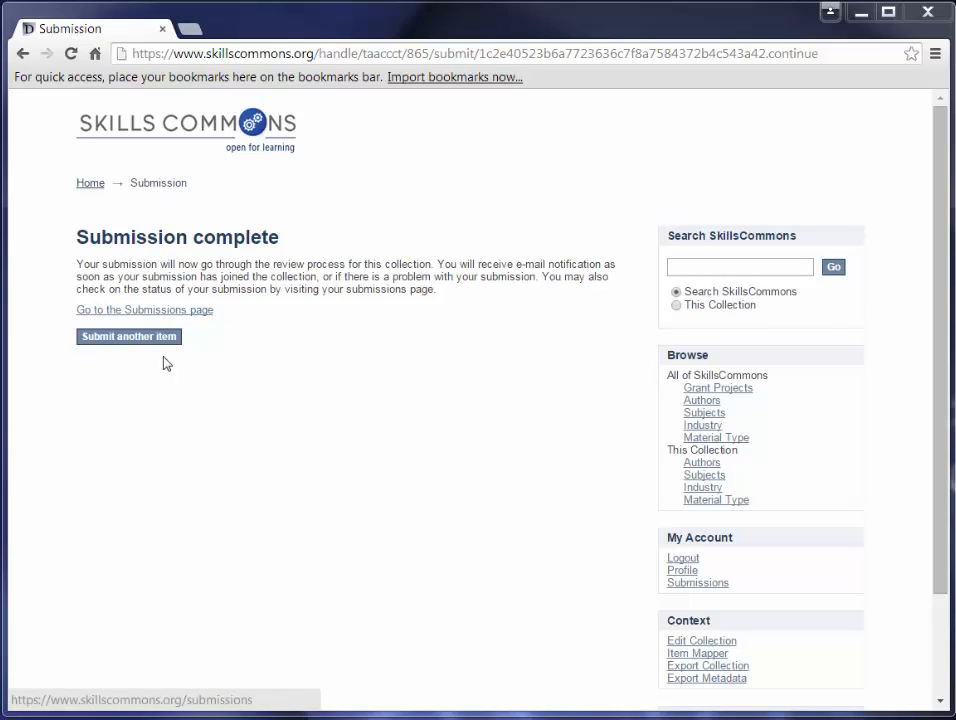
{"action": "mouse_move", "coordinate": [146, 348]}
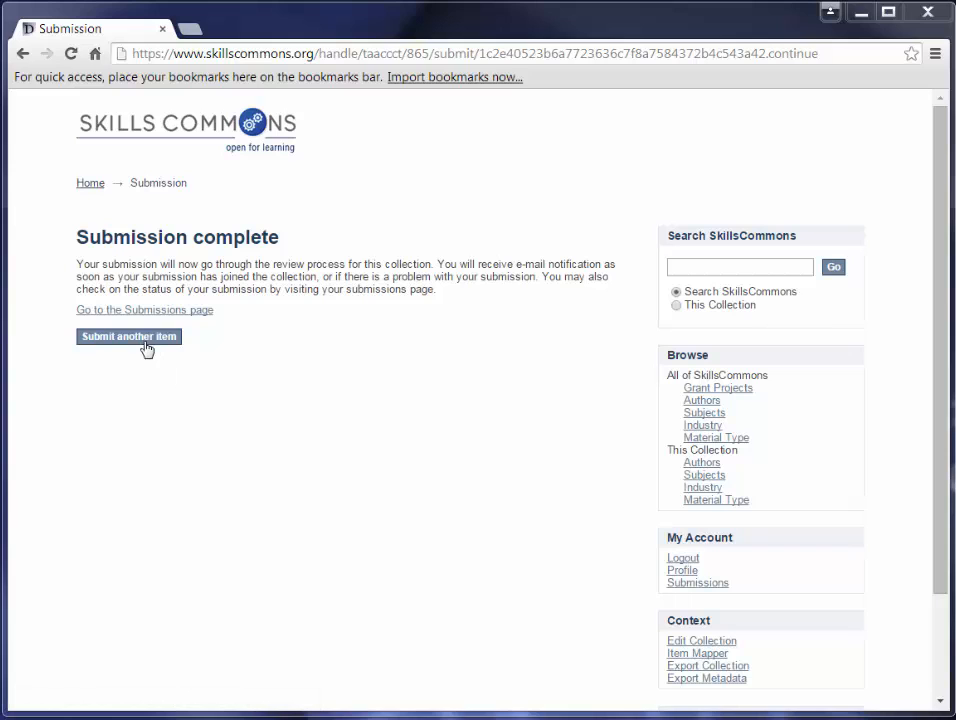
{"action": "mouse_move", "coordinate": [201, 314]}
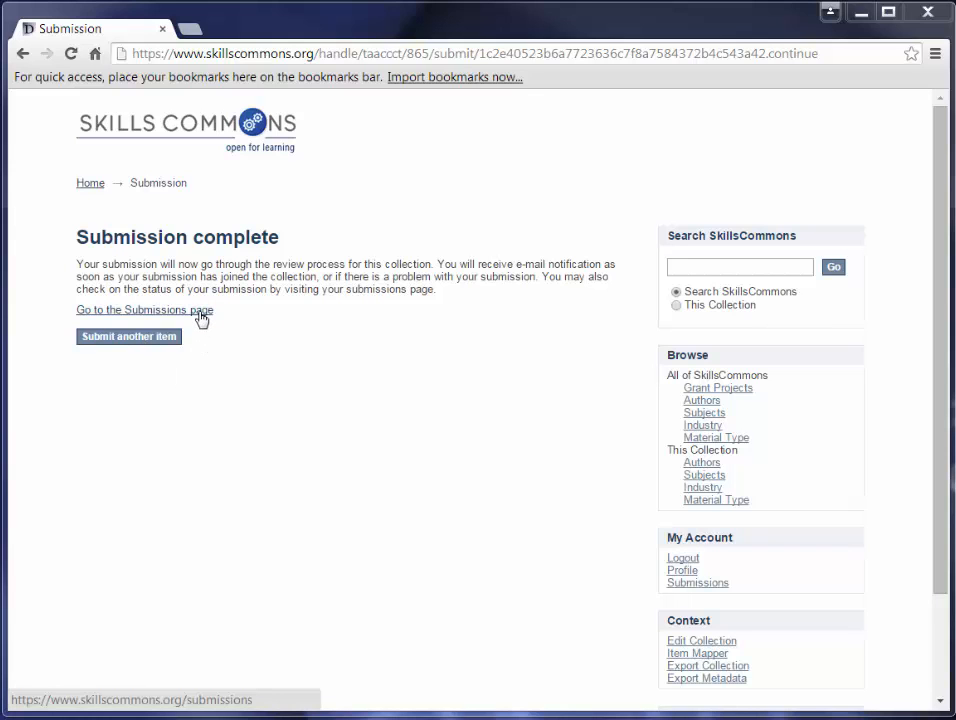
Follow the 'Go to the Submissions page' link to see Lab Safety archived
{"action": "left_click", "coordinate": [144, 309]}
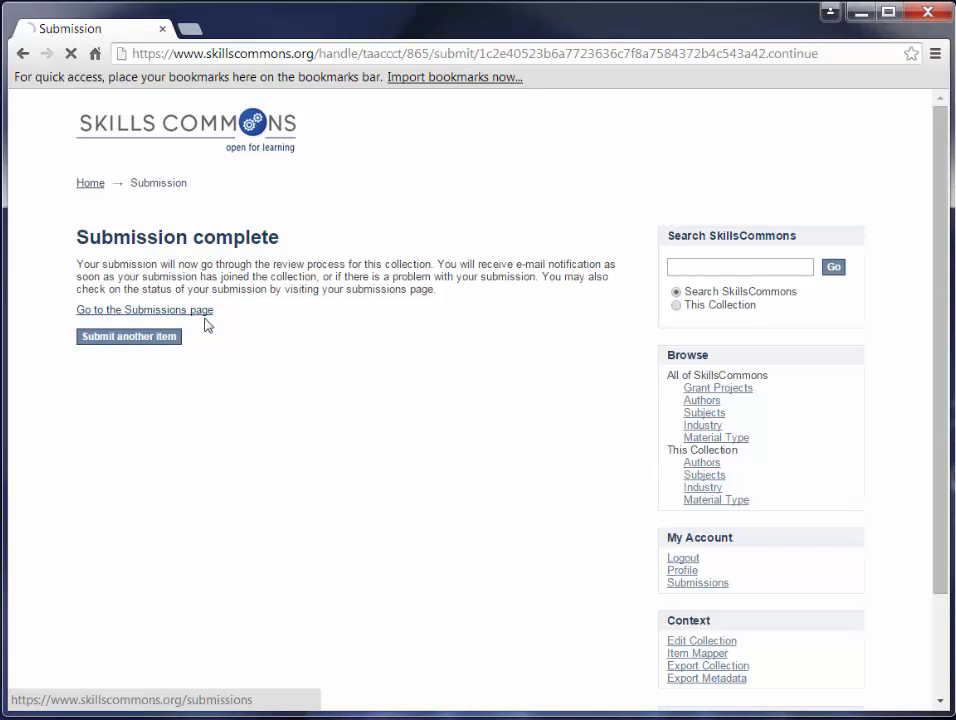
{"action": "left_click", "coordinate": [144, 309]}
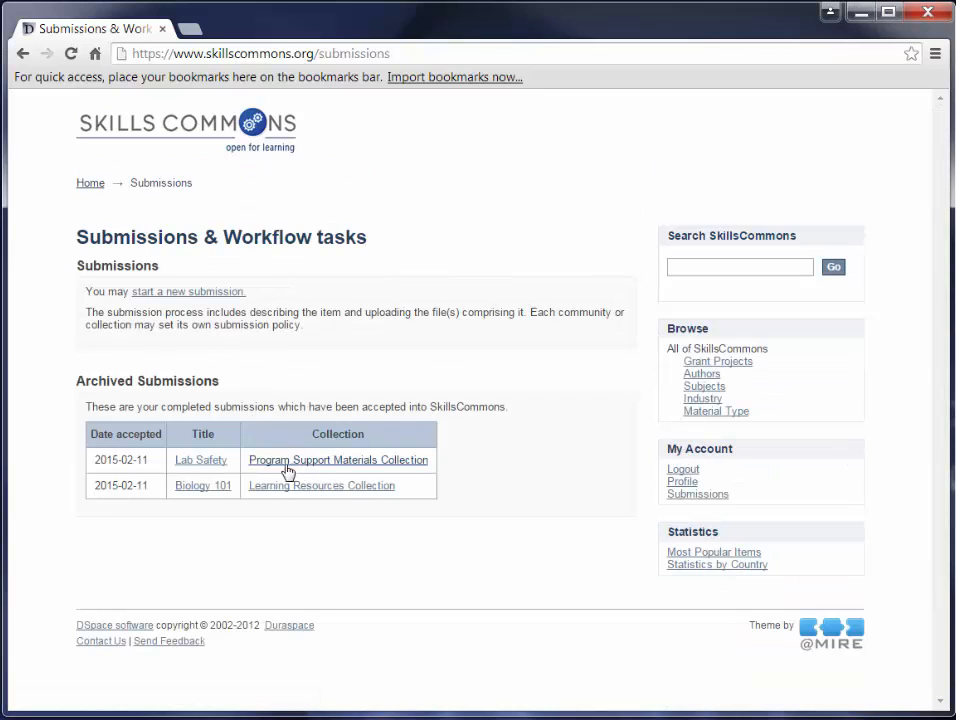
{"action": "mouse_move", "coordinate": [206, 467]}
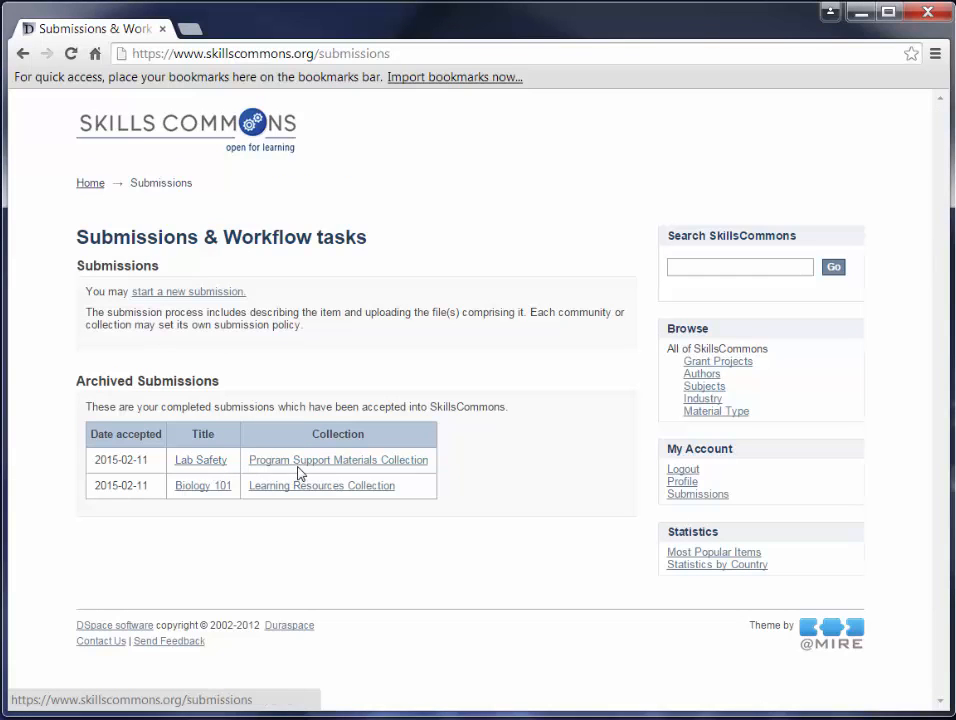
{"action": "mouse_move", "coordinate": [200, 460]}
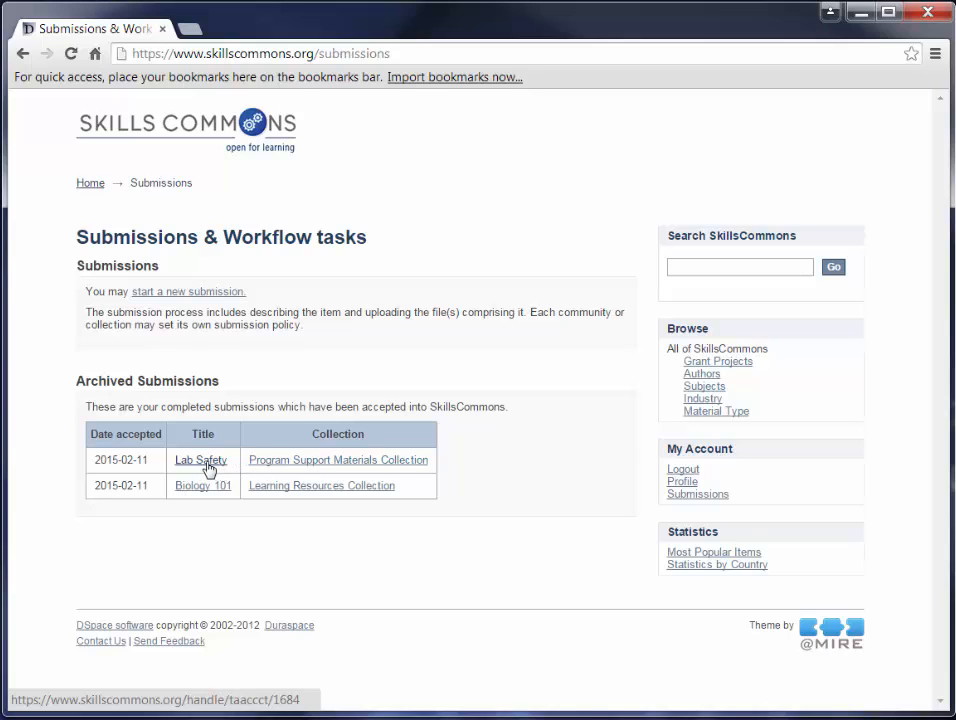
Open the archived Lab Safety item and browse its author, PowerPoint file, metadata and licenses
{"action": "left_click", "coordinate": [200, 460]}
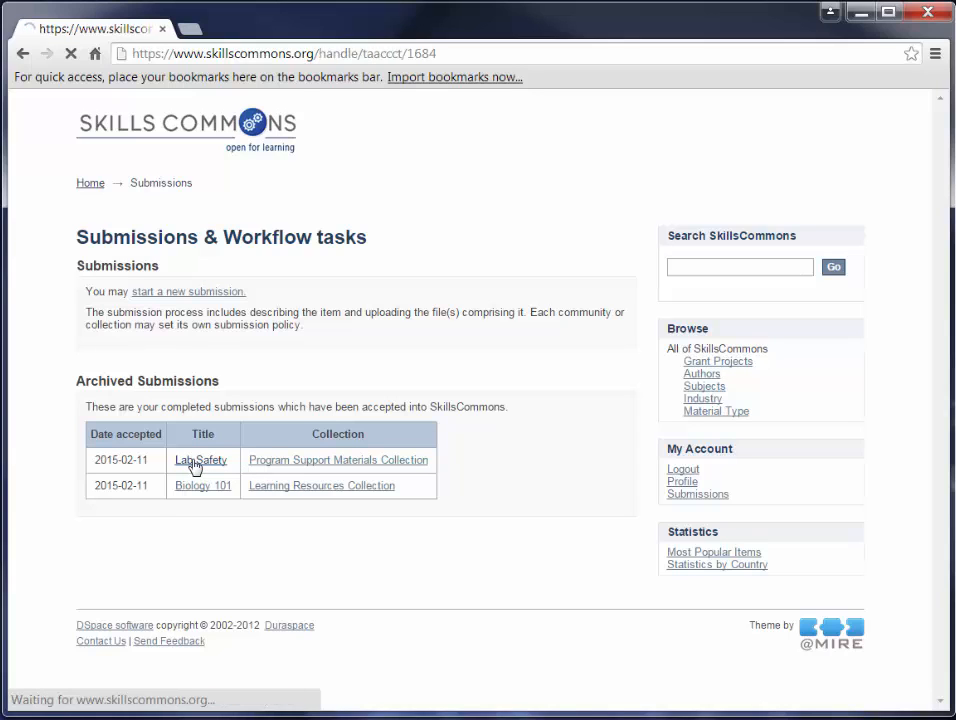
{"action": "left_click", "coordinate": [200, 460]}
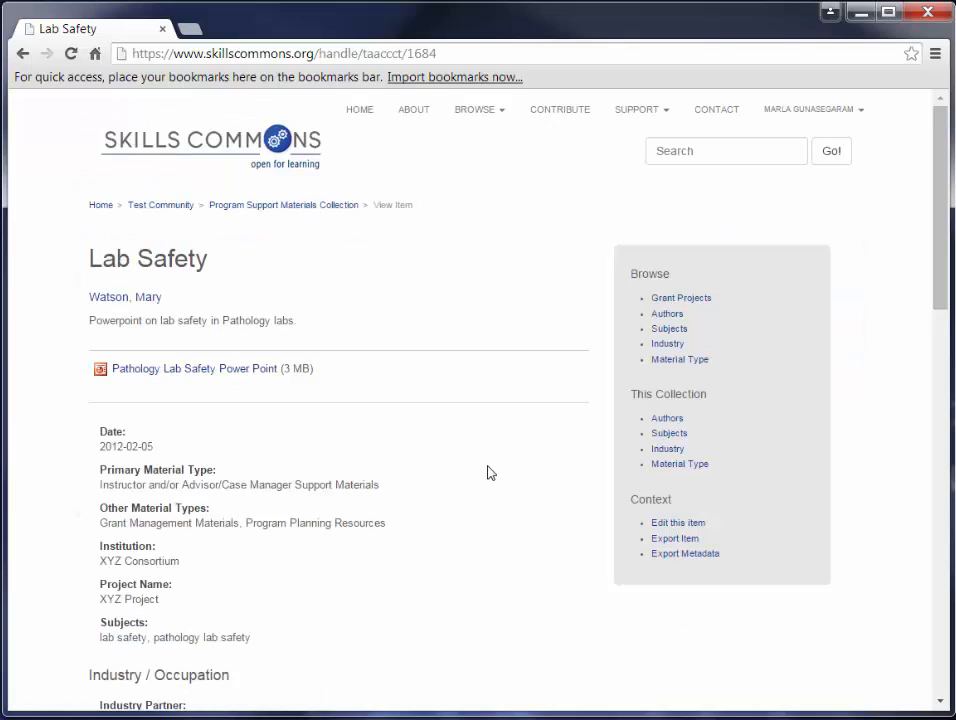
{"action": "scroll", "scroll_direction": "down", "scroll_amount": 3}
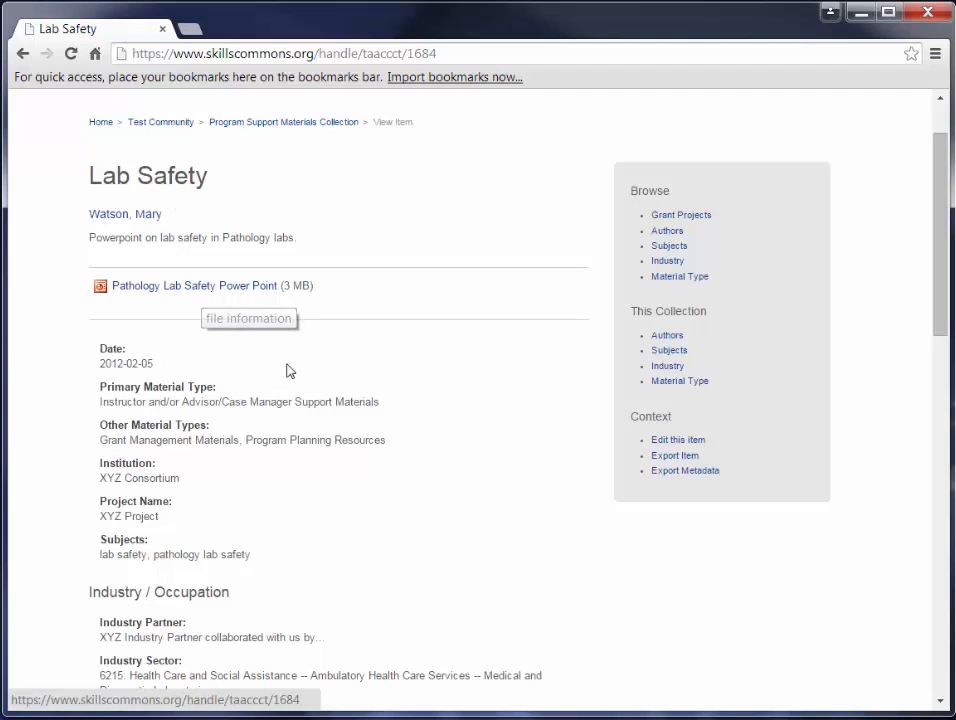
{"action": "mouse_move", "coordinate": [413, 477]}
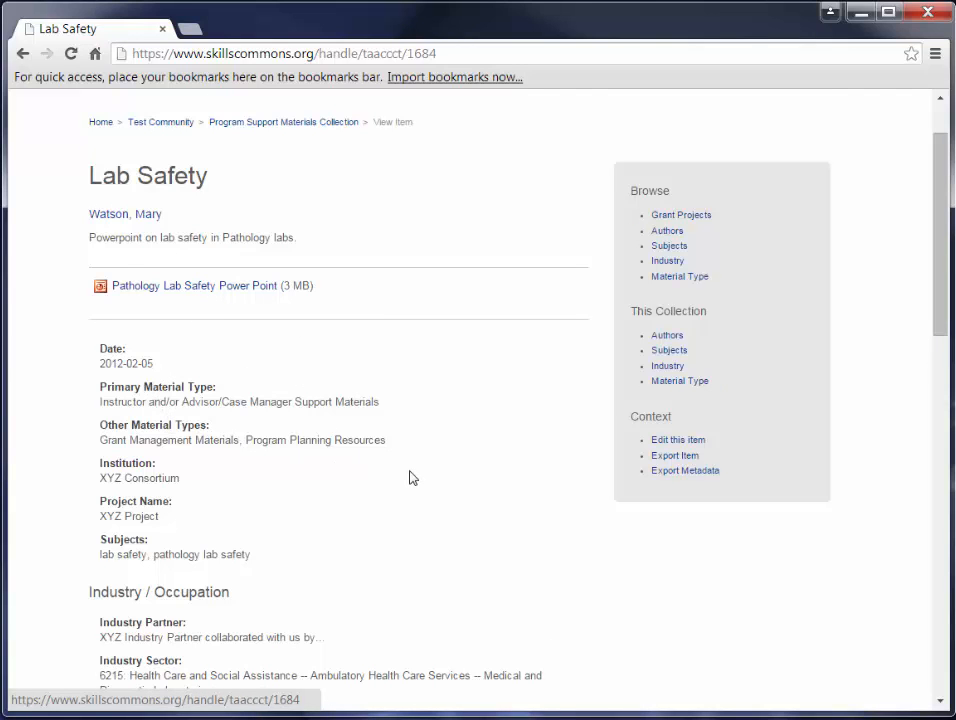
{"action": "scroll", "scroll_direction": "down", "scroll_amount": 3}
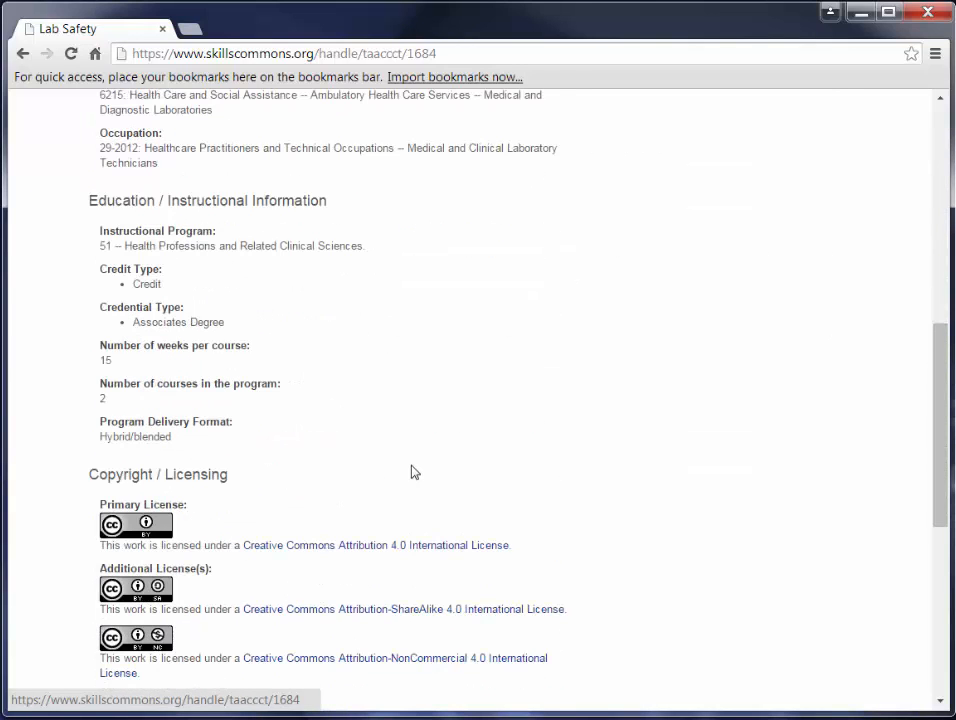
{"action": "scroll", "scroll_direction": "up", "scroll_amount": 3}
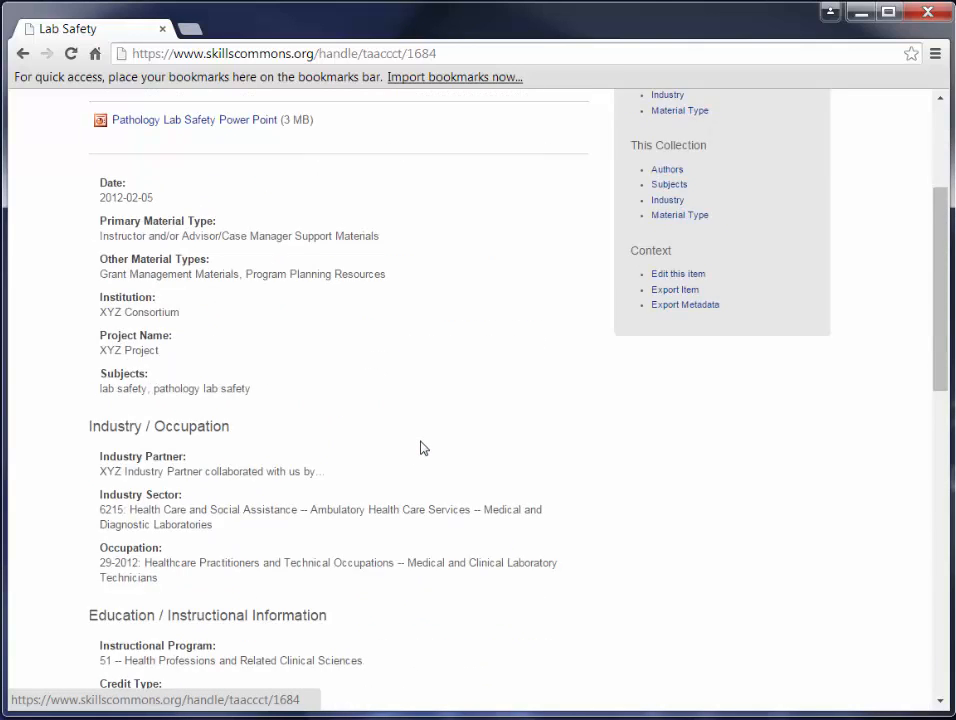
{"action": "scroll", "scroll_direction": "up", "scroll_amount": 3}
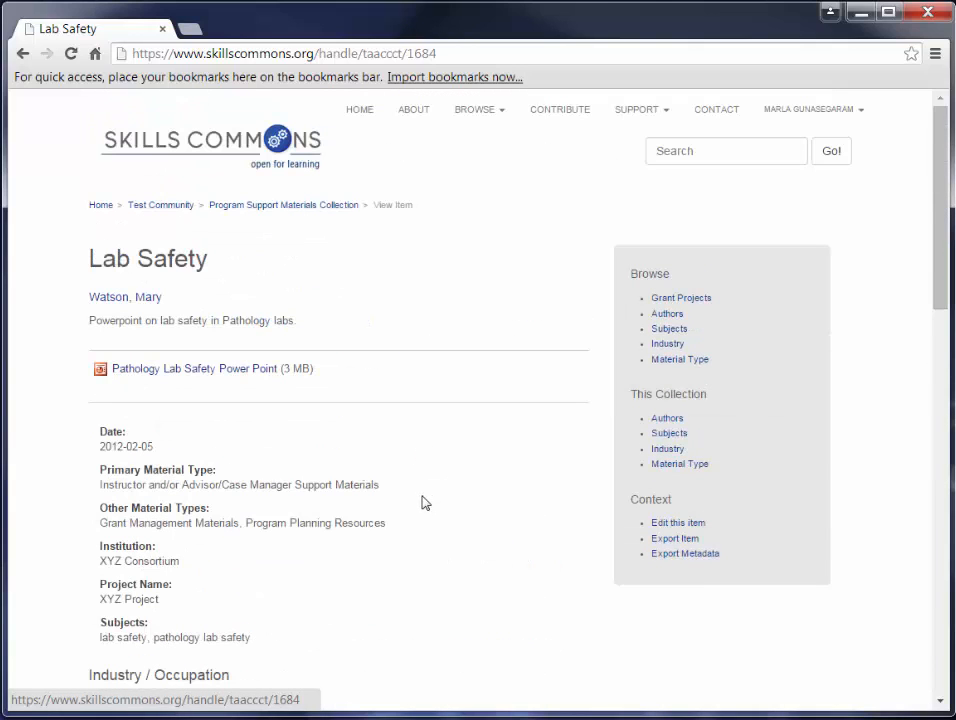
{"action": "mouse_move", "coordinate": [440, 501]}
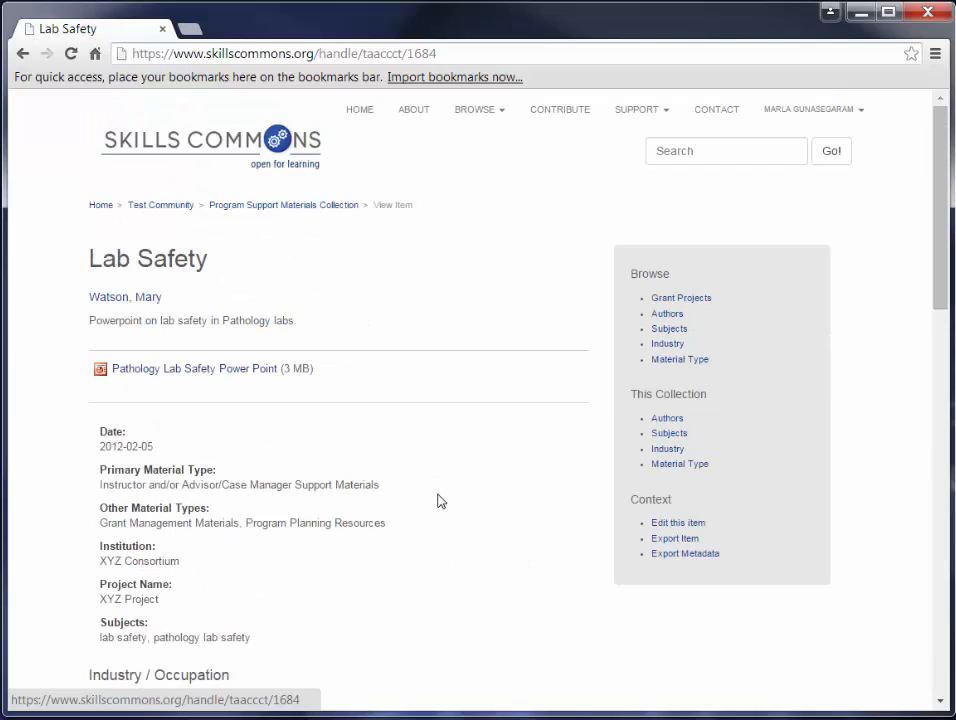